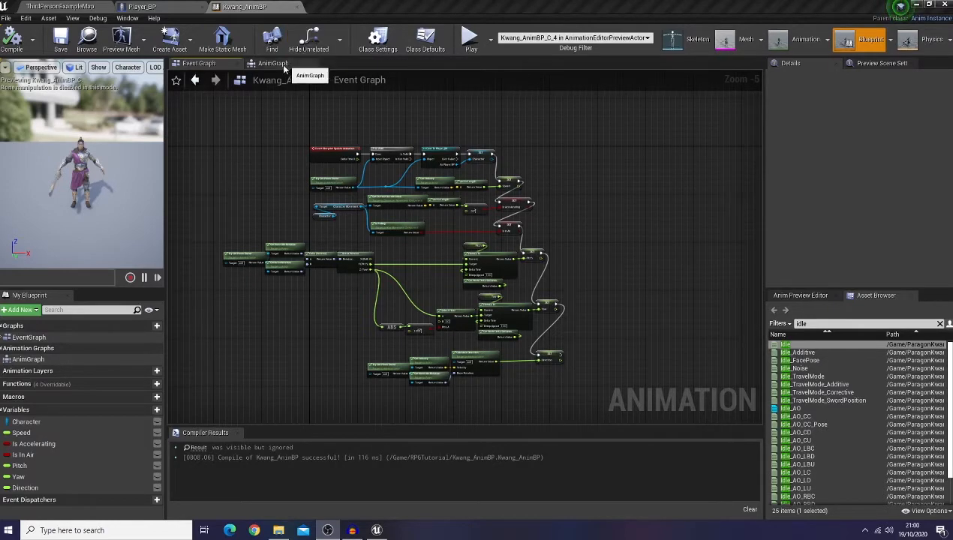
- Add a new state machine to the AnimGraph and name it Ground Locomotion
click(273, 63)
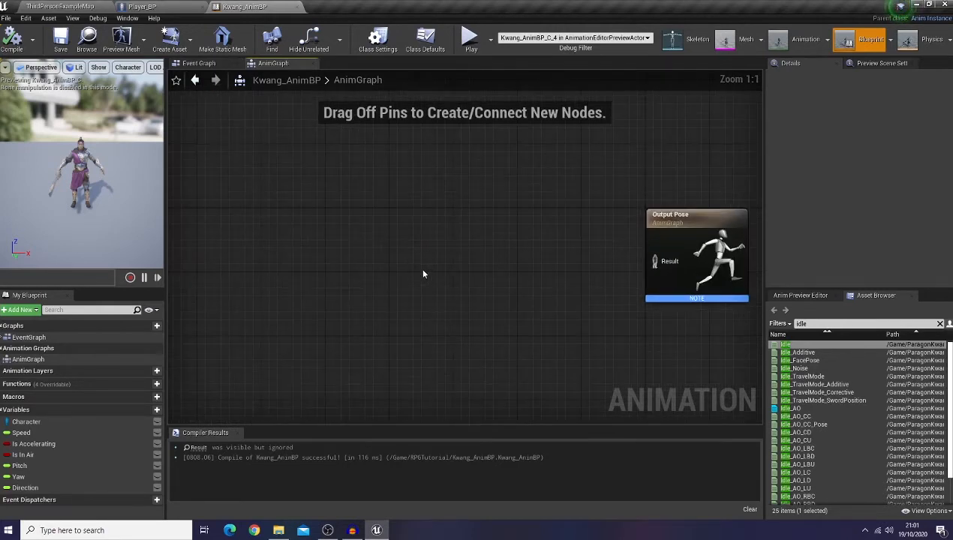
mouse_move(414, 275)
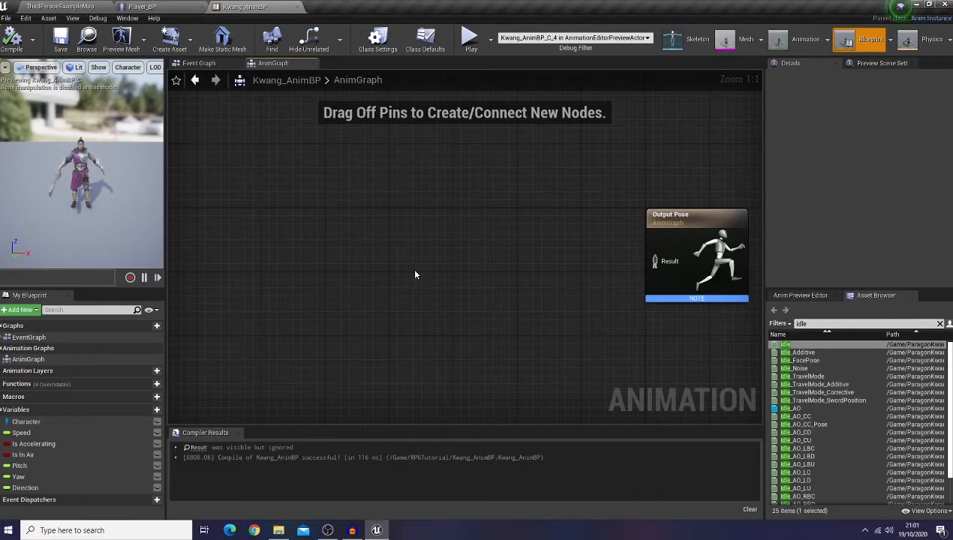
right_click(415, 273)
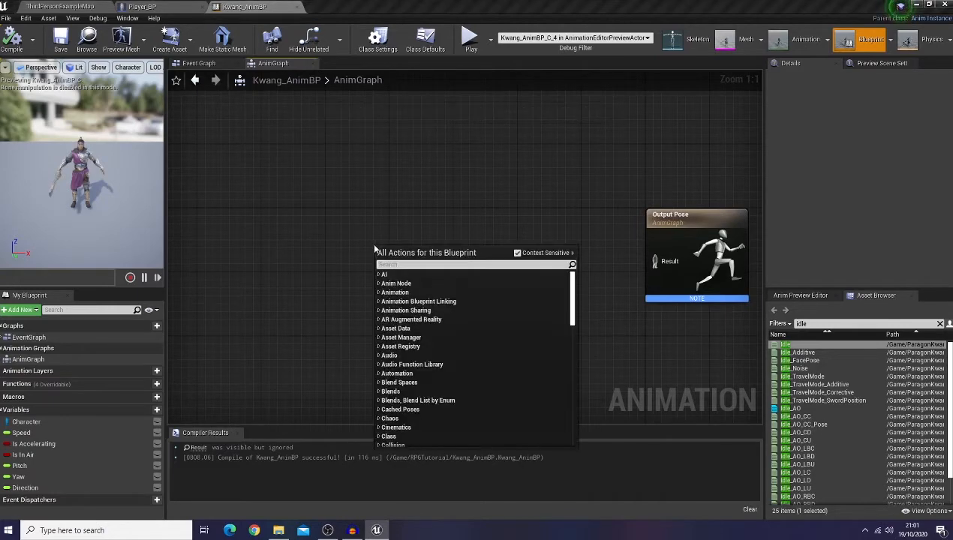
text(state ma)
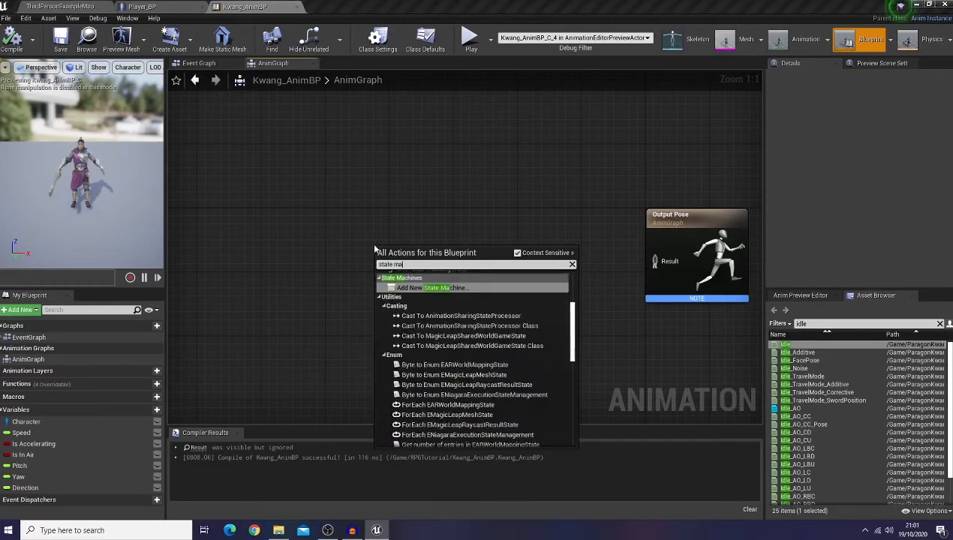
click(435, 288)
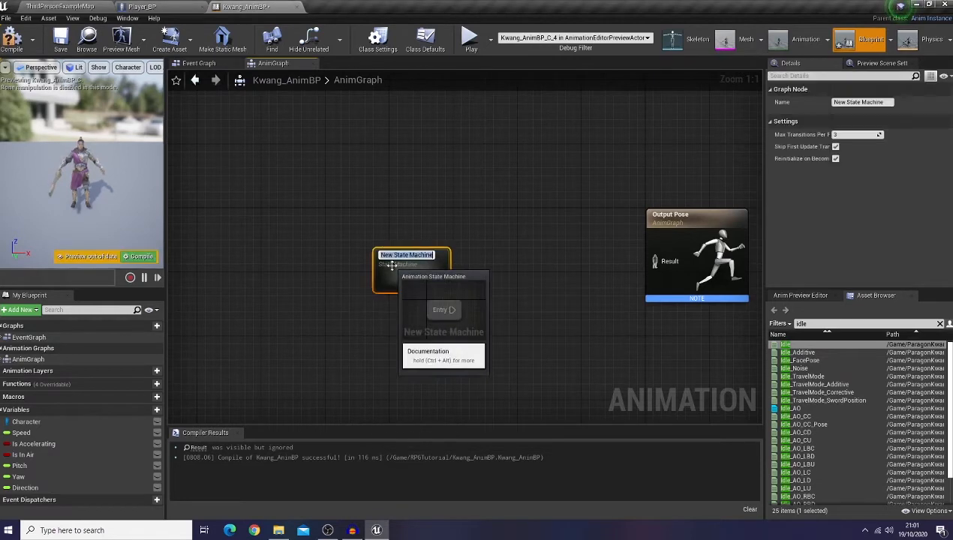
text(Ground Locomotion)
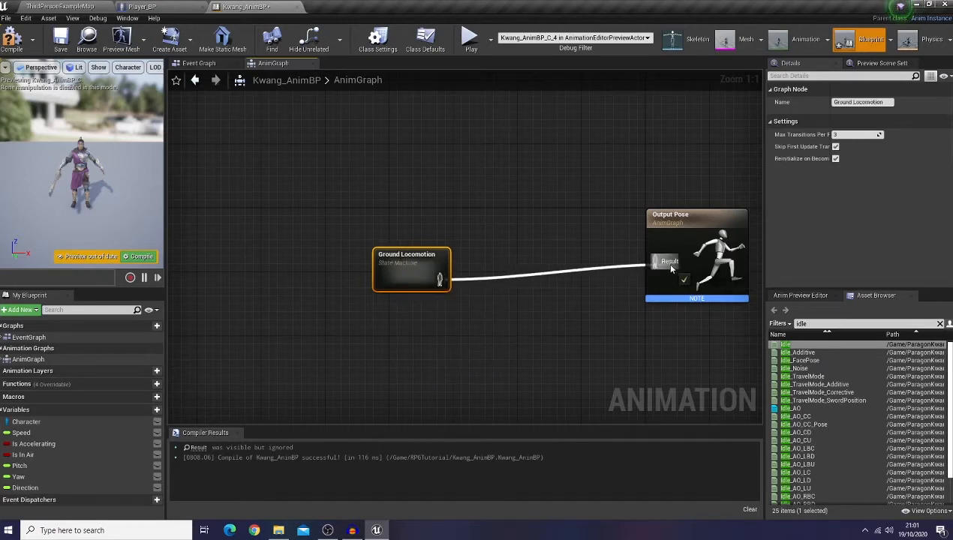
- Inside Ground Locomotion, create an Idle state connected from Entry
double_click(411, 268)
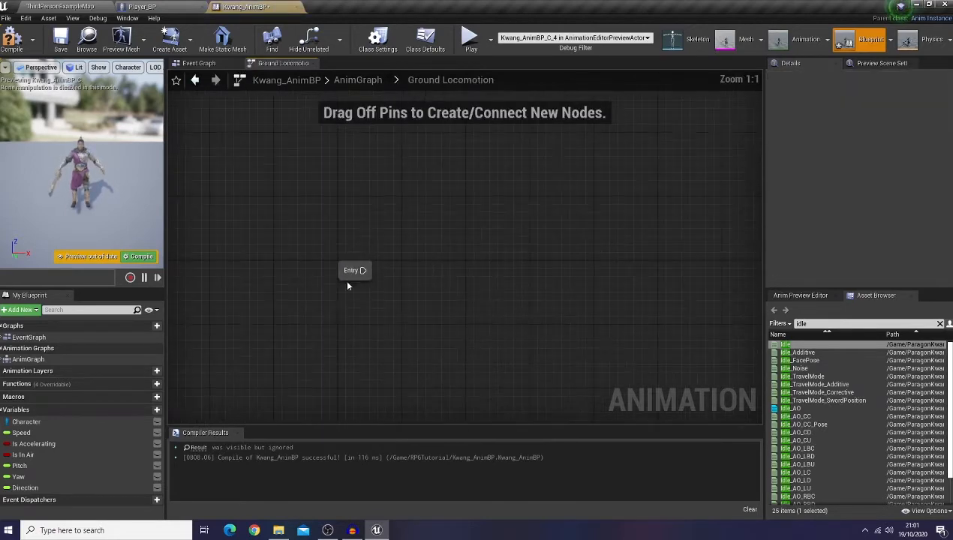
drag(352, 270, 273, 249)
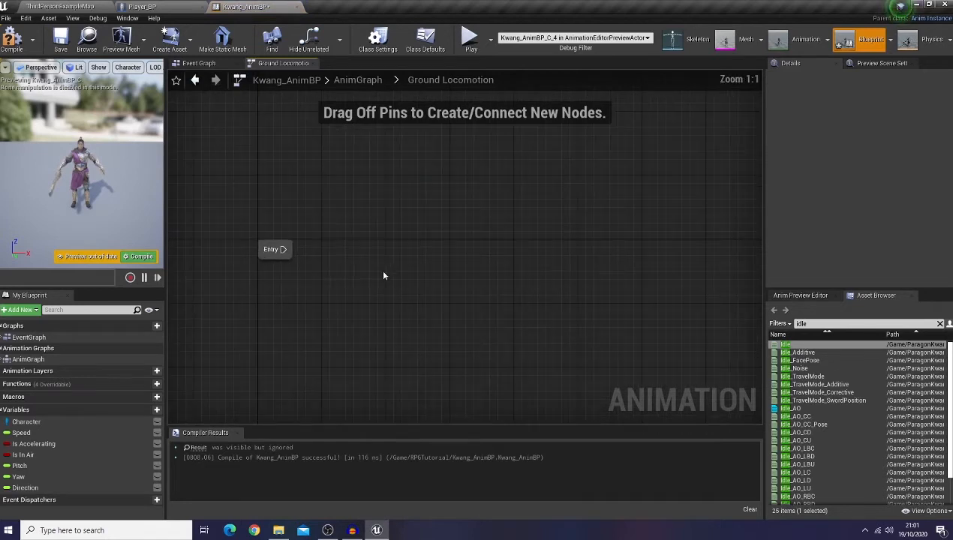
drag(286, 249, 357, 258)
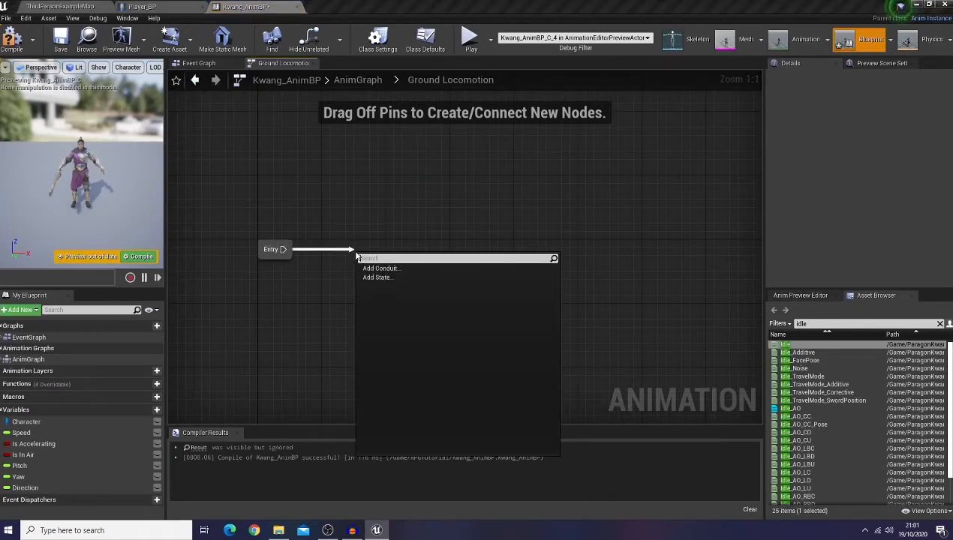
click(377, 276)
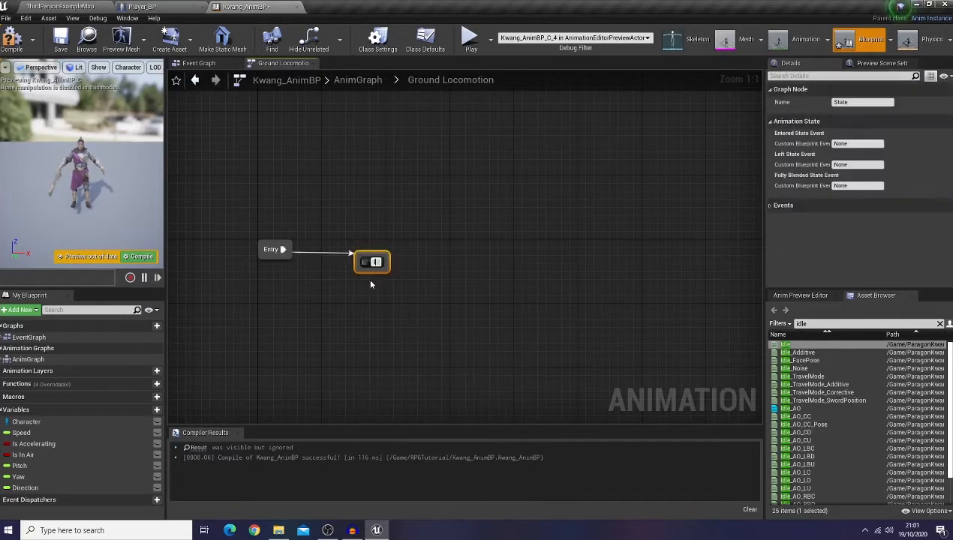
text(Idle)
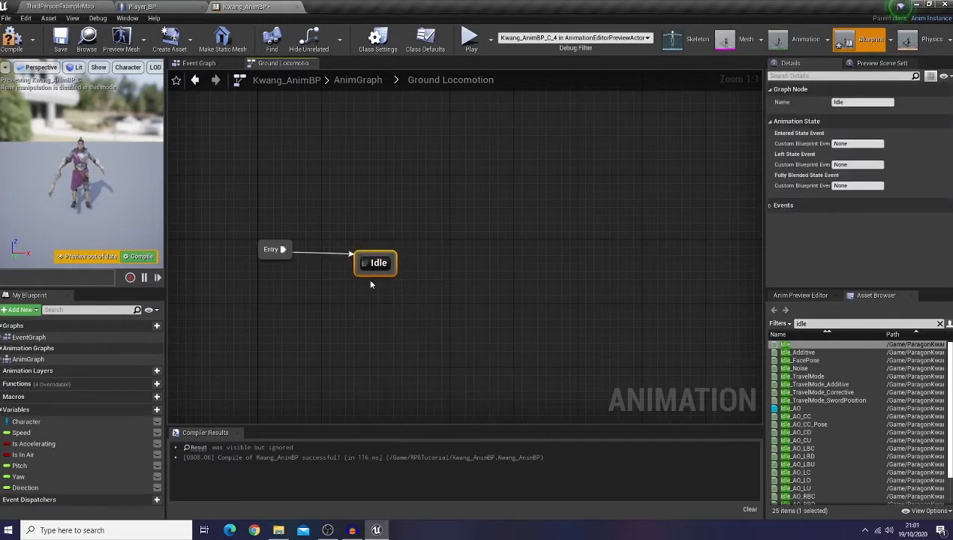
mouse_move(390, 253)
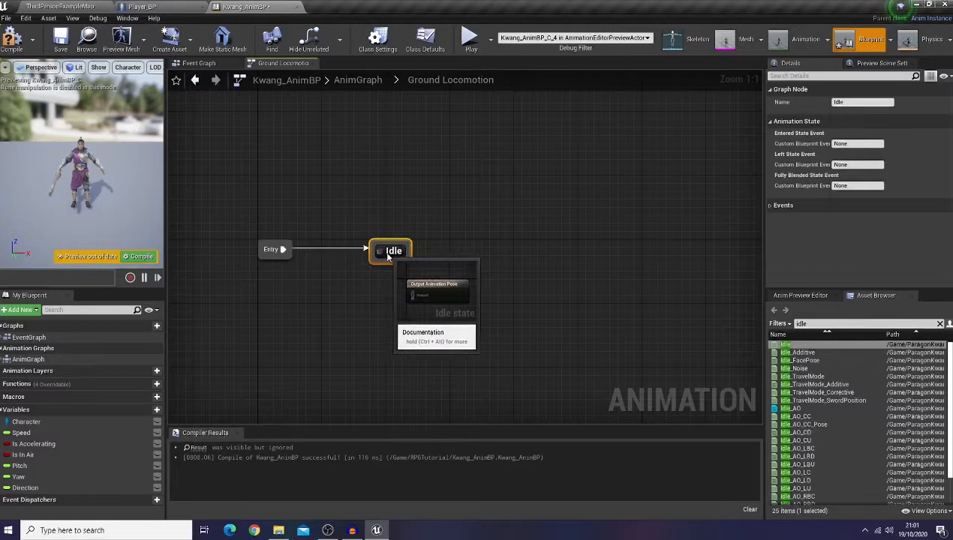
mouse_move(500, 279)
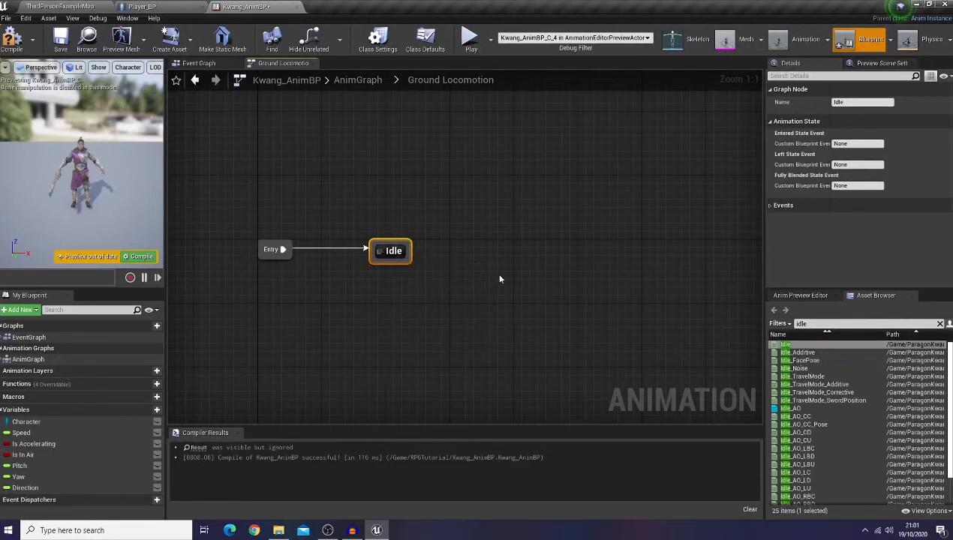
- Chain Jog Start and Jog states after Idle with transitions
drag(390, 251, 387, 212)
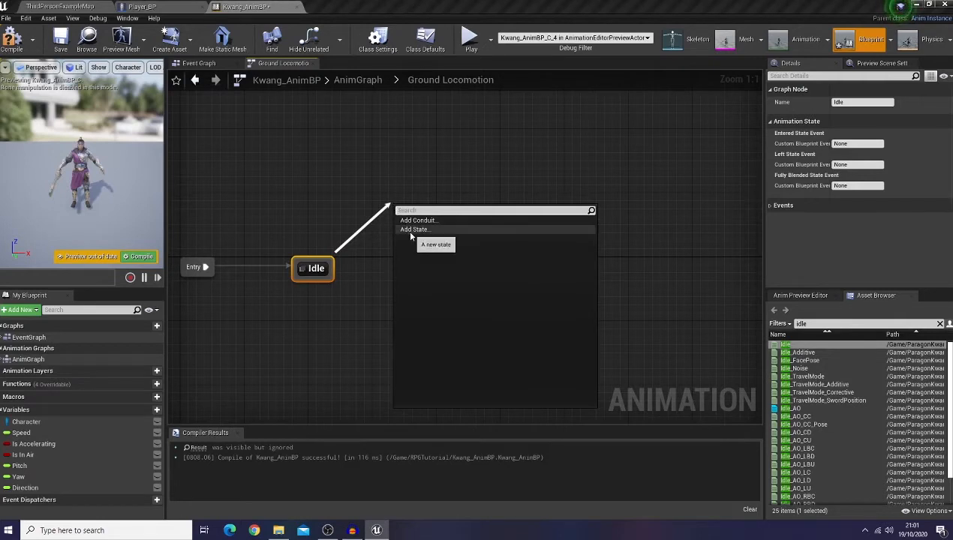
click(414, 228)
text(Jog Start)
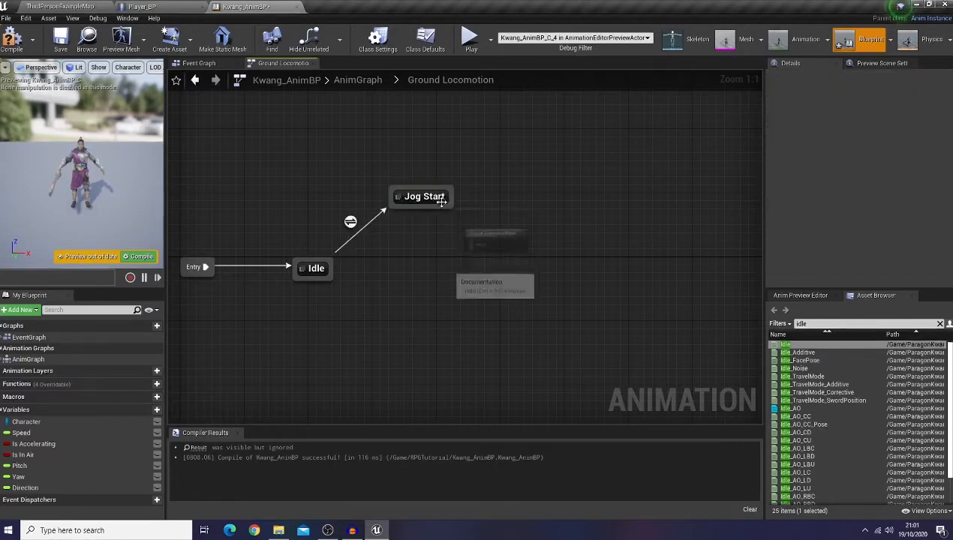
drag(448, 203, 495, 263)
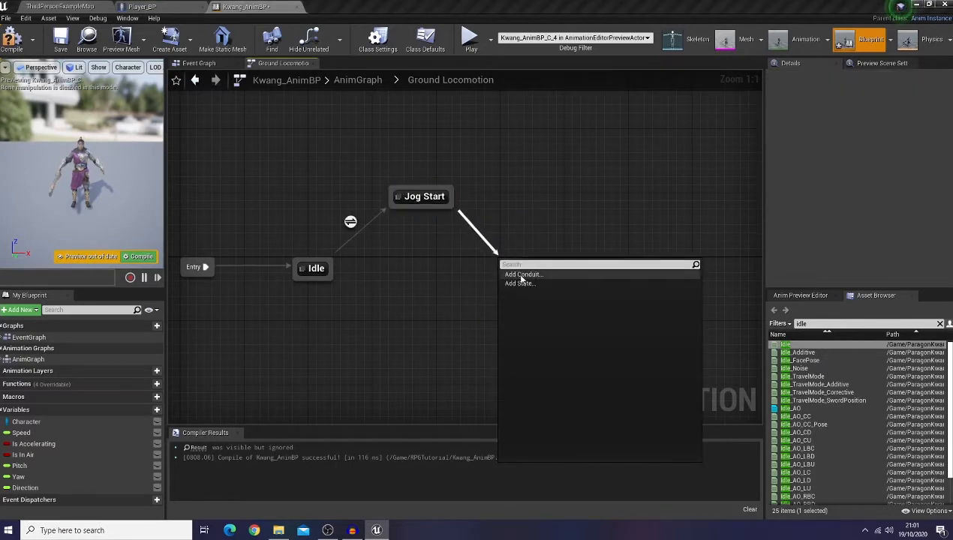
click(519, 284)
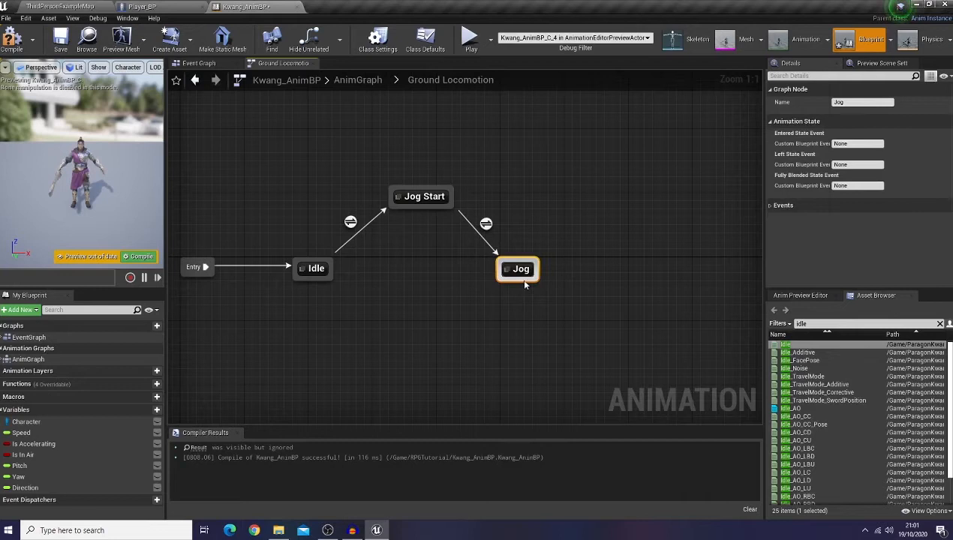
mouse_move(525, 269)
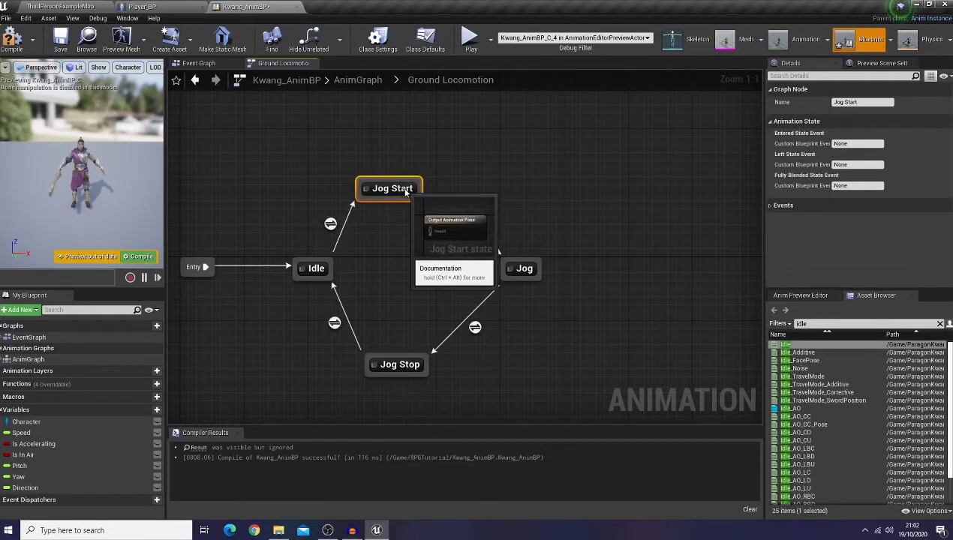
- Arrange the states as a diamond and link Jog Start and Jog Stop both ways
drag(390, 188, 408, 173)
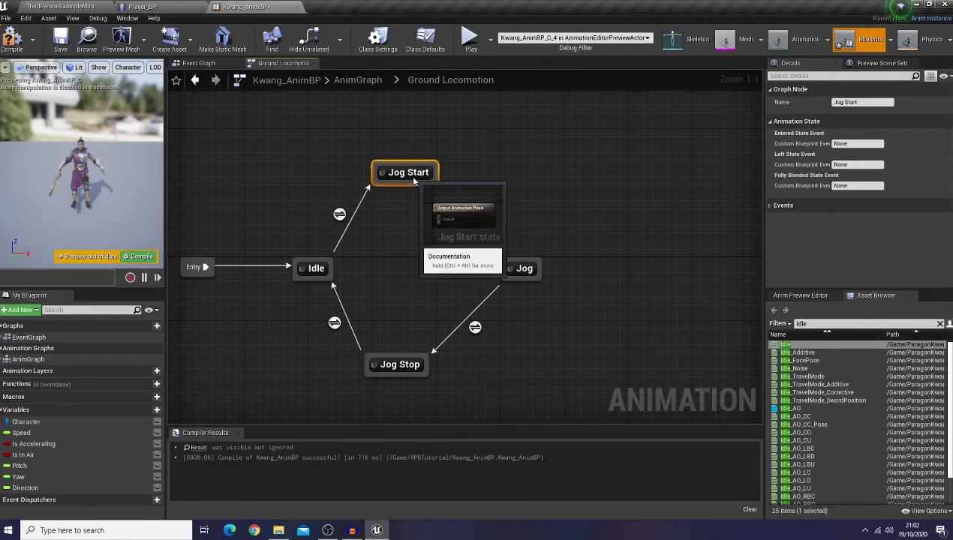
click(478, 268)
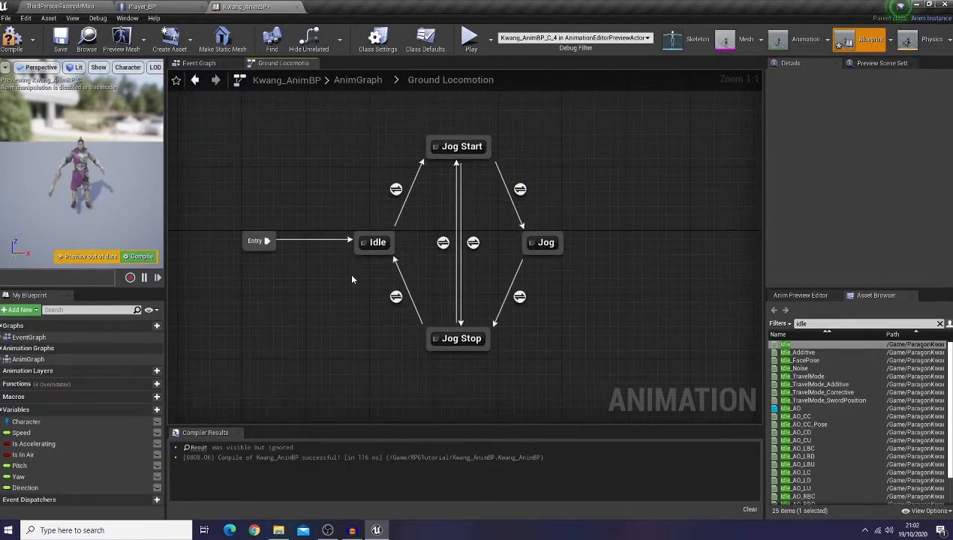
mouse_move(377, 242)
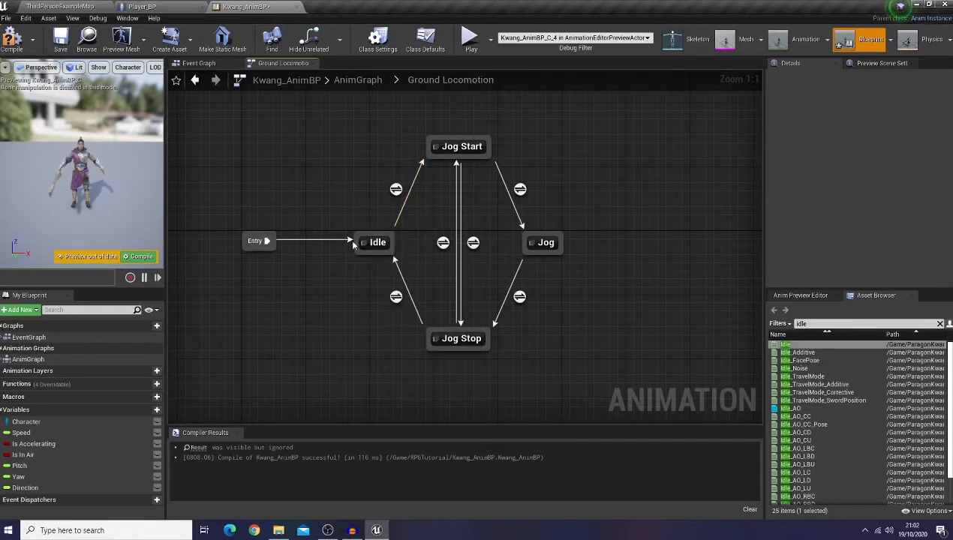
mouse_move(499, 225)
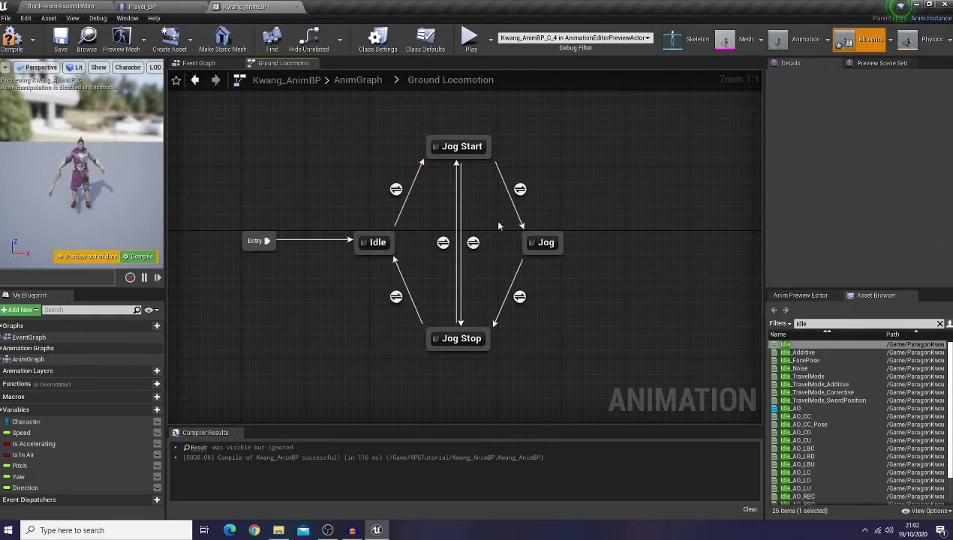
mouse_move(561, 271)
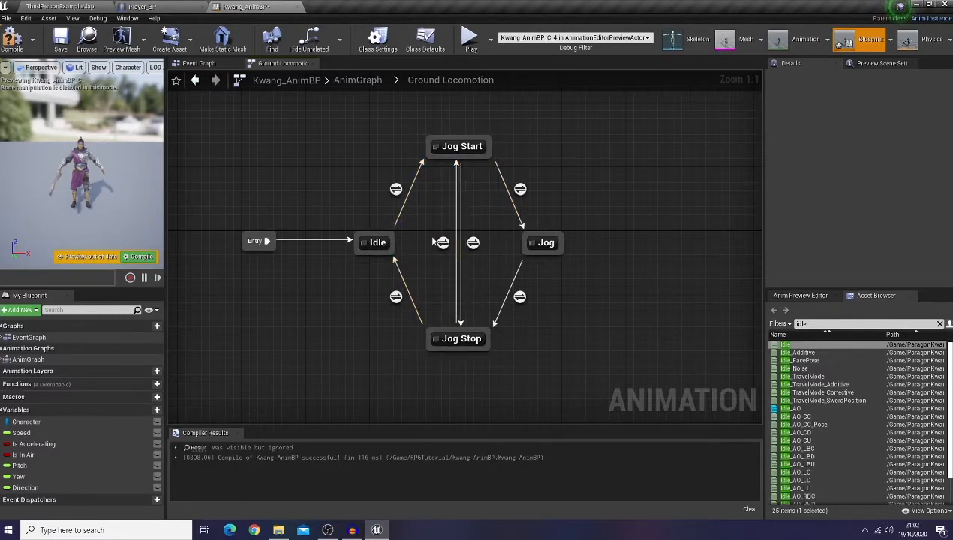
click(374, 241)
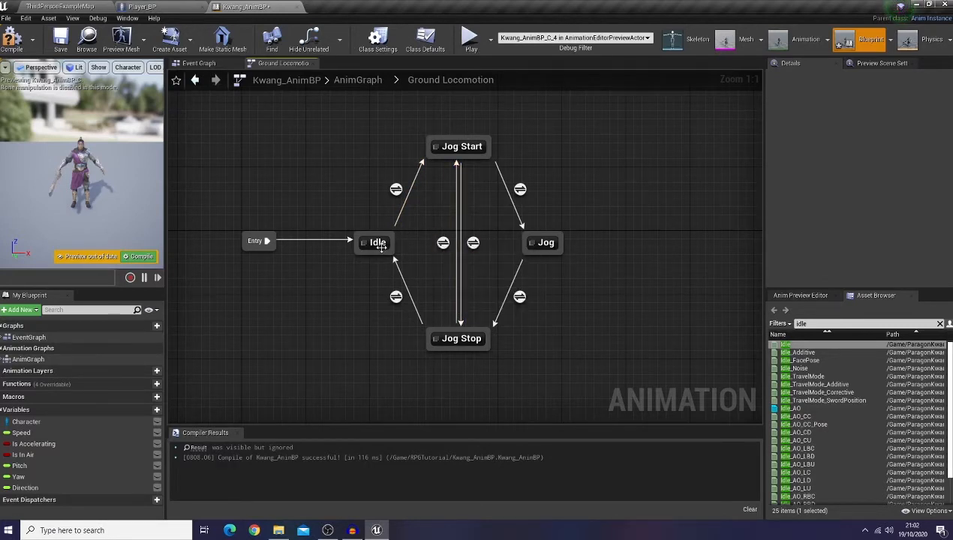
click(397, 190)
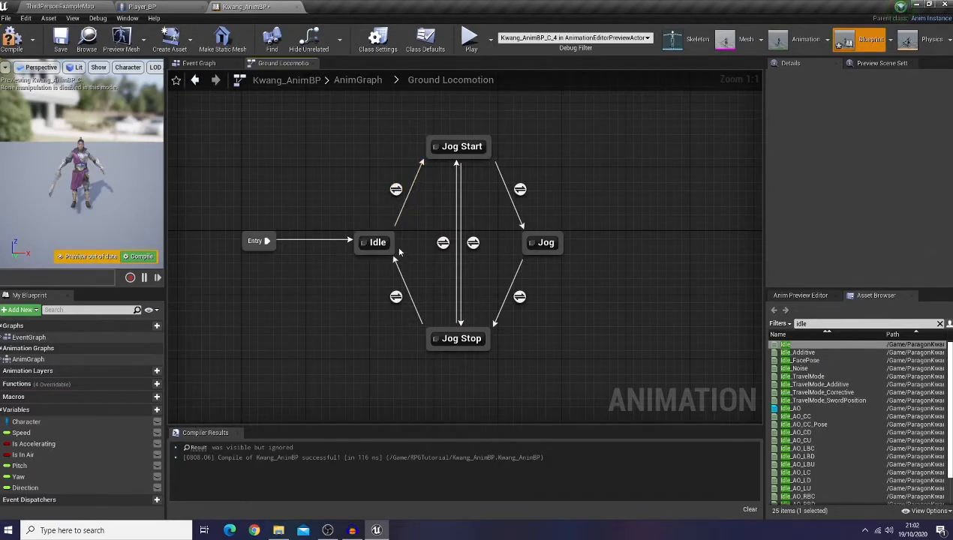
mouse_move(376, 241)
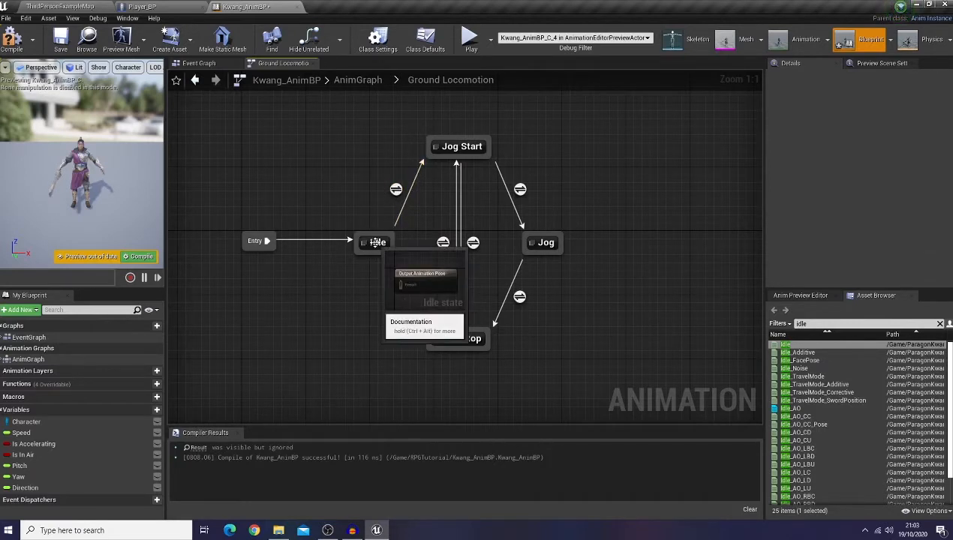
mouse_move(527, 336)
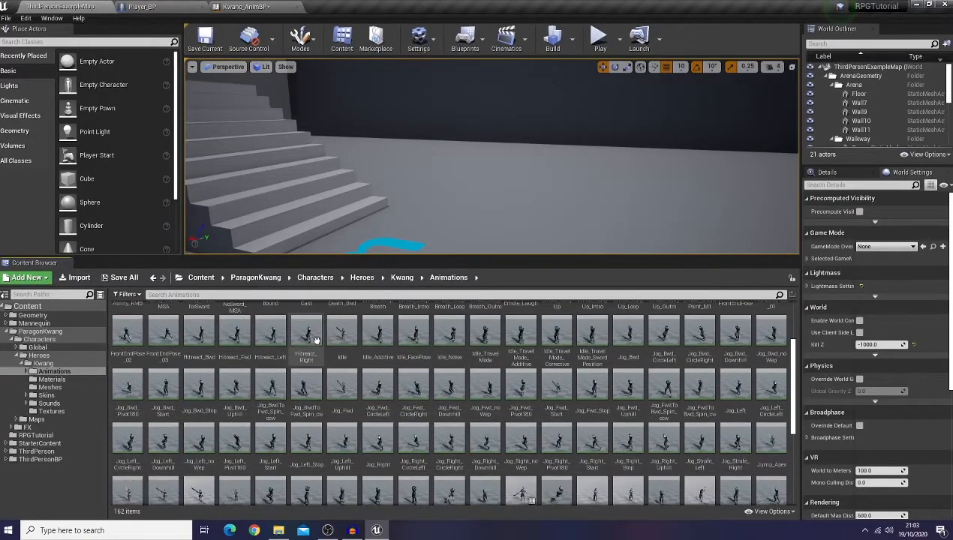
- Scroll down the Kwang Animations folder to the Jump animations
scroll(down, 3)
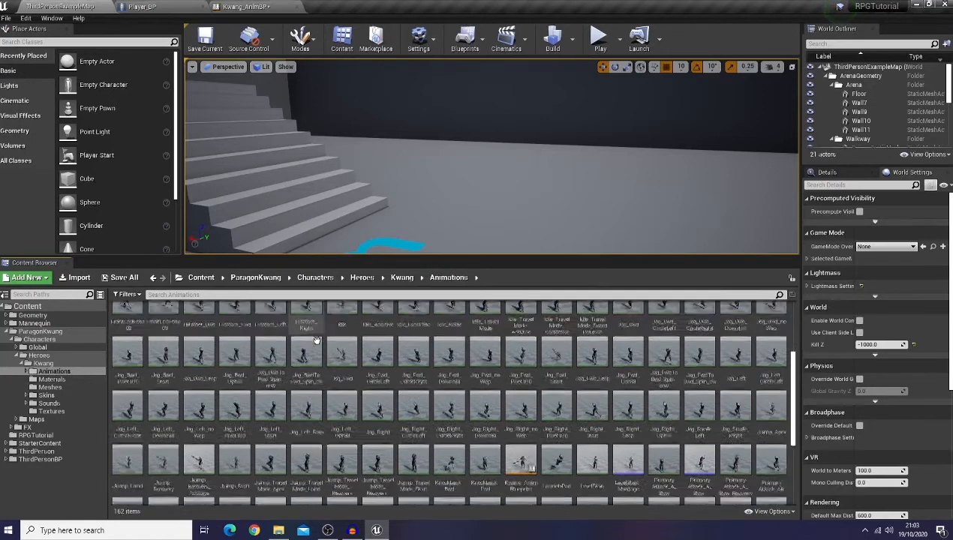
scroll(down, 3)
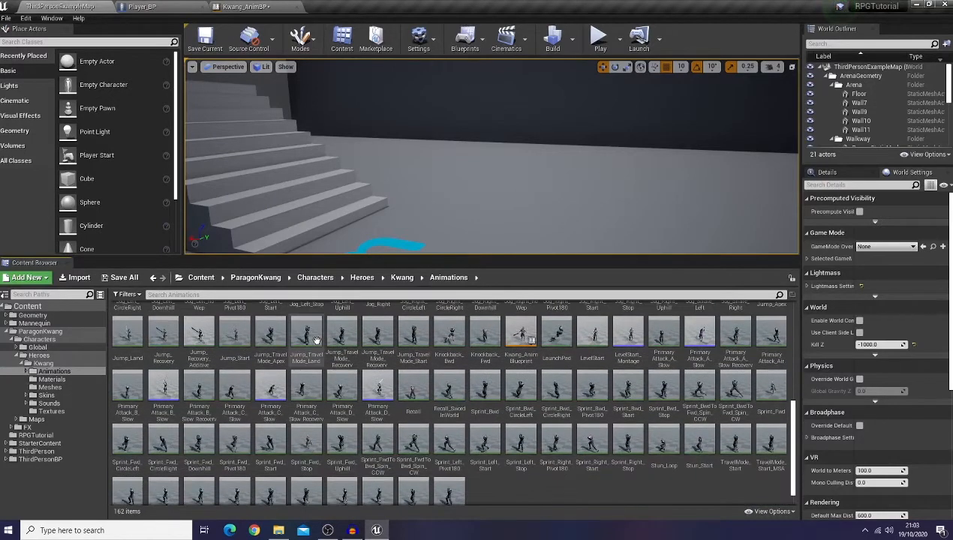
scroll(down, 3)
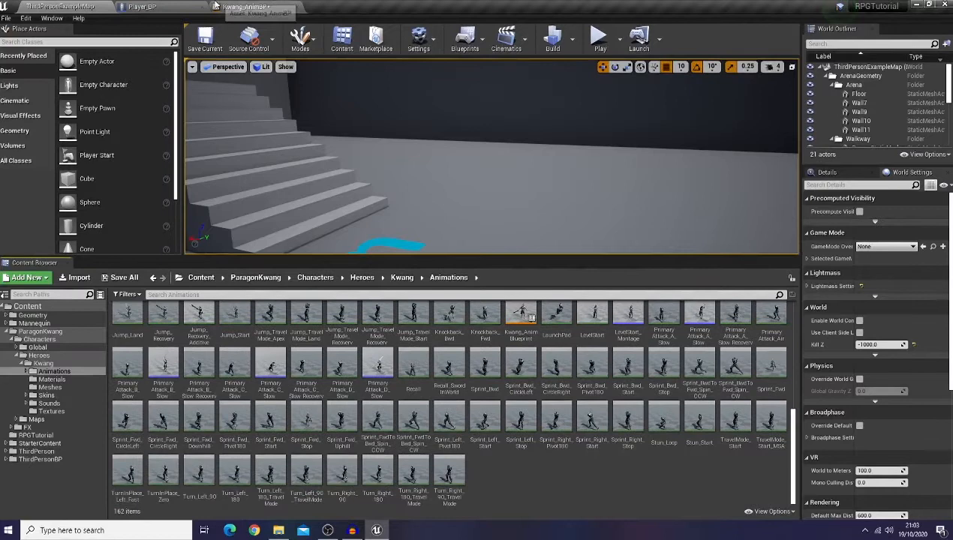
- Back in the Kwang AnimBP, name the new state after Jog Sprint
click(248, 6)
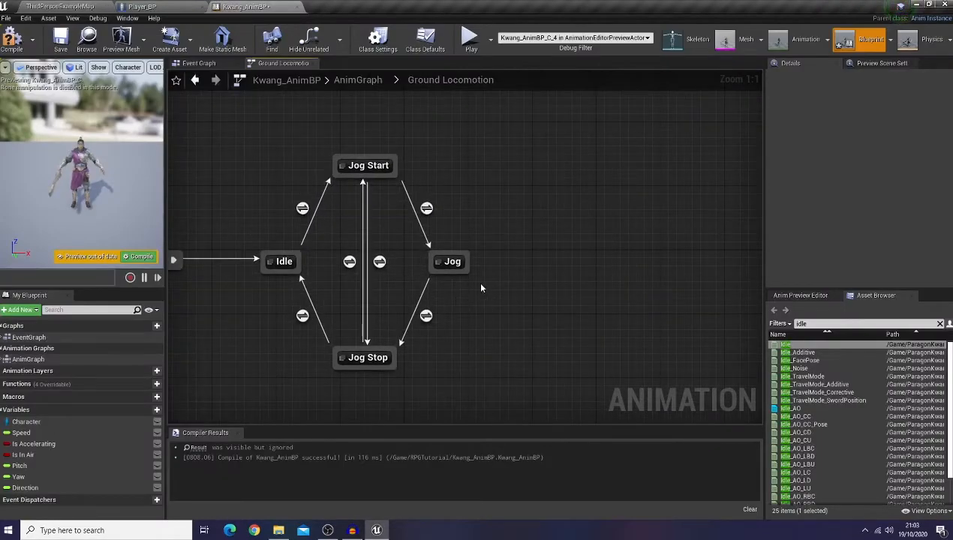
drag(458, 261, 538, 271)
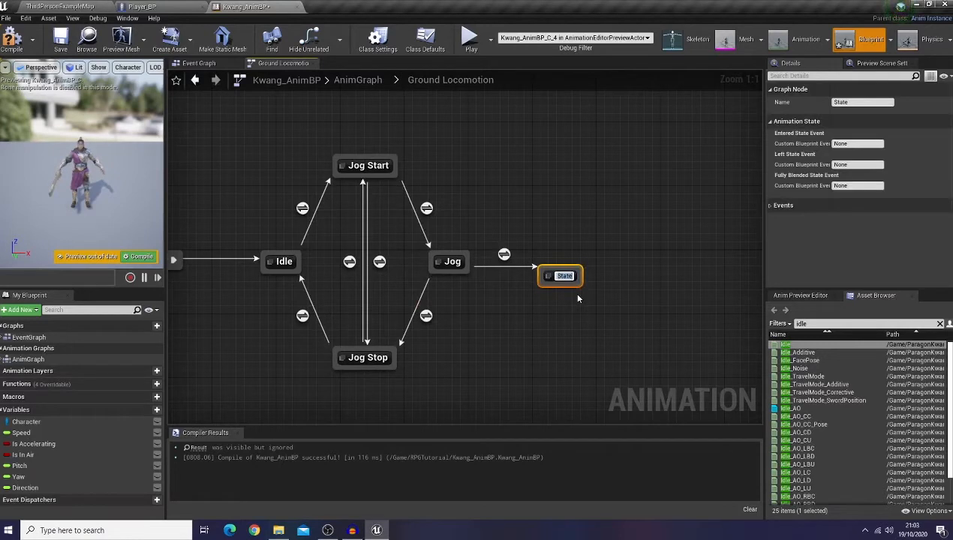
text(Sprint)
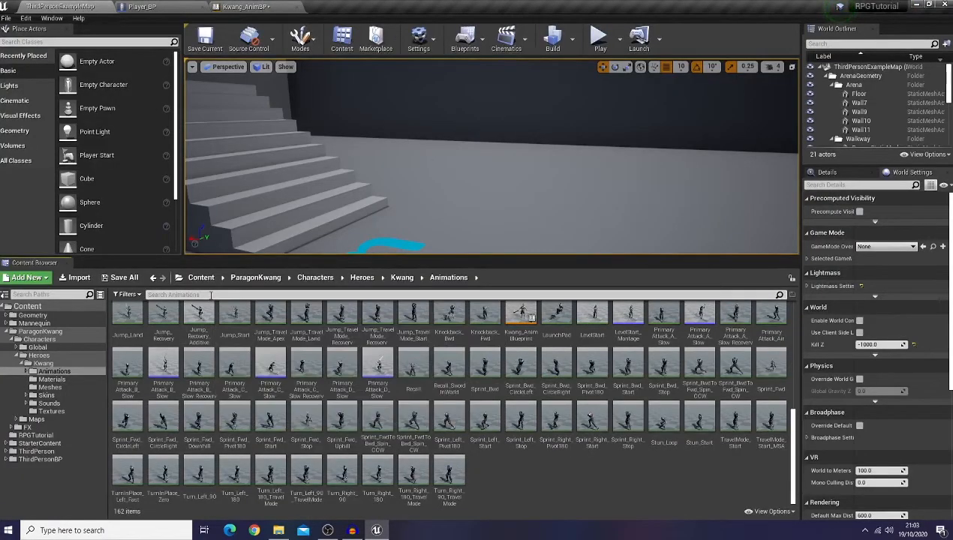
- Filter the Kwang animations to the sprint clips by searching 'sprint'
text(sprint)
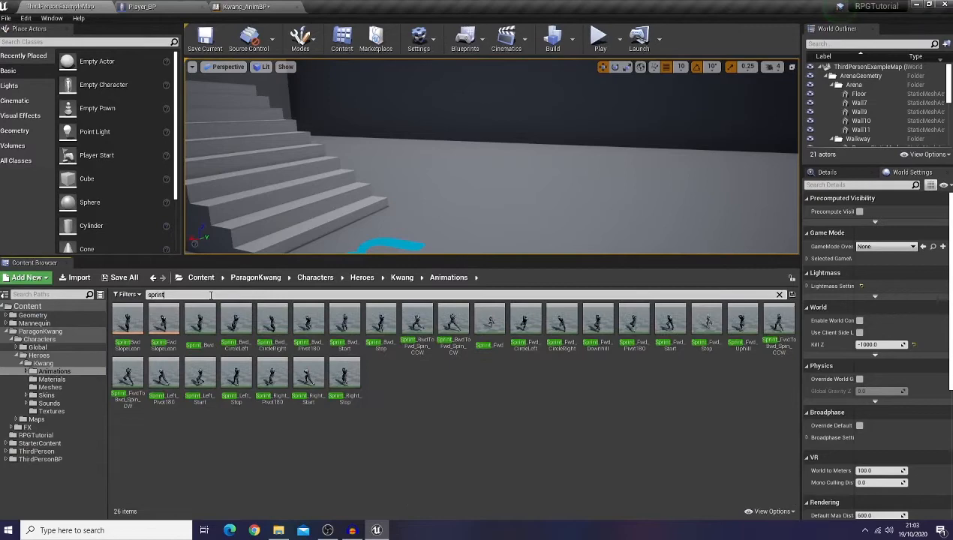
mouse_move(435, 436)
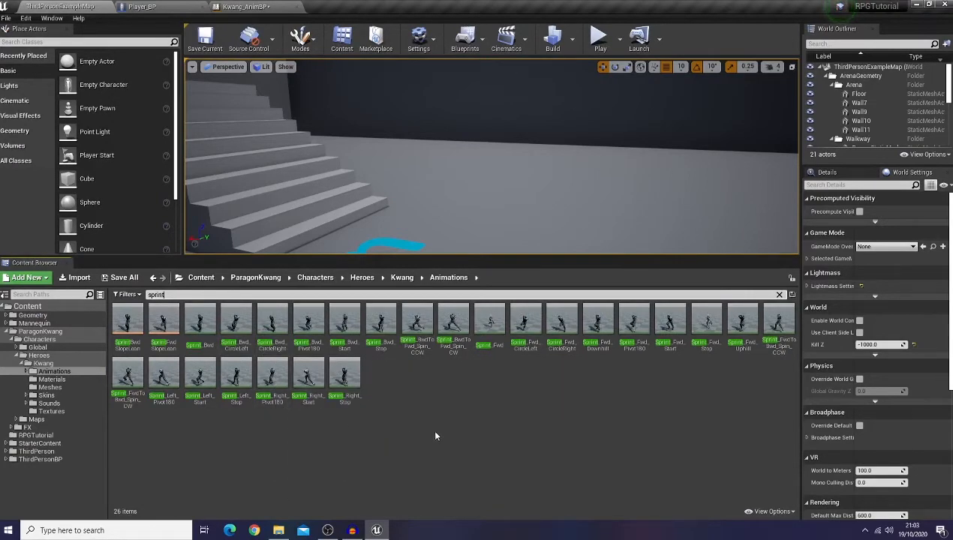
mouse_move(684, 362)
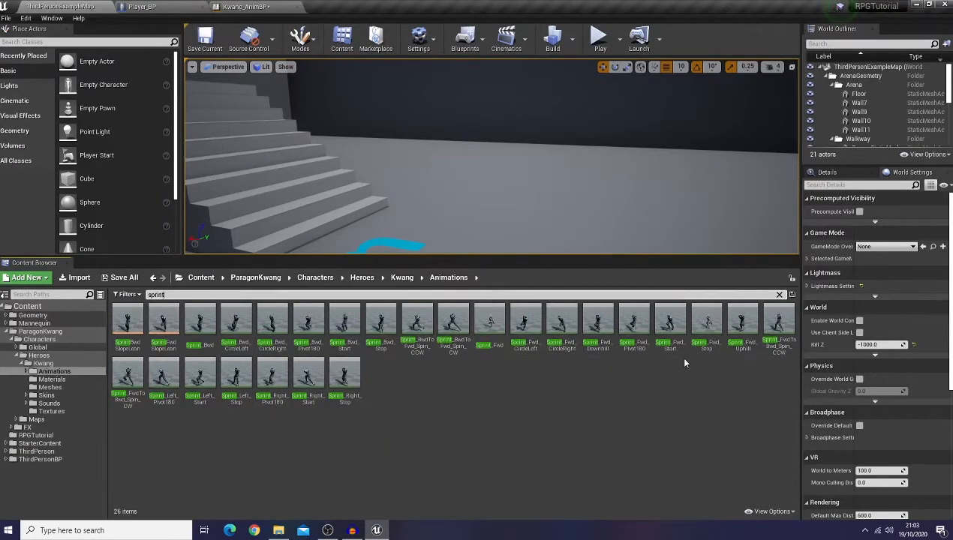
mouse_move(670, 323)
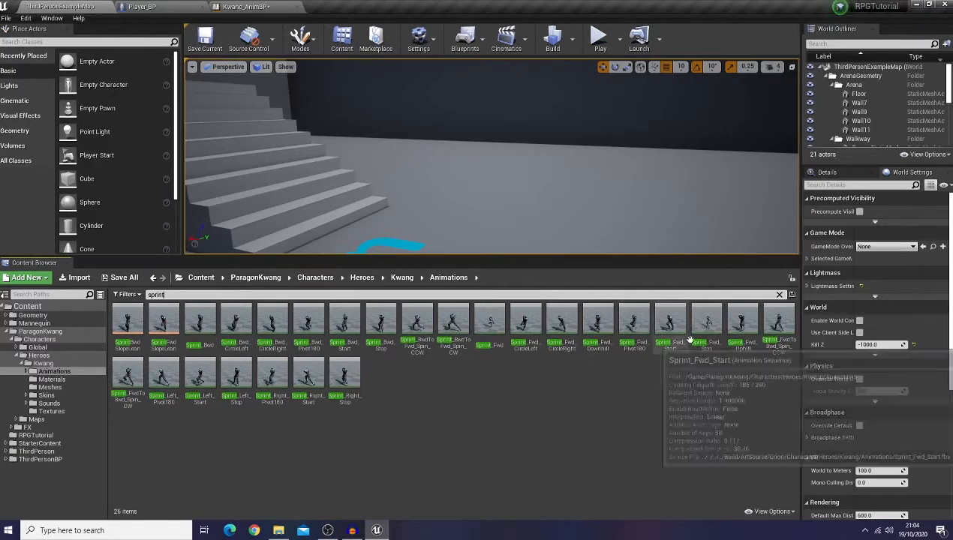
mouse_move(651, 373)
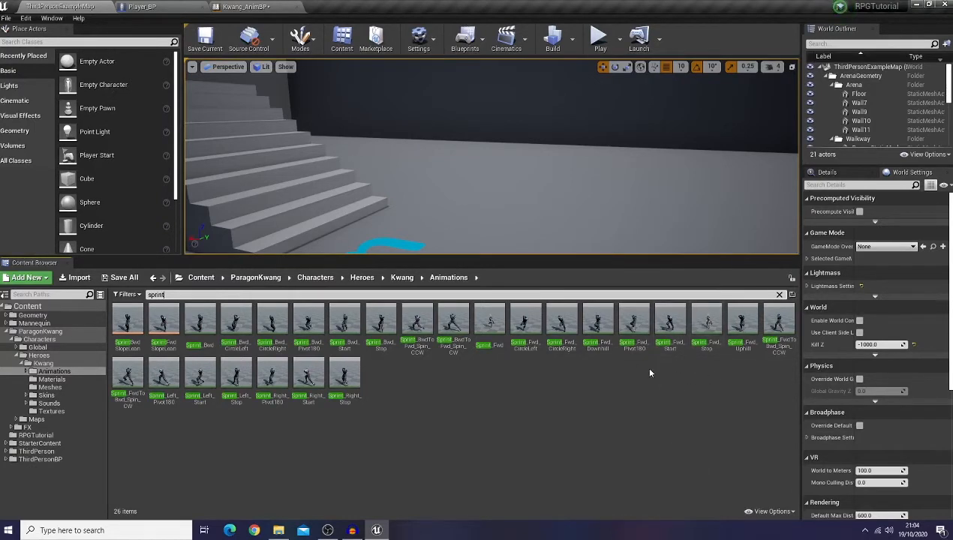
- Create and wire the Sprint Start state, then enter the Idle state's graph
click(247, 6)
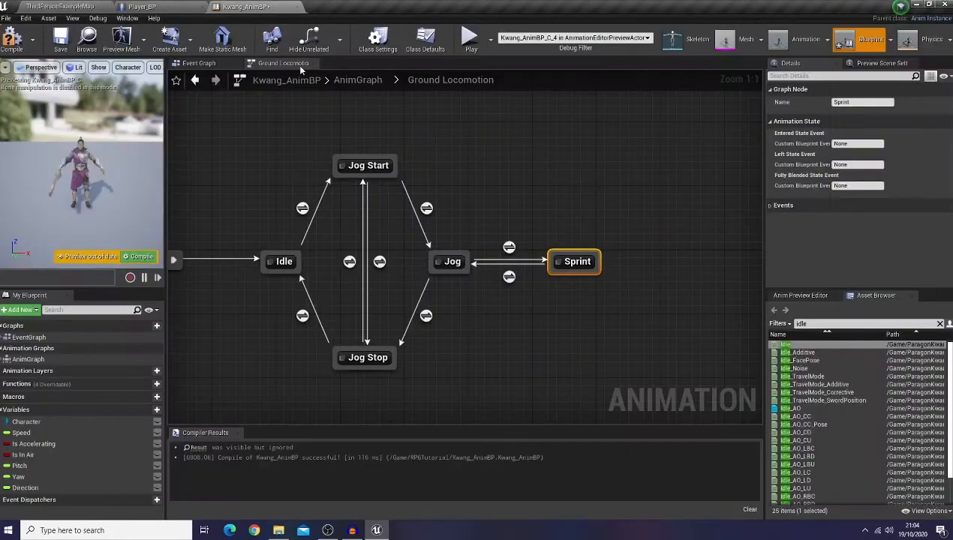
drag(303, 243, 504, 149)
text(Sprint Start)
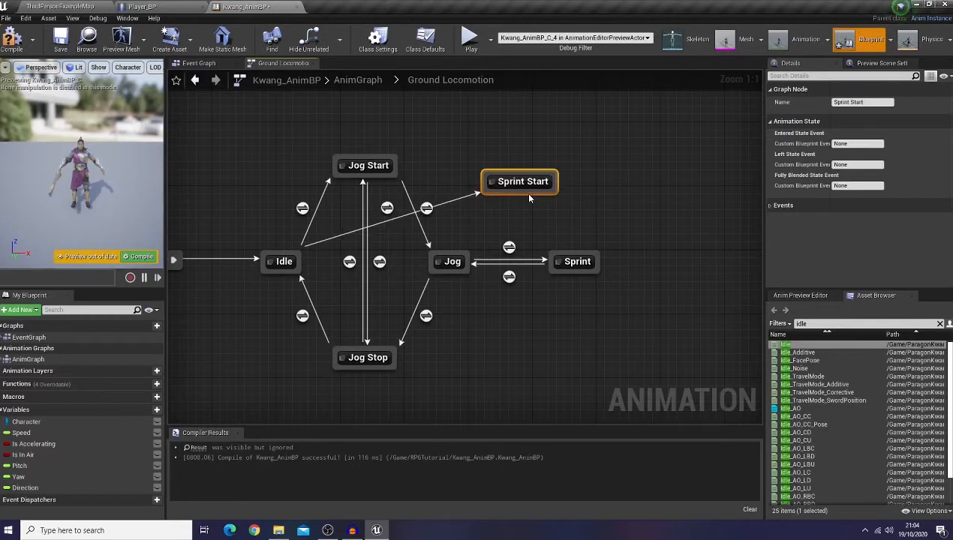
drag(519, 181, 554, 158)
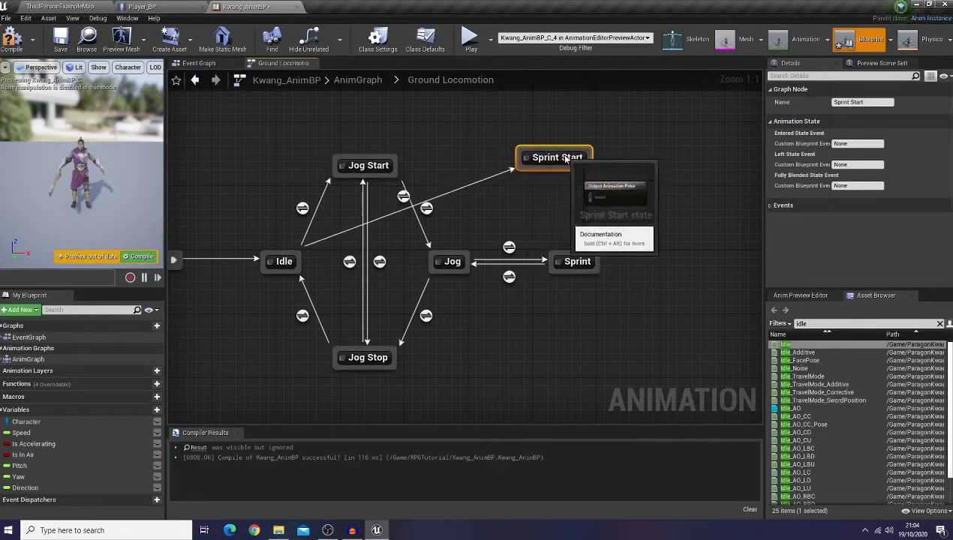
drag(553, 157, 588, 151)
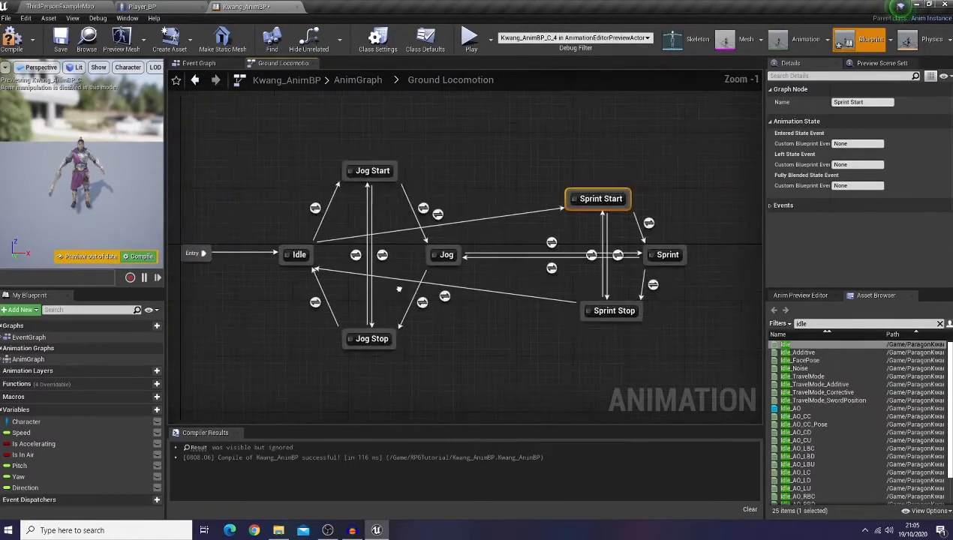
scroll(down, 3)
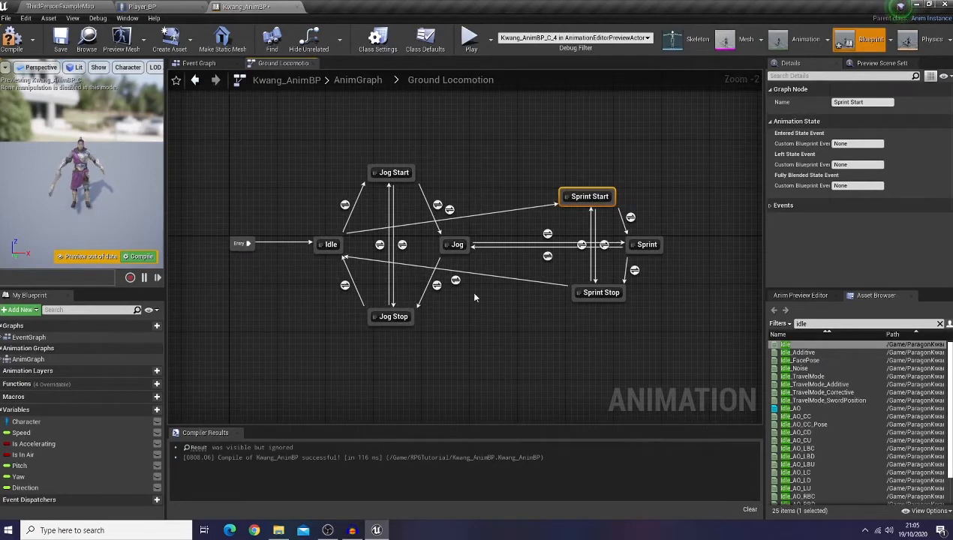
double_click(330, 243)
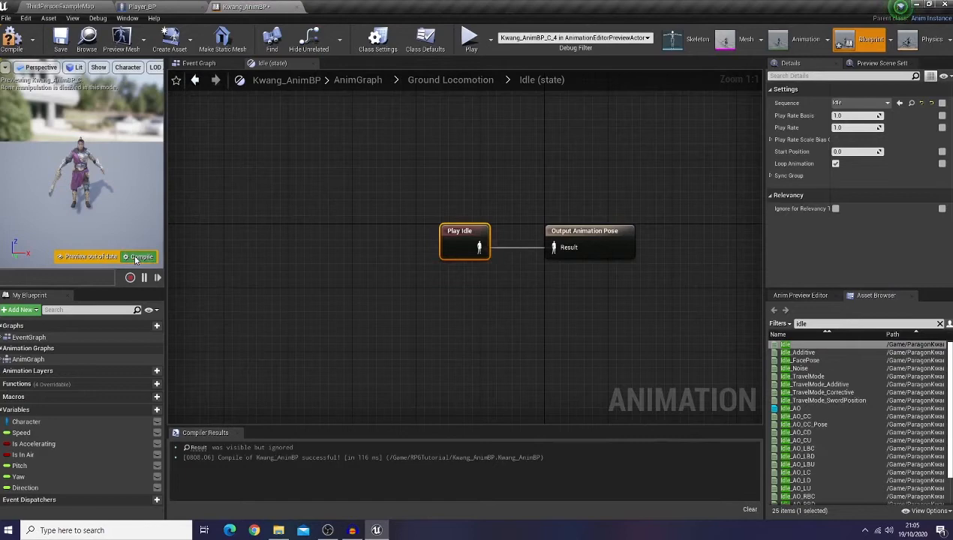
- Compile the Kwang animation blueprint
click(451, 80)
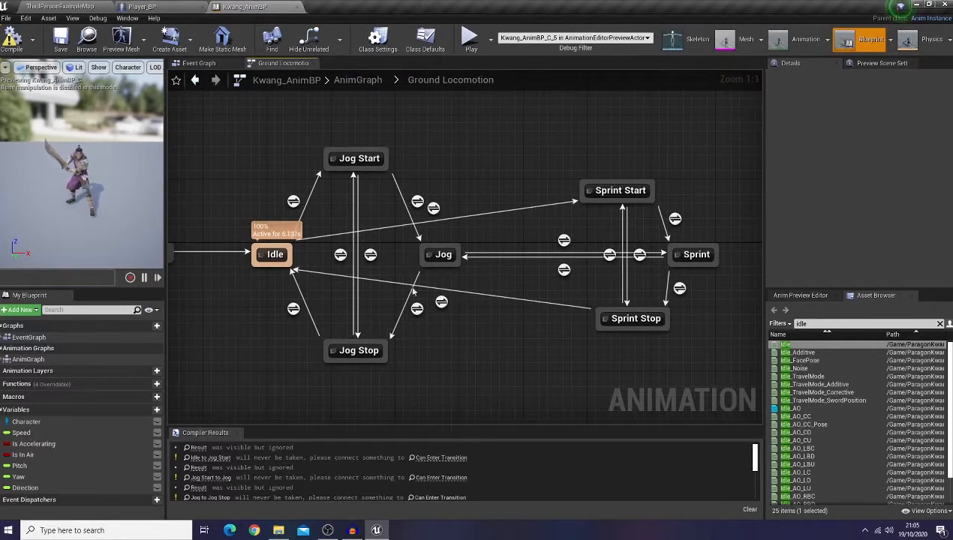
mouse_move(554, 330)
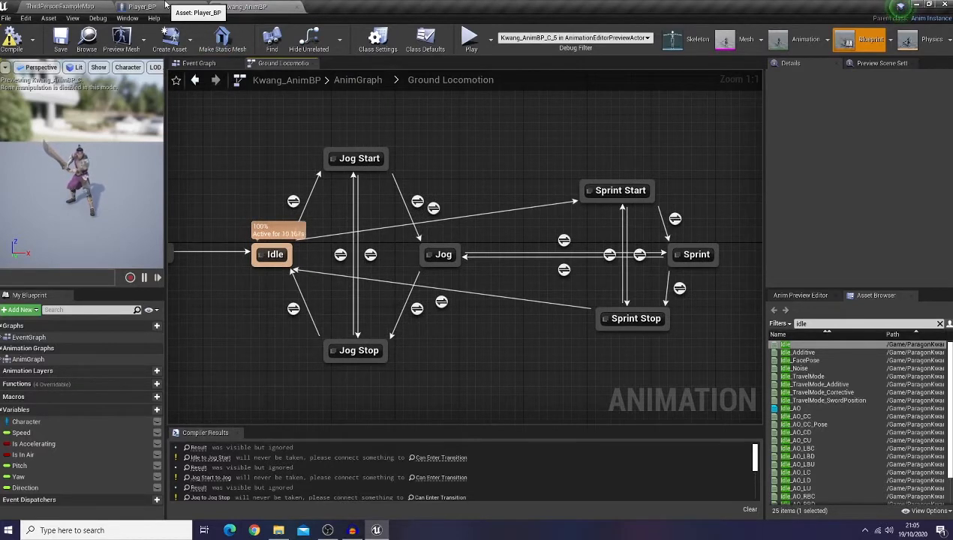
- In Player_BP, set the CharacterMovement component's Max Acceleration to 600
click(141, 6)
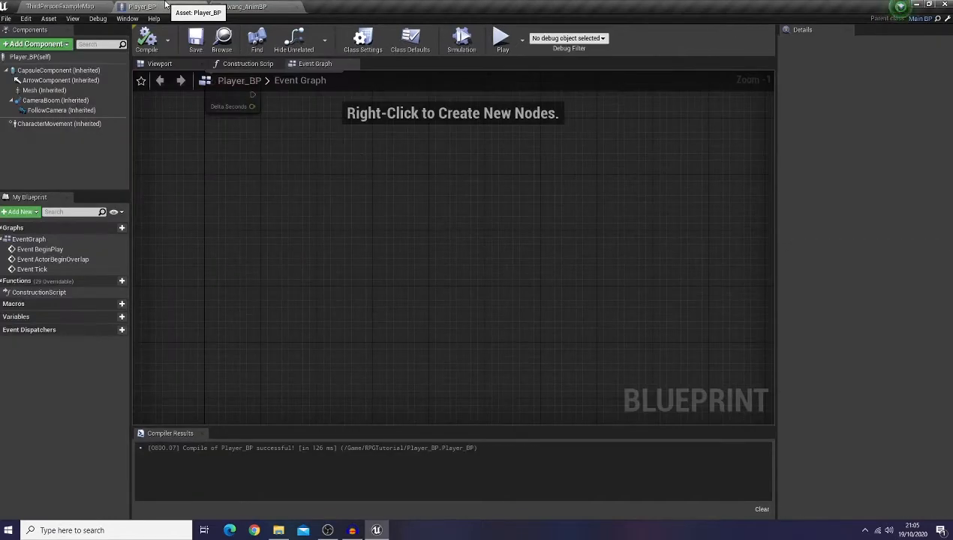
click(59, 123)
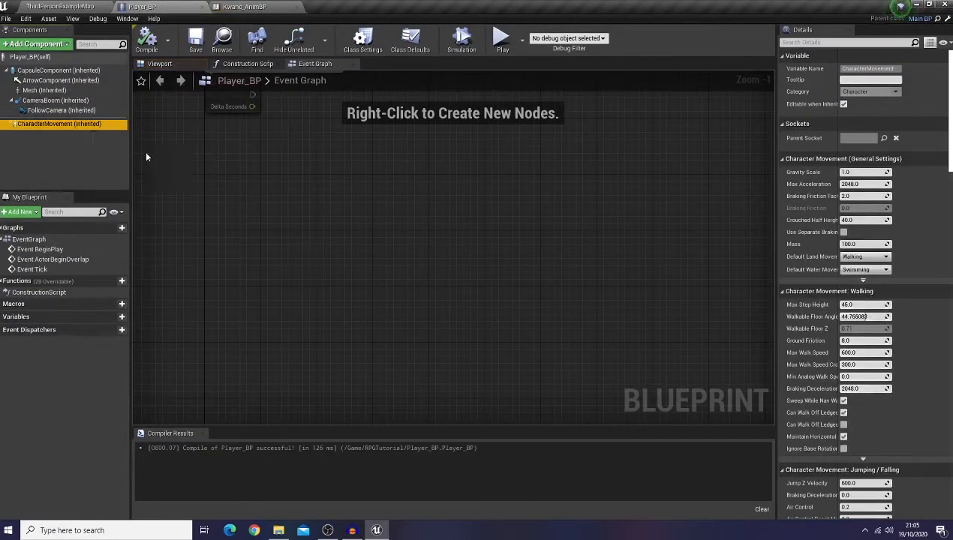
mouse_move(423, 201)
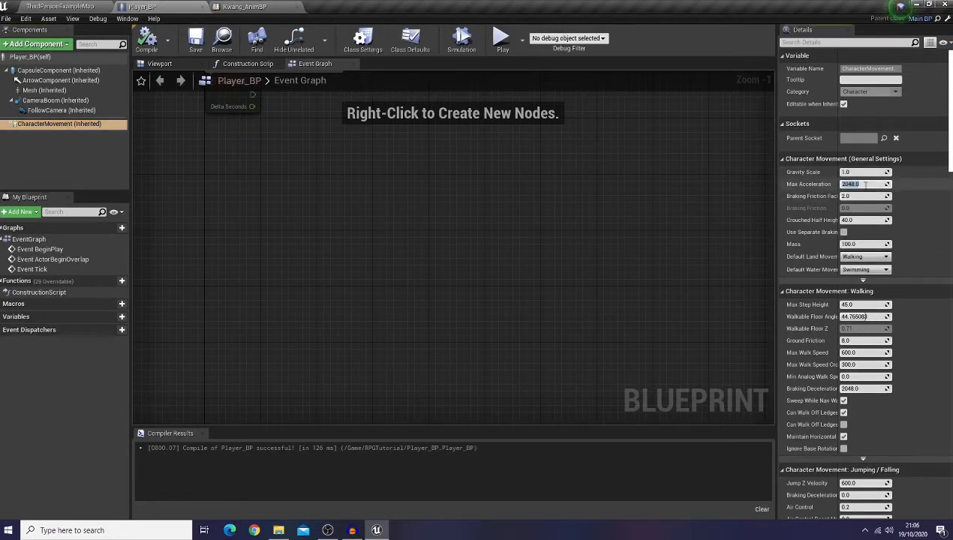
text(600)
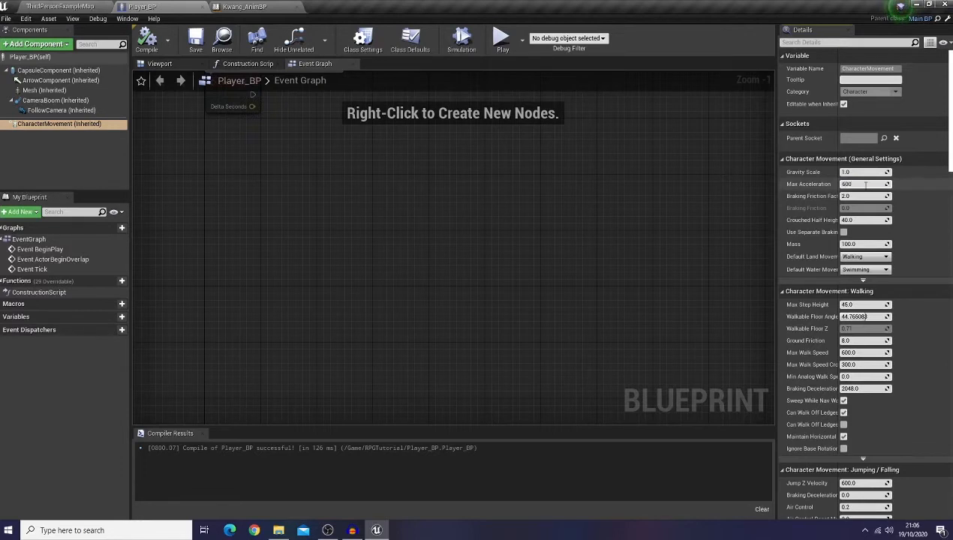
click(863, 183)
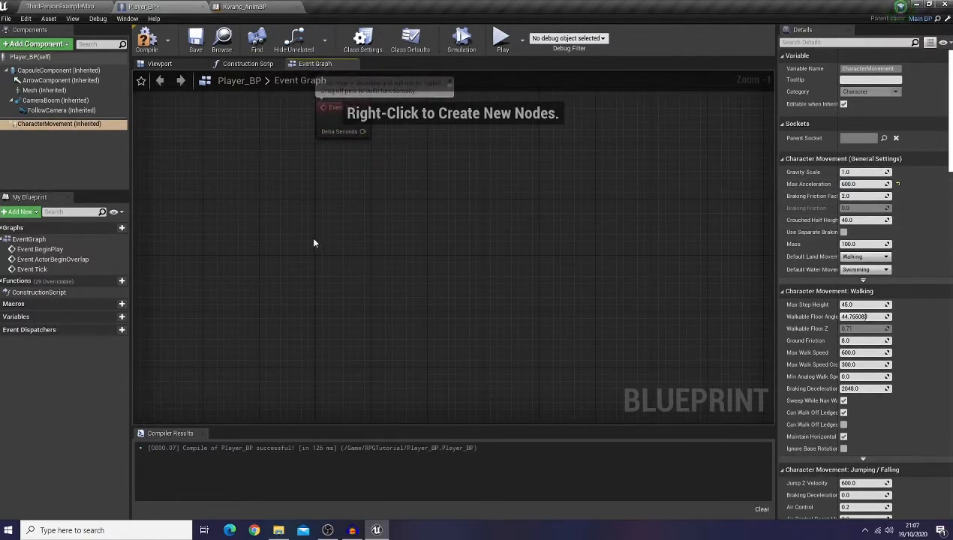
- Add a Left Shift event and a Set Max Walk Speed node from CharacterMovement
right_click(315, 244)
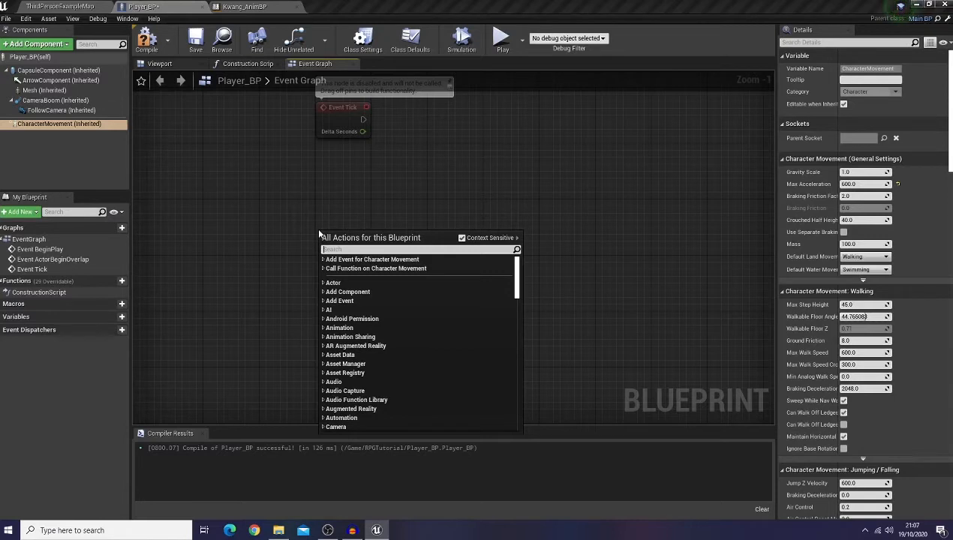
text(left)
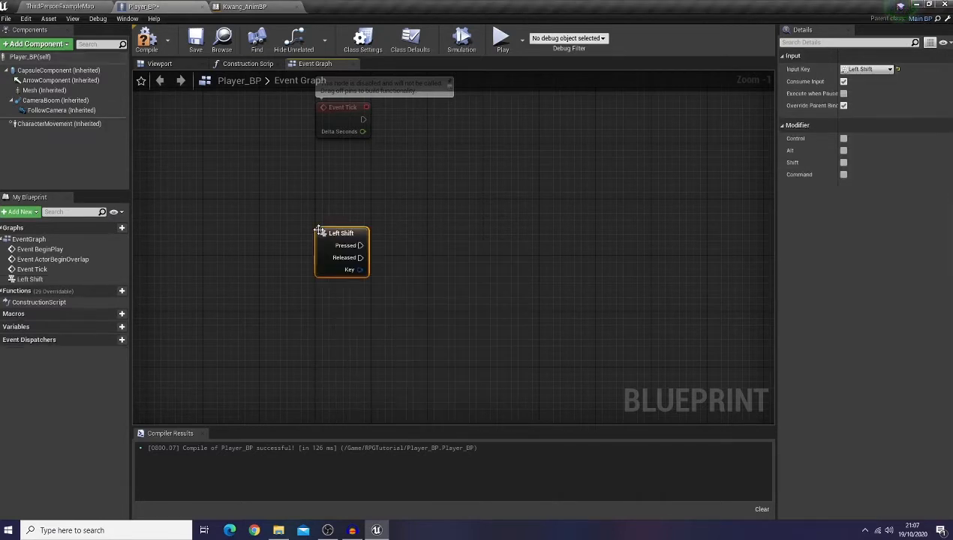
drag(360, 246, 462, 255)
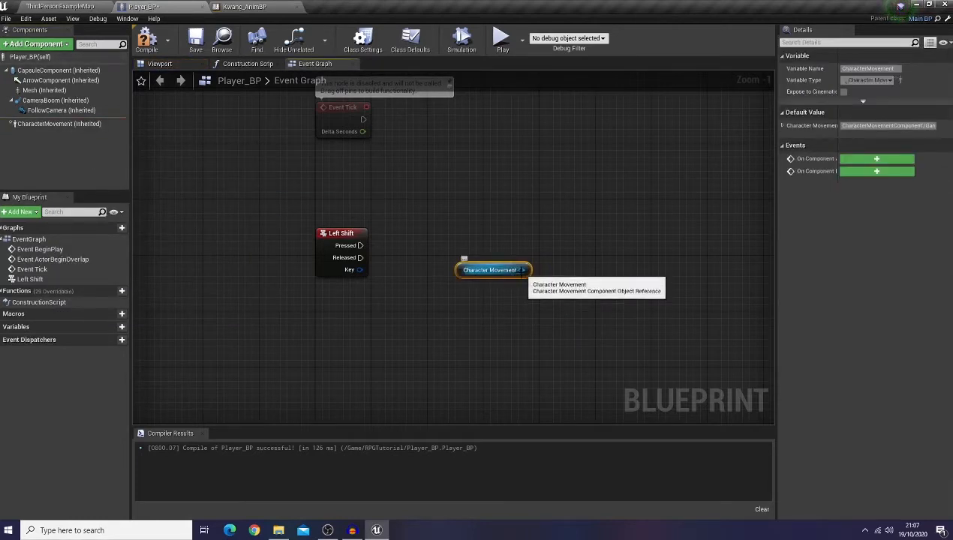
drag(519, 270, 465, 270)
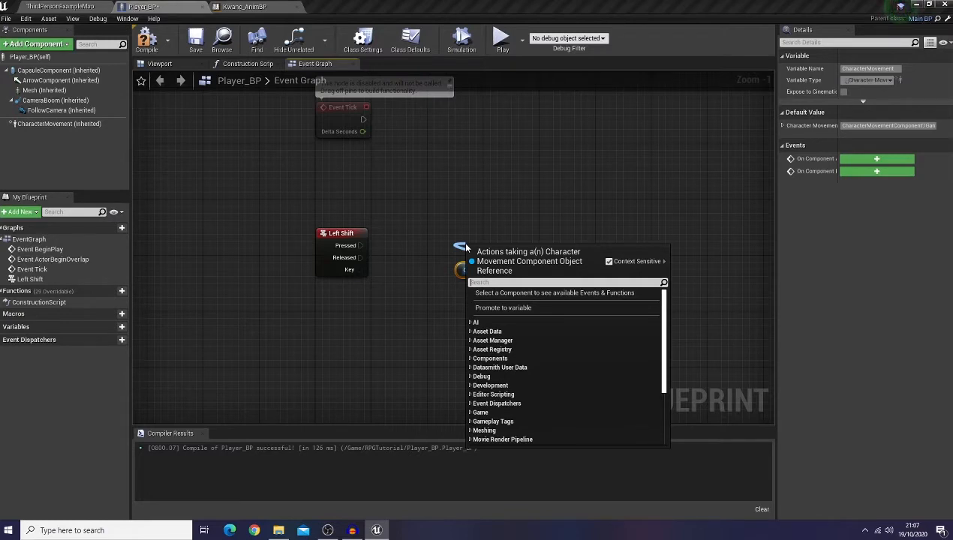
text(max walk s)
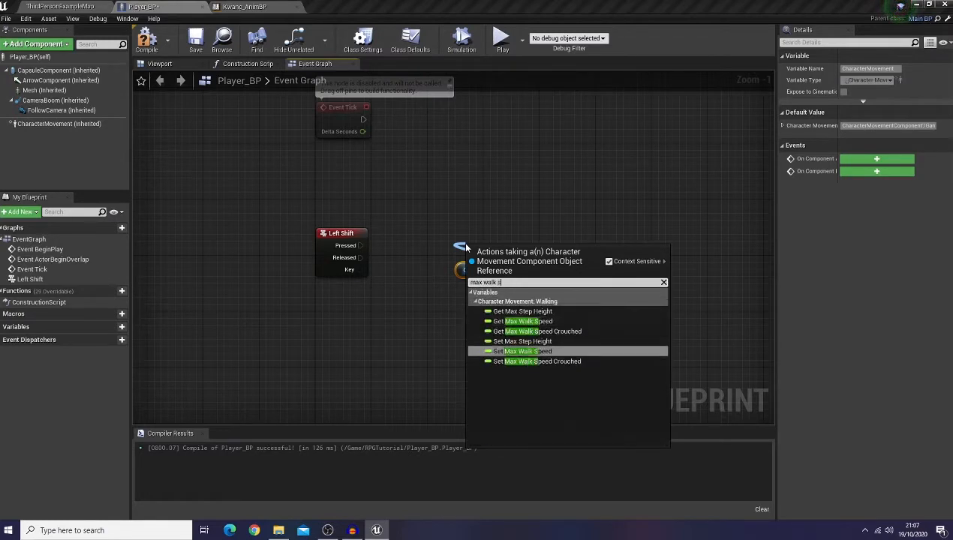
click(526, 352)
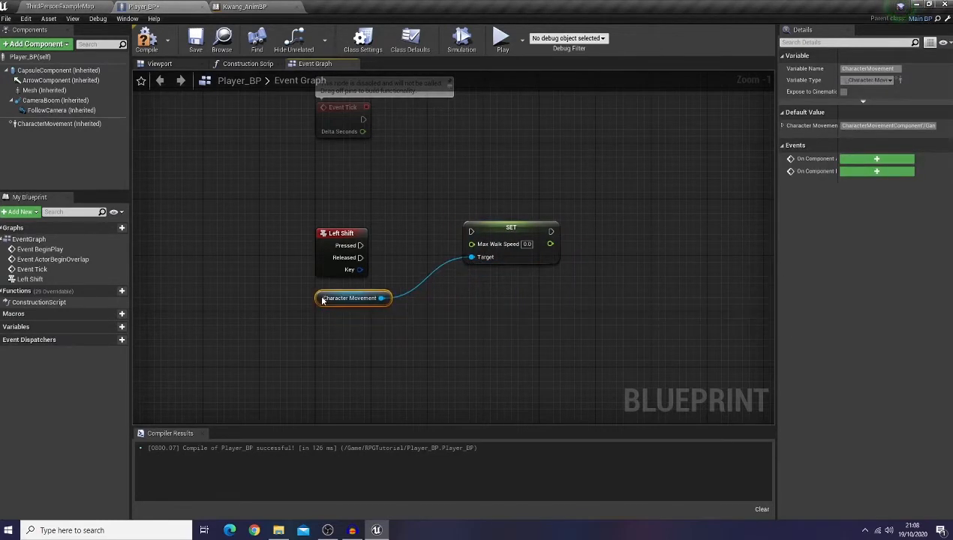
- Promote the Max Walk Speed input to a Sprint Speed variable
click(516, 241)
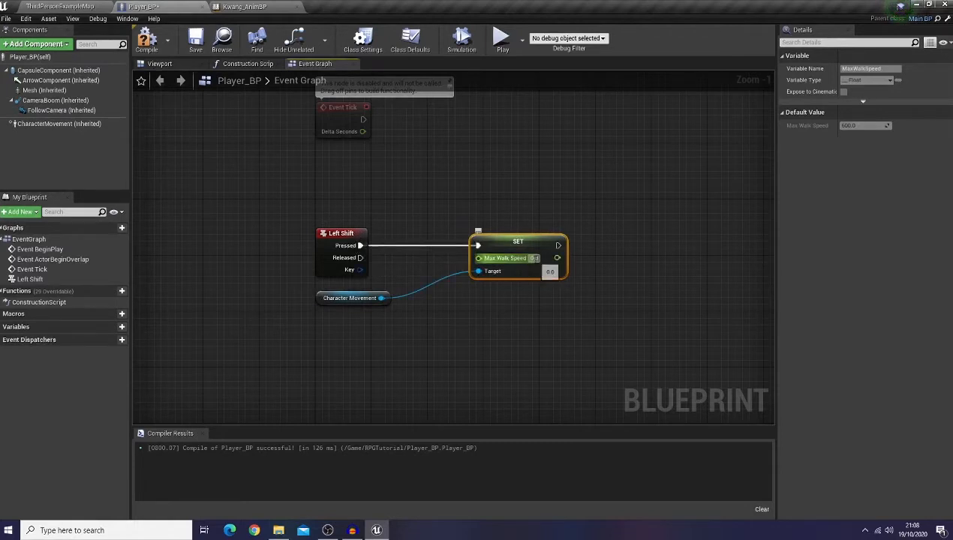
text(100)
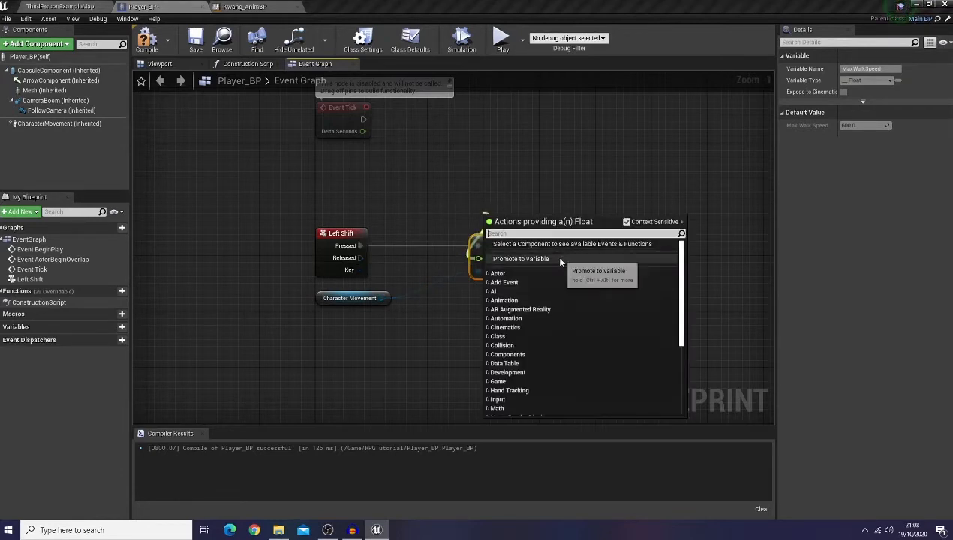
click(521, 258)
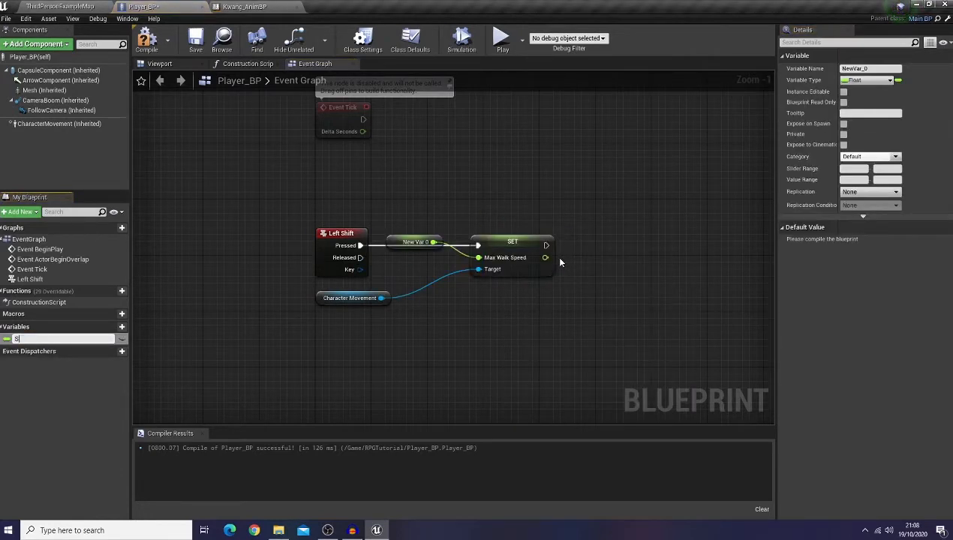
text(print Speed)
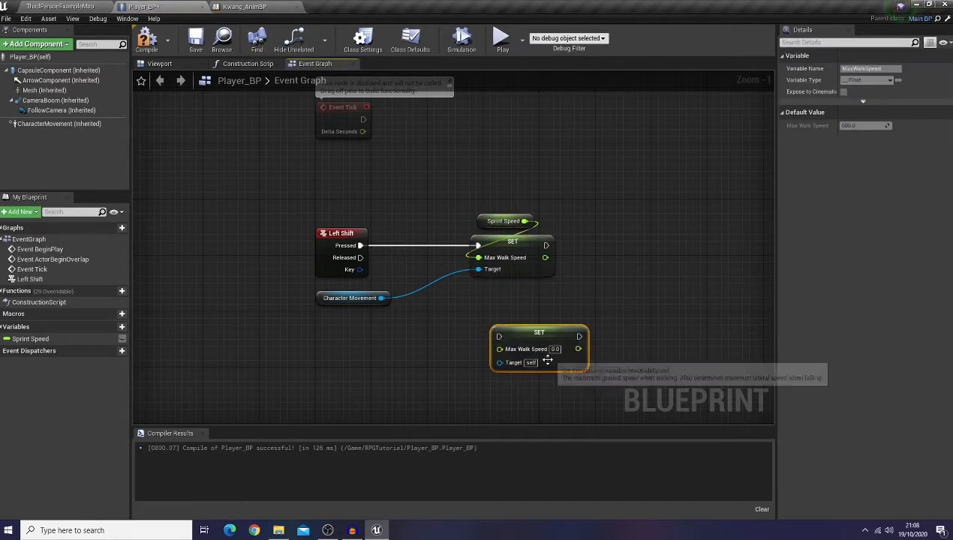
- Wire Left Shift release to the second setter fed by a new Walk Speed float variable
drag(539, 333, 518, 311)
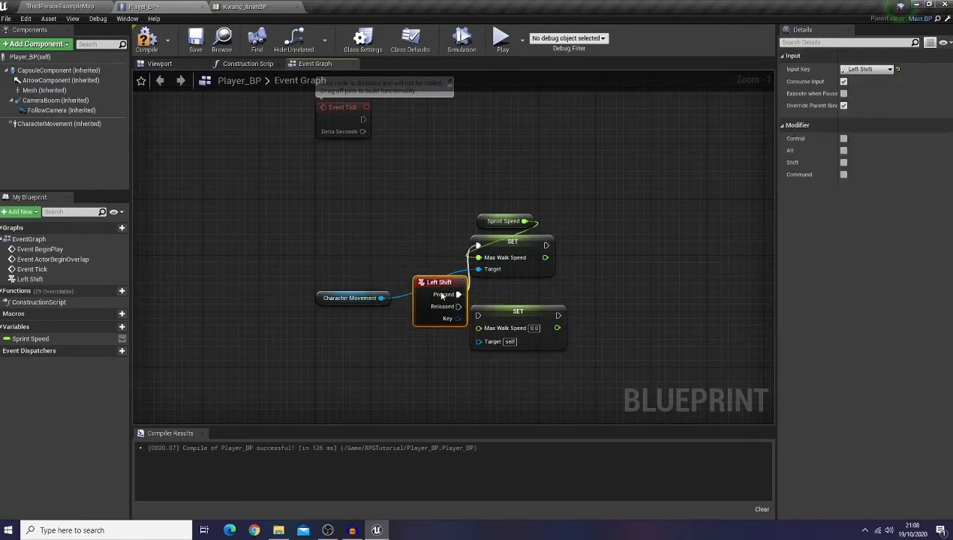
drag(438, 282, 341, 233)
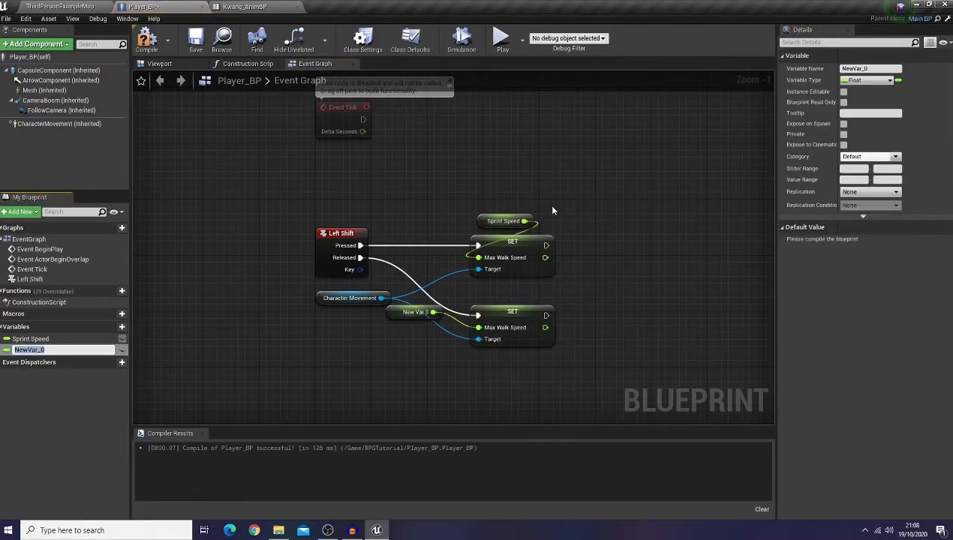
text(W)
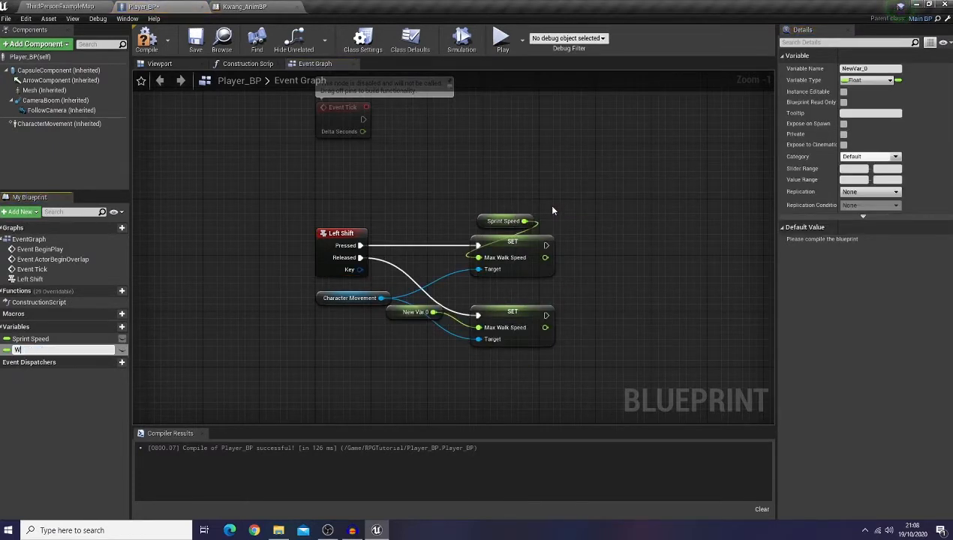
text(alk Speed)
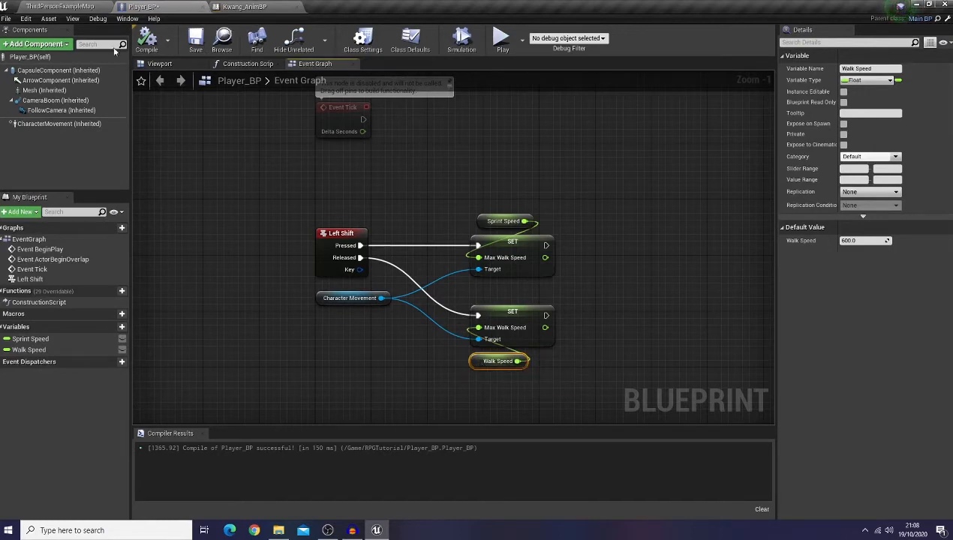
click(243, 6)
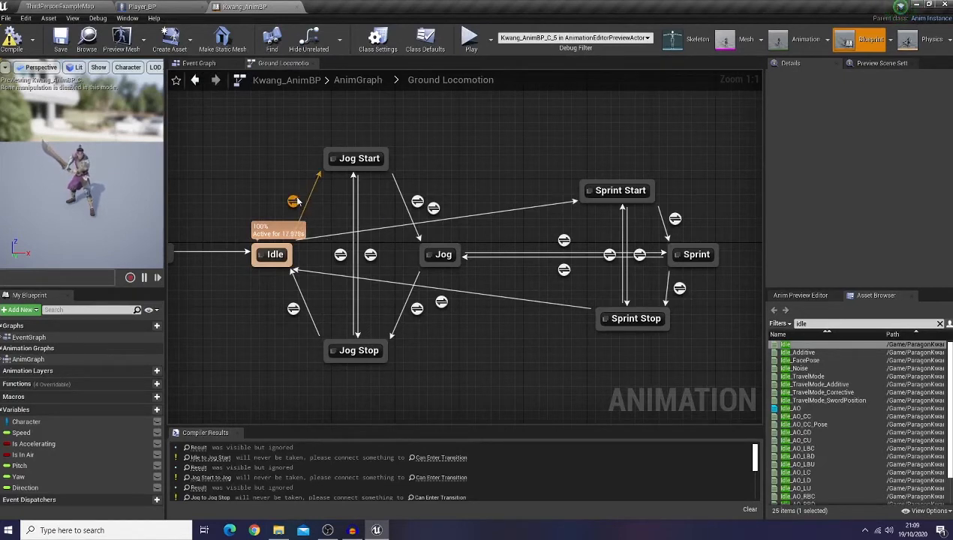
- Combine Speed comparison, Is Accelerating and NOT Is In Air with AND into Can Enter Transition
double_click(313, 193)
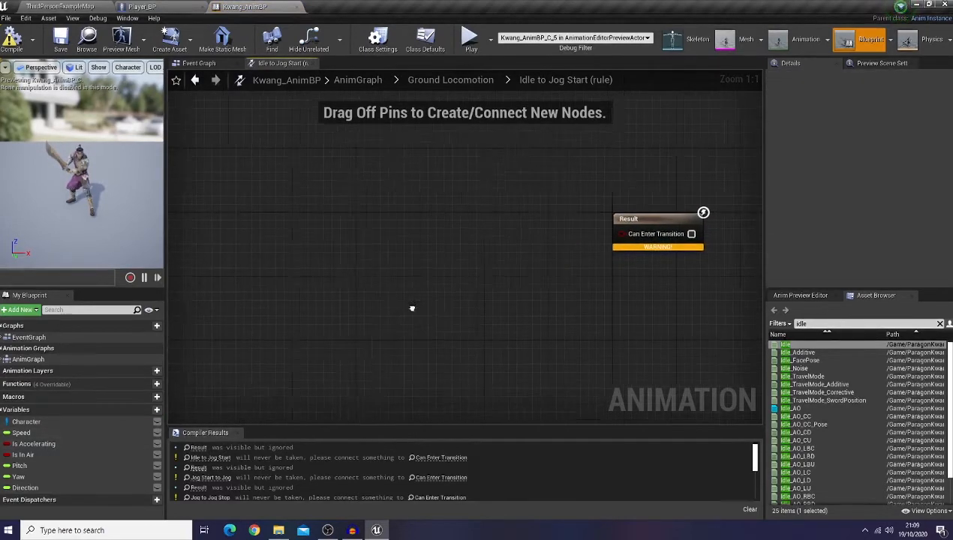
click(21, 433)
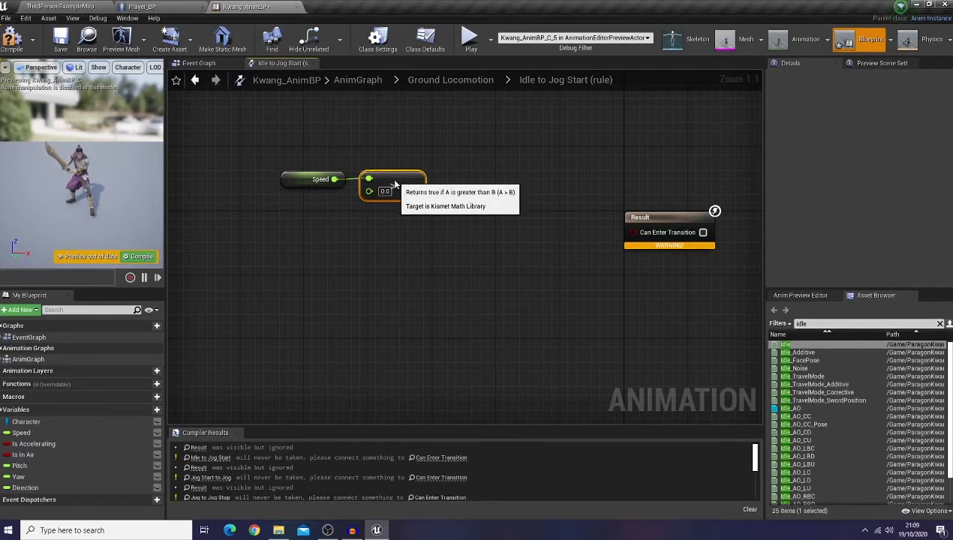
drag(420, 191, 451, 223)
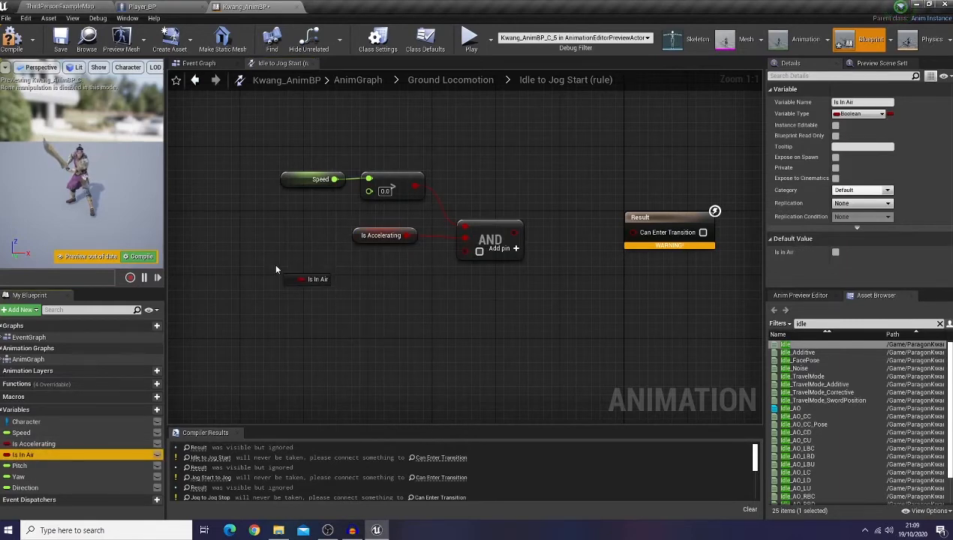
drag(328, 278, 372, 282)
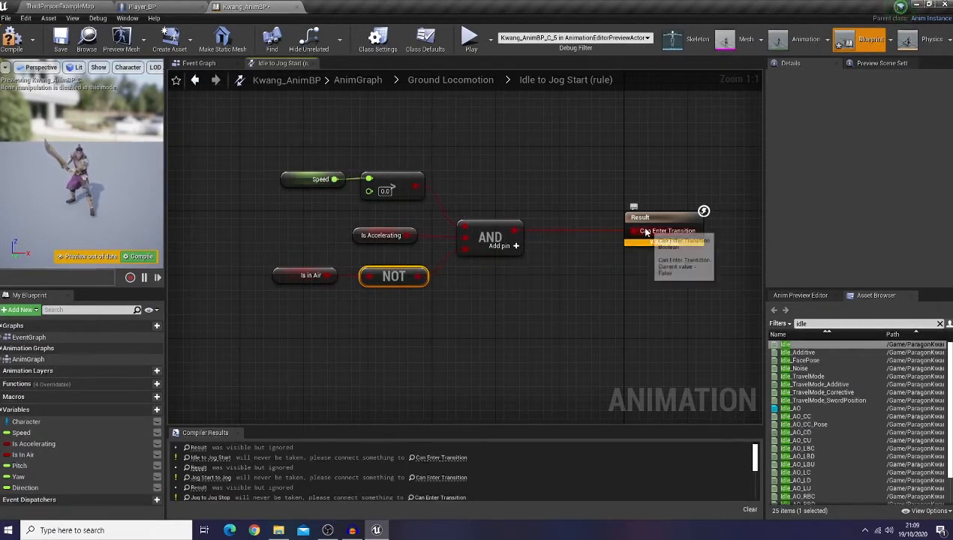
mouse_move(334, 239)
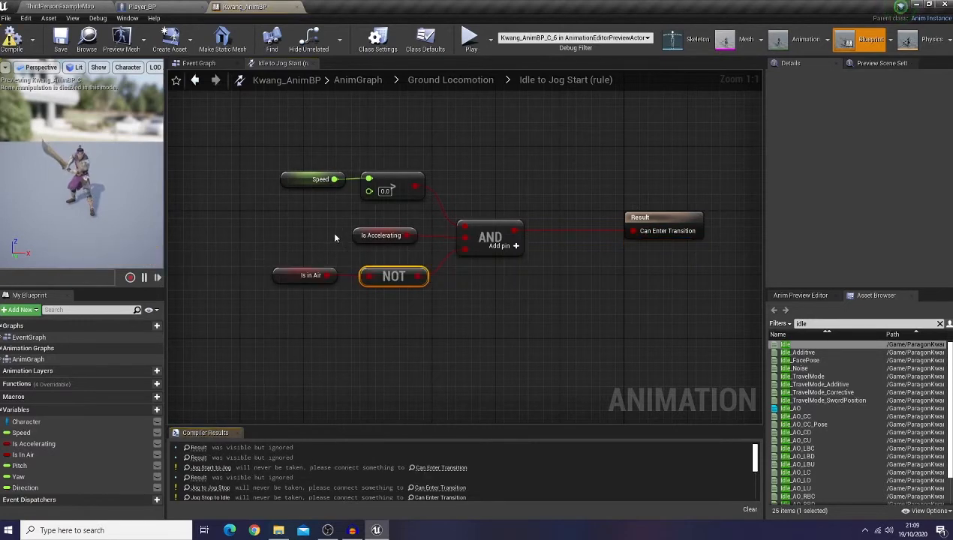
mouse_move(239, 143)
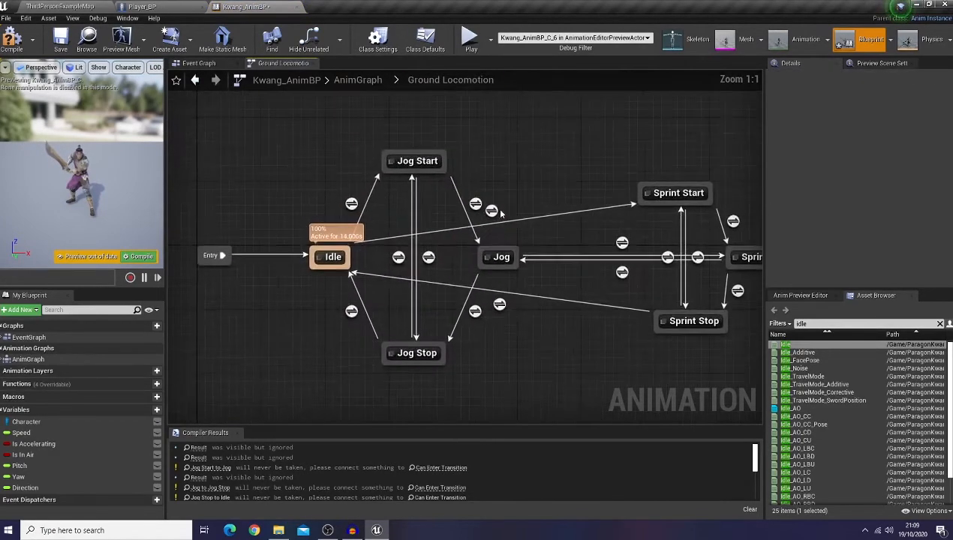
mouse_move(493, 212)
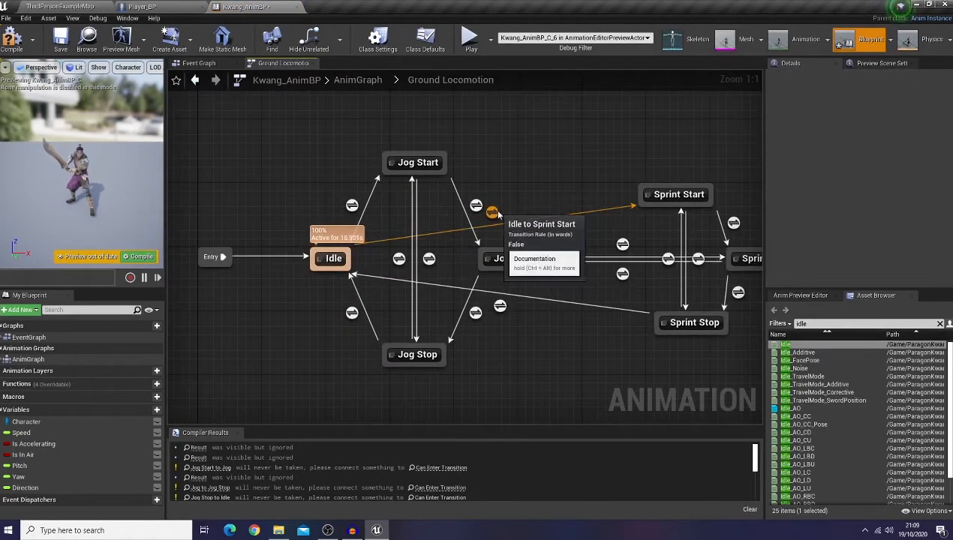
- Paste the copied Speed/Is Accelerating/not-in-air rule nodes into the sprint transition rules
double_click(492, 214)
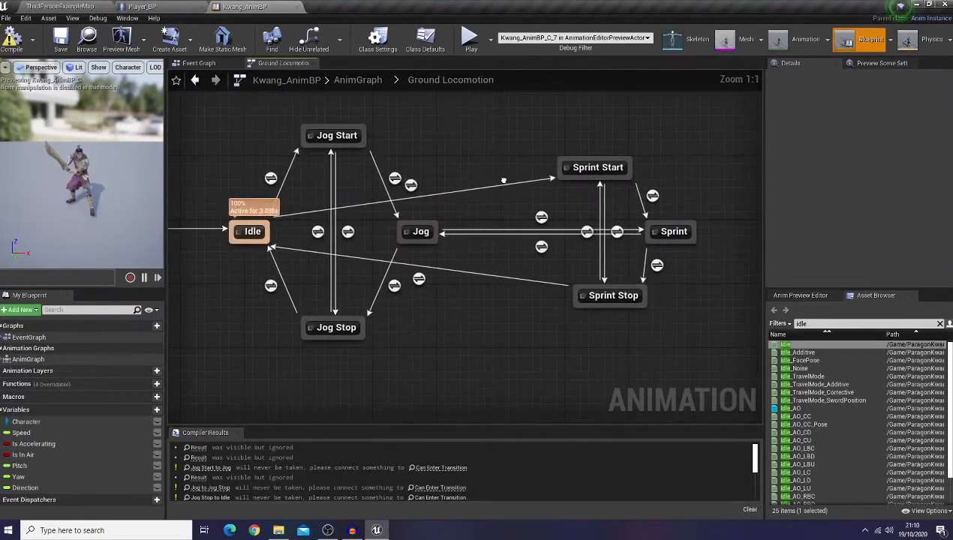
double_click(503, 180)
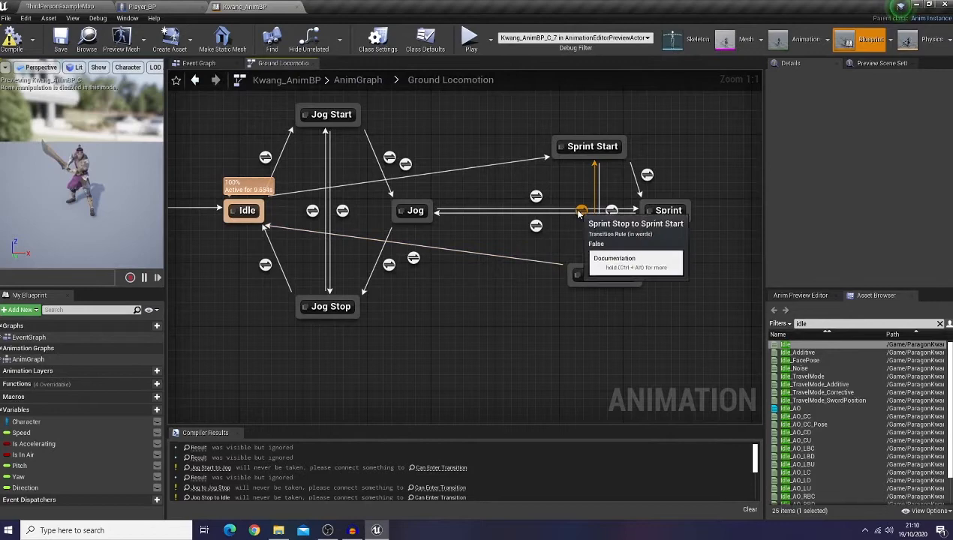
double_click(582, 210)
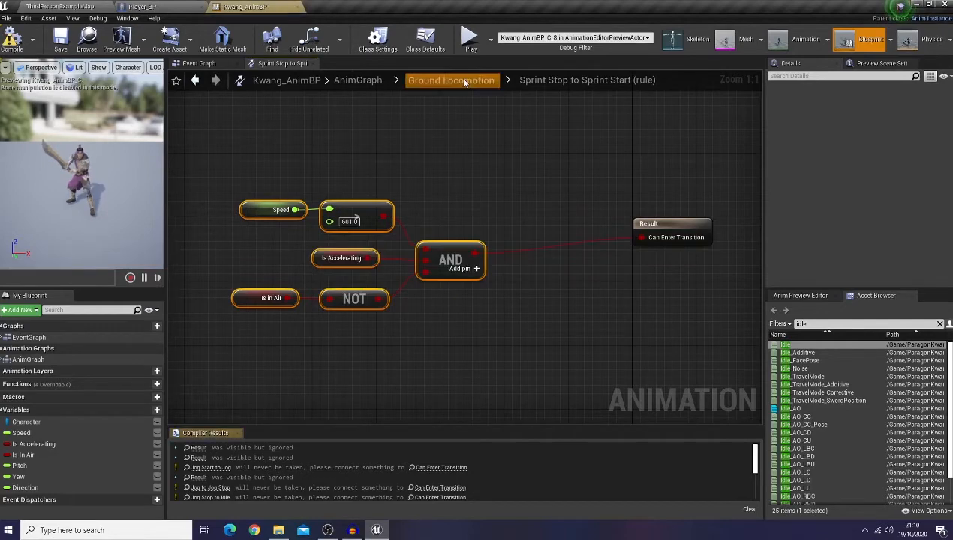
click(450, 80)
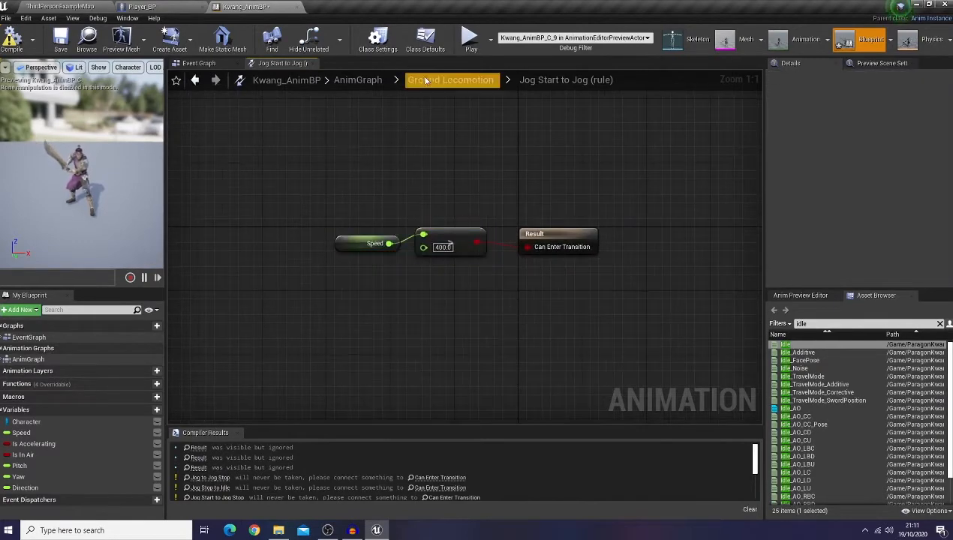
- Feed a Speed comparison through a boolean node in the Jog to Jog Stop rule
click(450, 80)
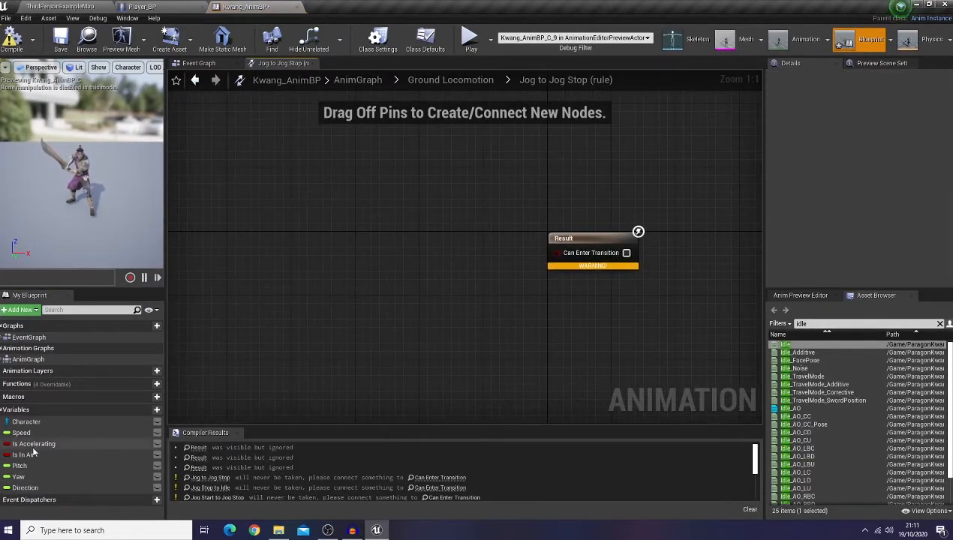
drag(21, 432, 315, 224)
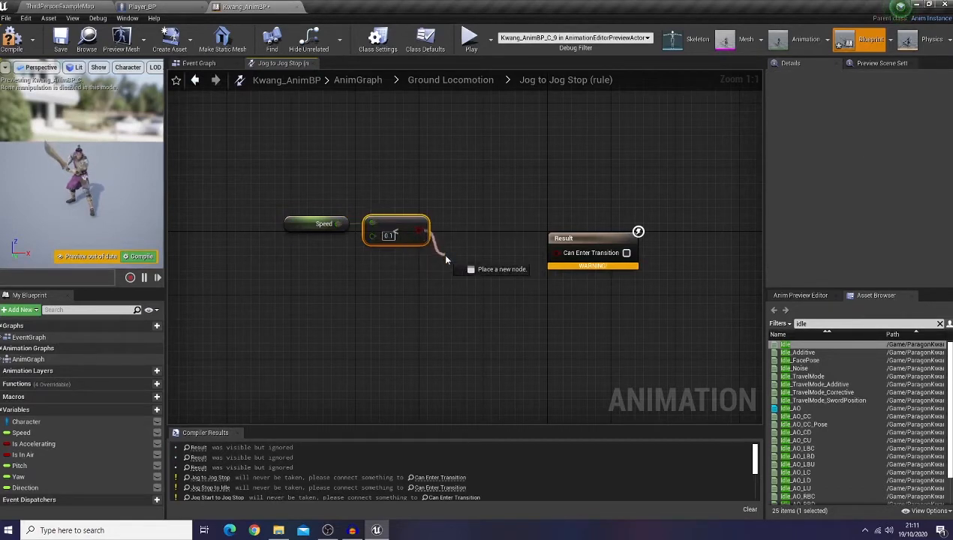
drag(420, 231, 451, 263)
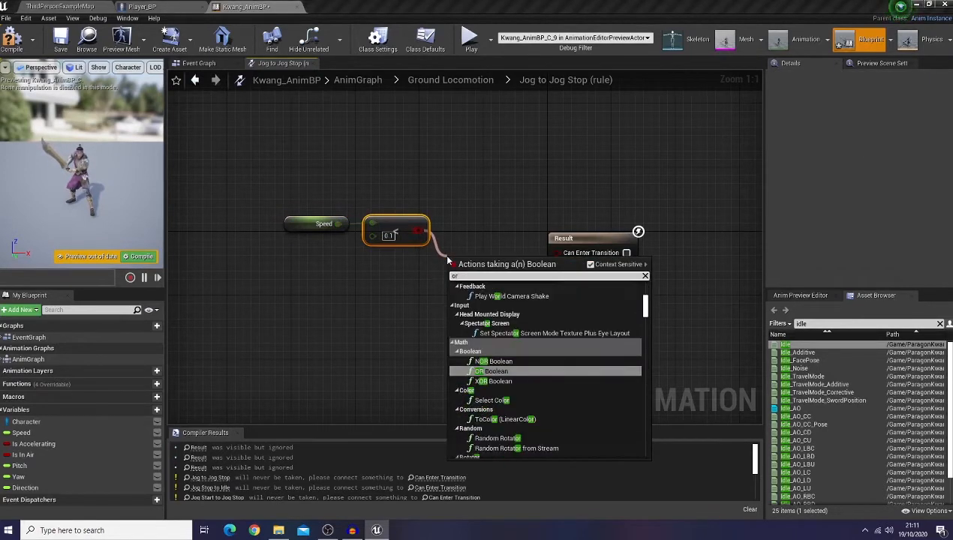
click(495, 372)
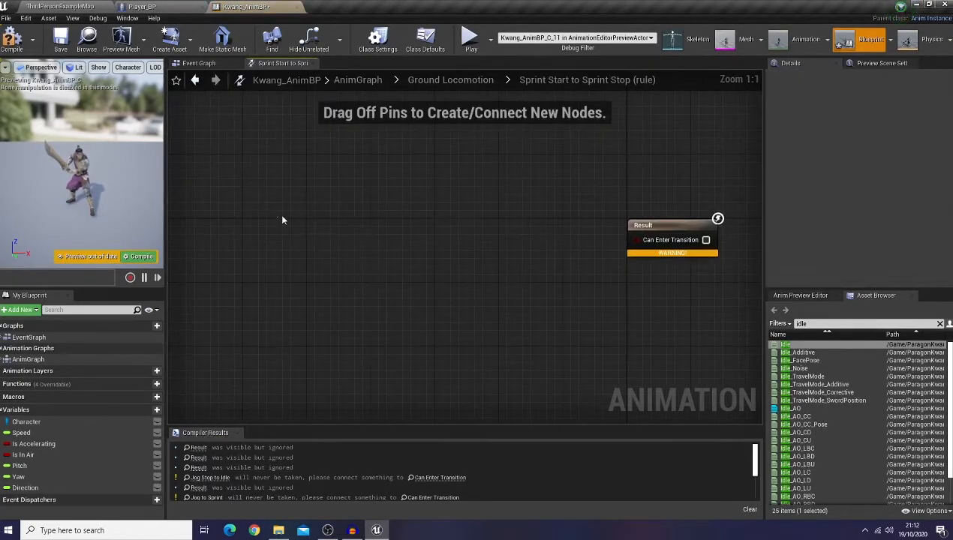
- Allow Sprint Start to Sprint entry when Speed is greater than 700.0
click(451, 79)
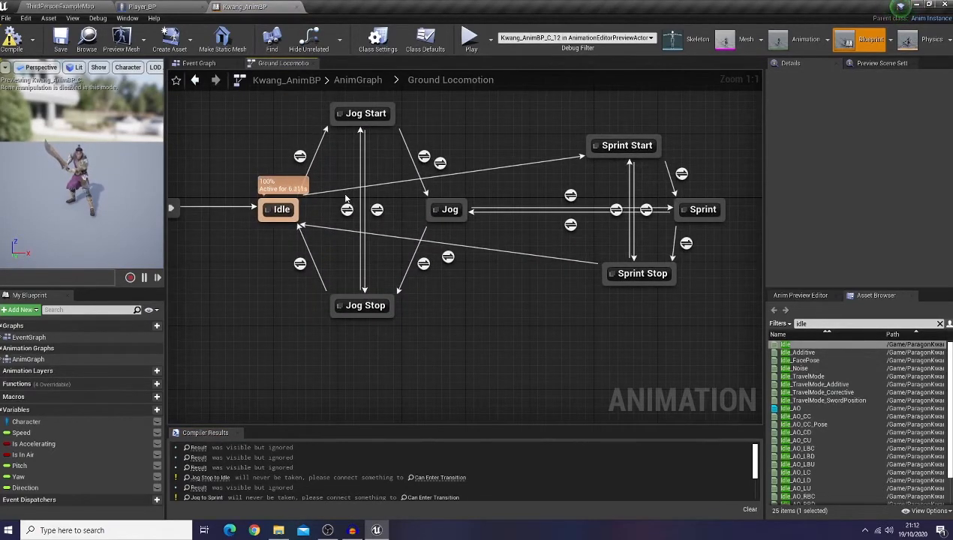
mouse_move(405, 255)
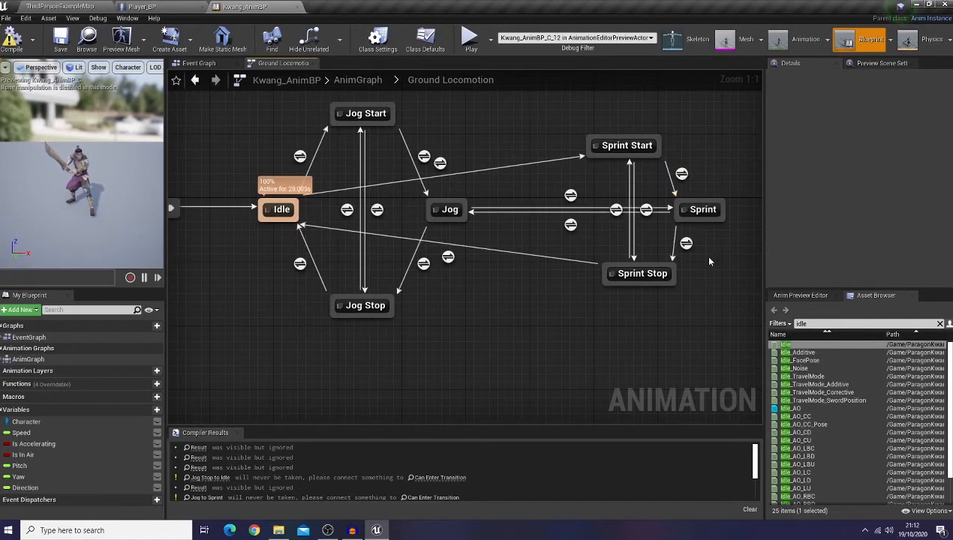
mouse_move(685, 243)
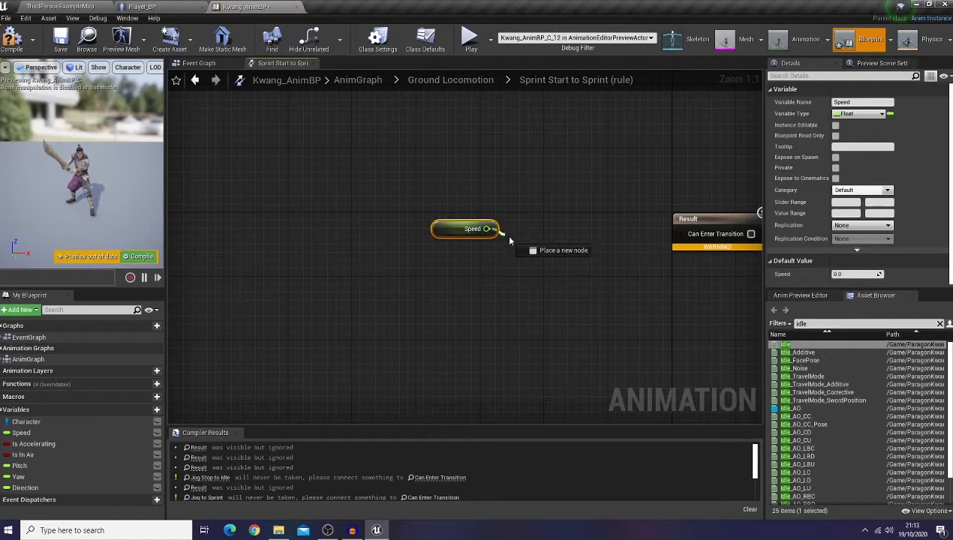
drag(494, 228, 524, 249)
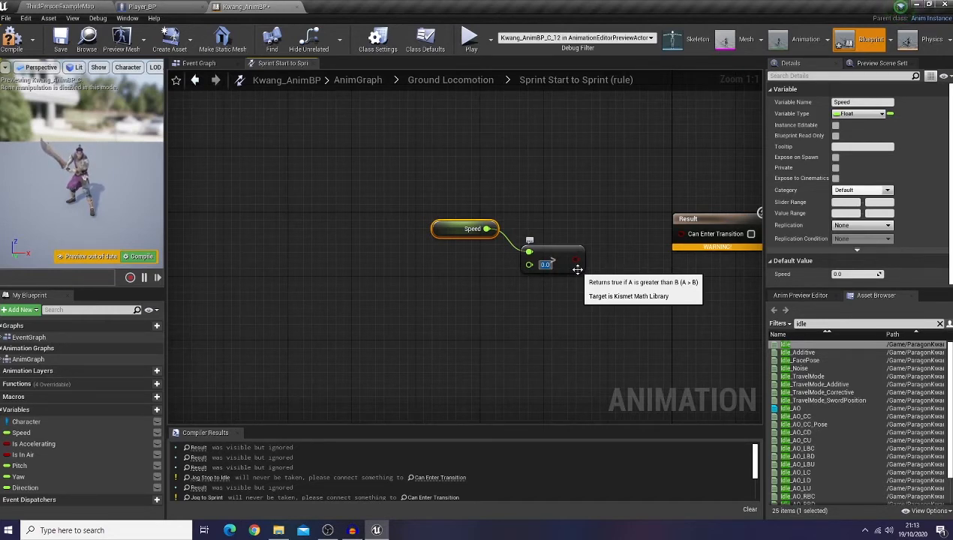
text(700.0)
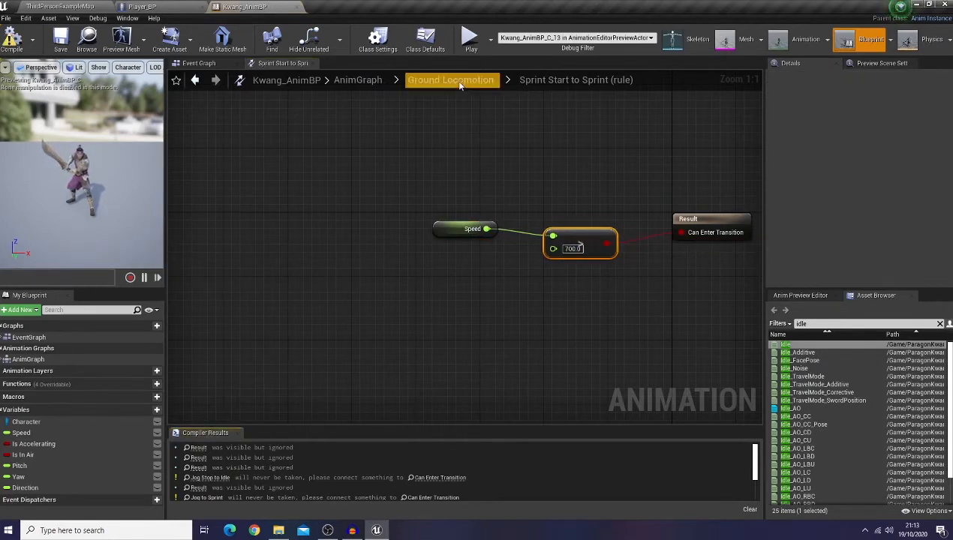
click(450, 80)
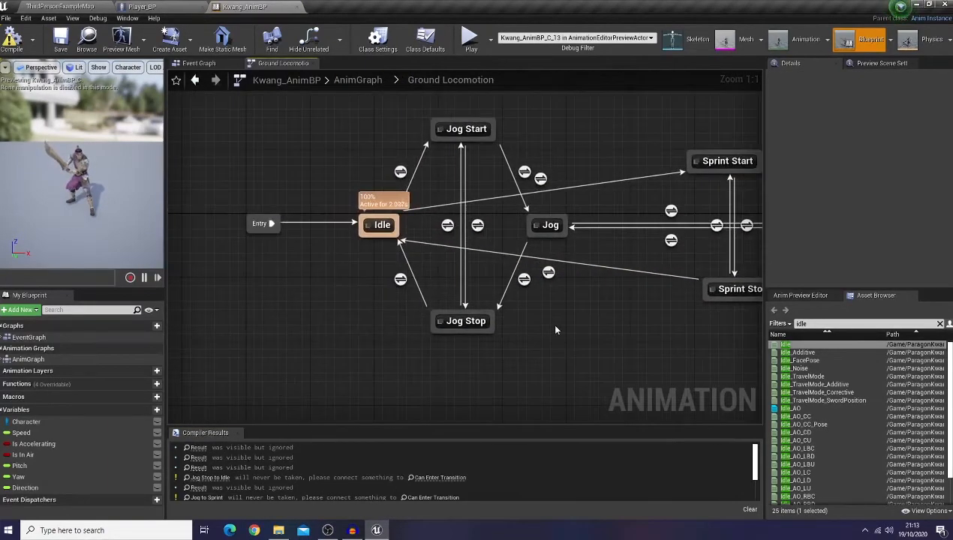
click(548, 274)
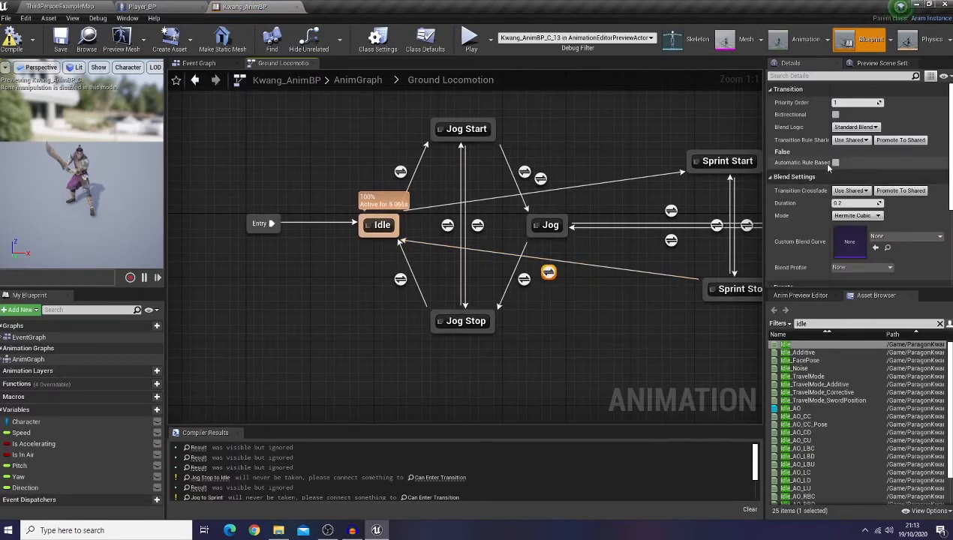
click(835, 162)
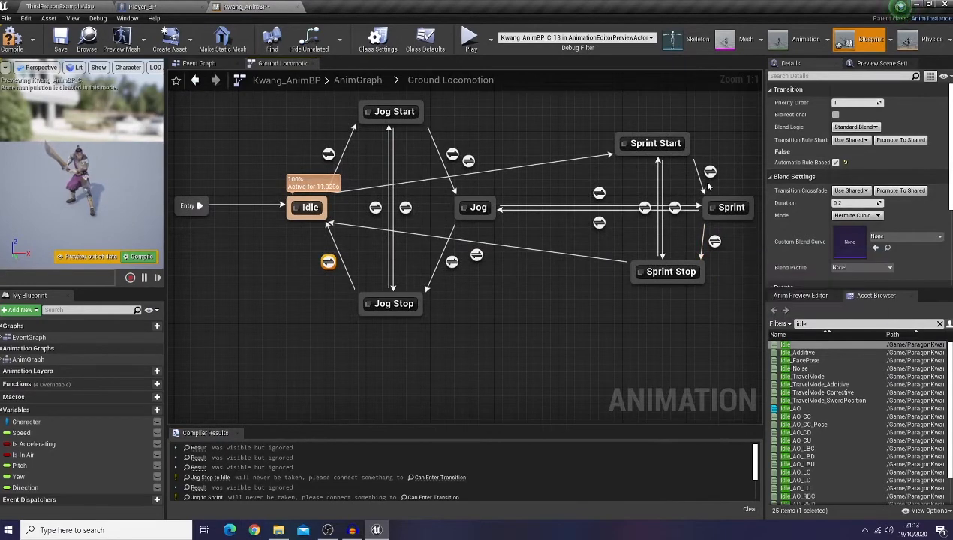
mouse_move(453, 258)
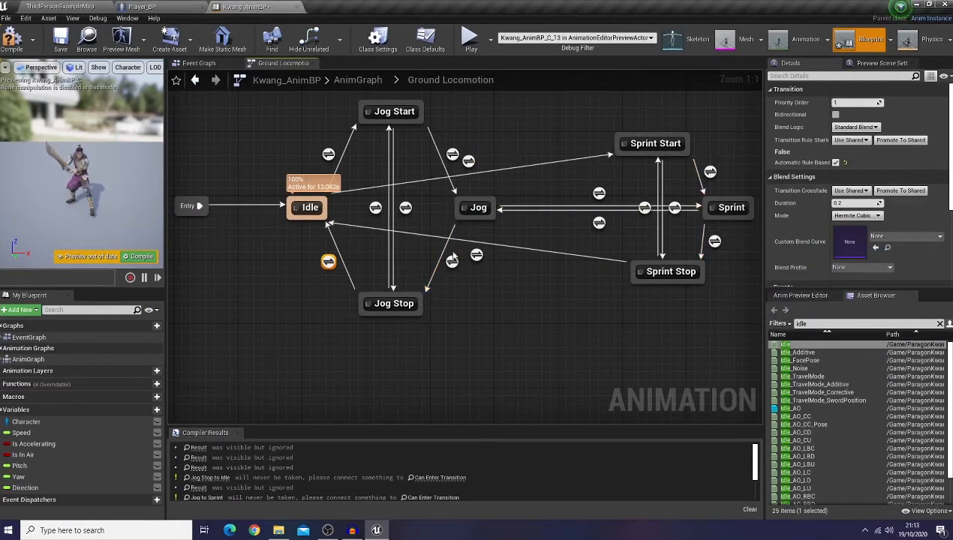
mouse_move(477, 255)
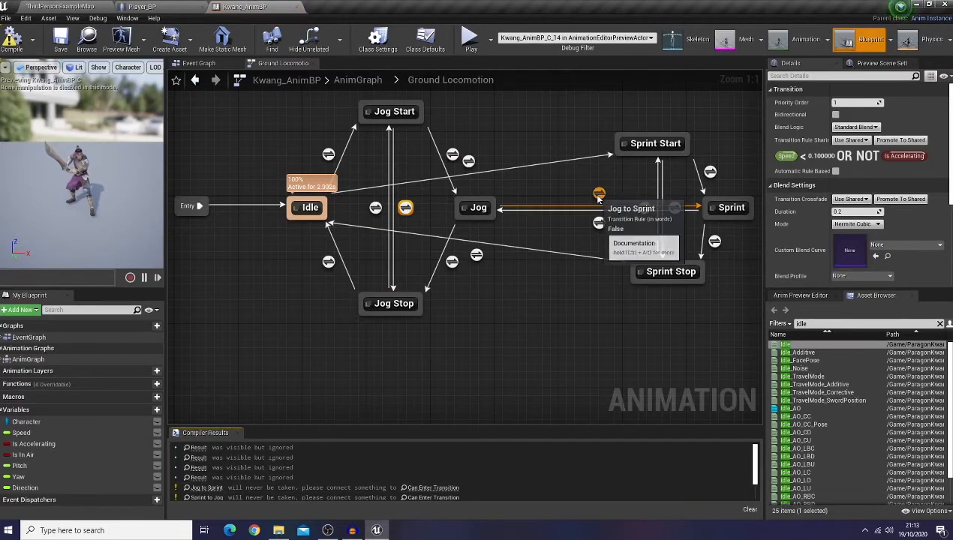
- Gate Jog to Sprint on Speed above the threshold and Sprint to Jog on Speed below it
double_click(599, 194)
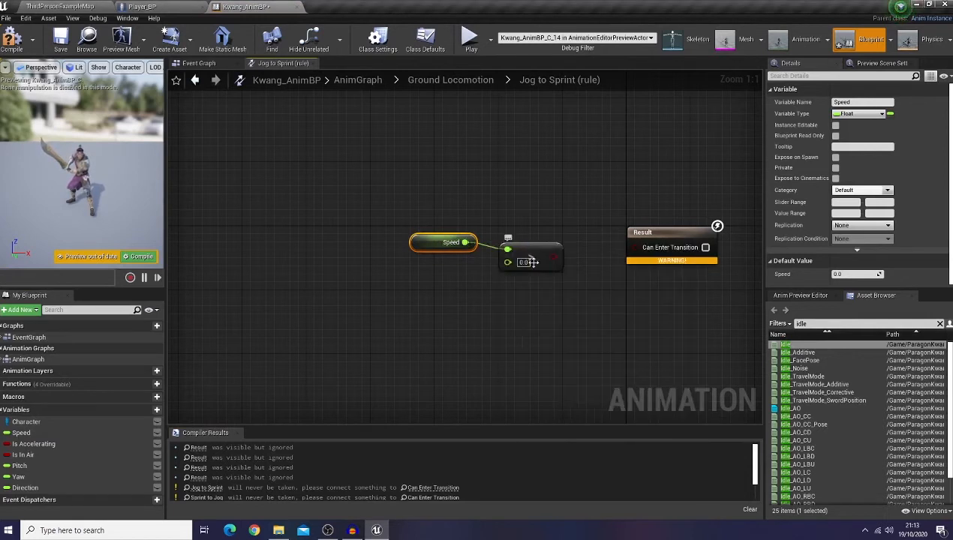
mouse_move(529, 258)
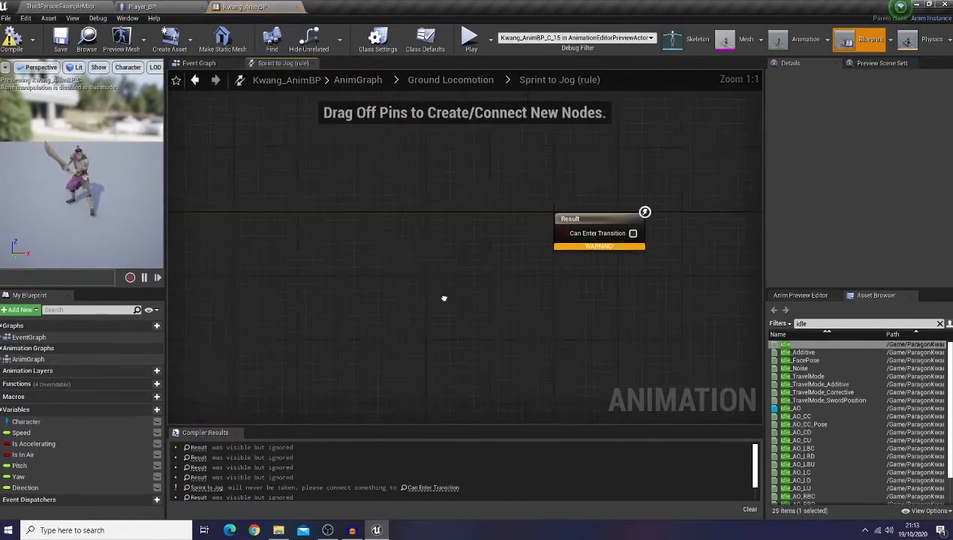
click(21, 432)
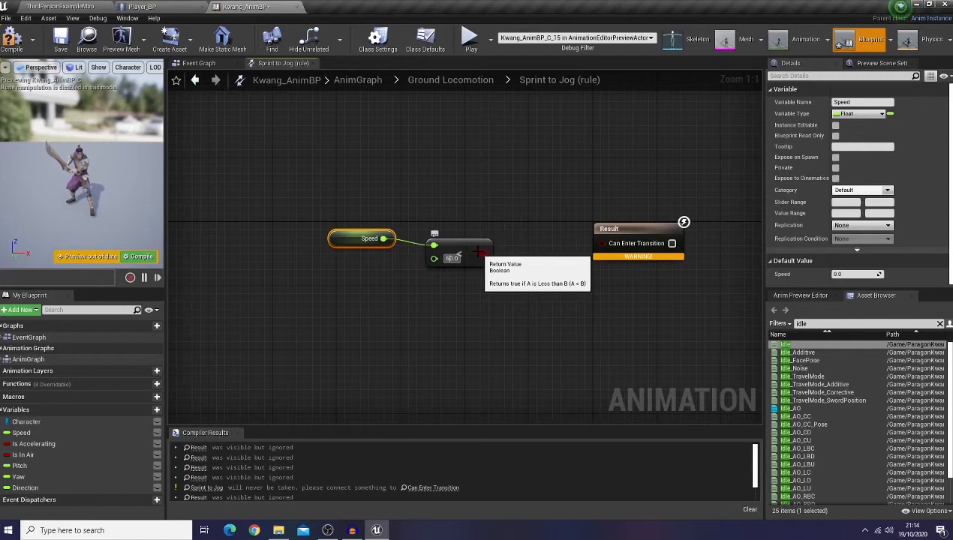
mouse_move(486, 254)
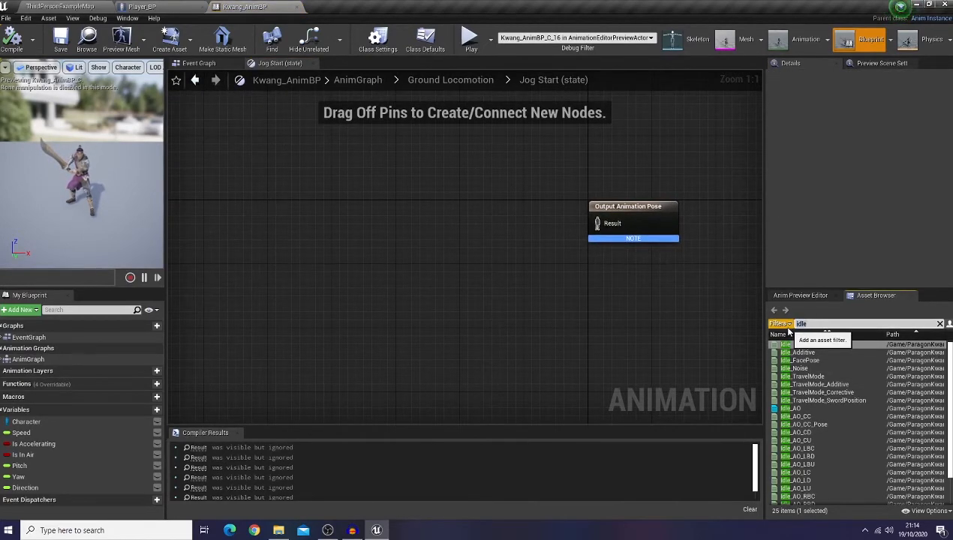
- Assign Jog_Fwd_Start, Jog_Fwd and Jog_Fwd_Stop to the Jog Start, Jog and Jog Stop output poses
text(jog start)
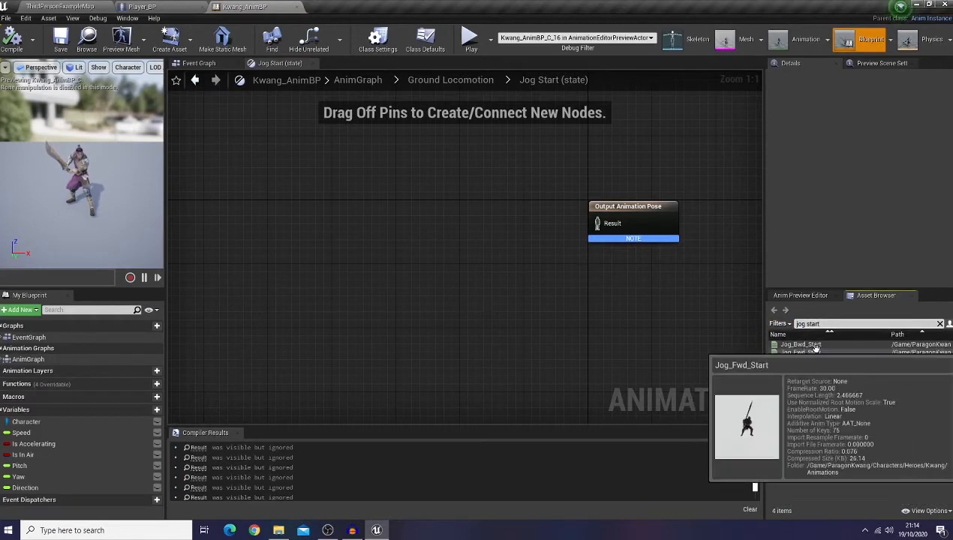
click(802, 344)
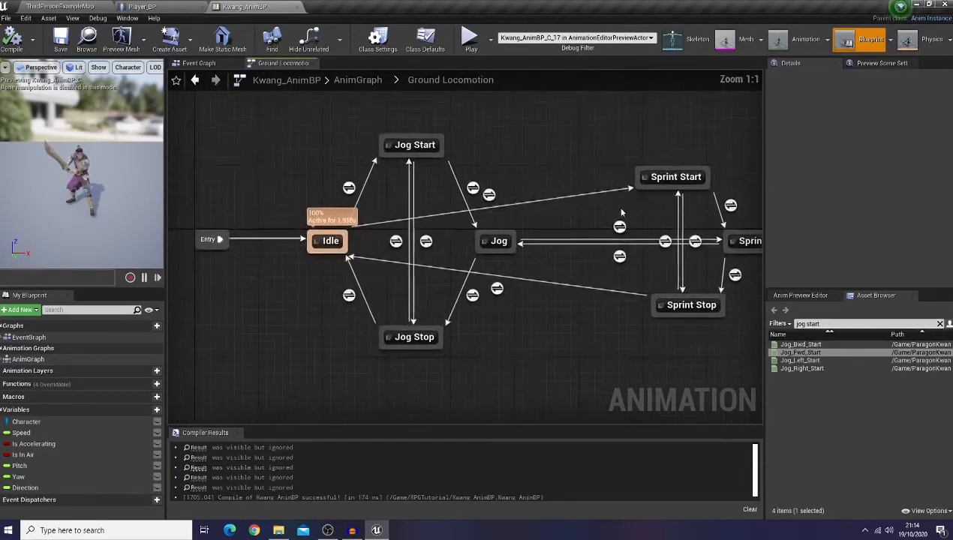
double_click(499, 240)
text(jog fwd)
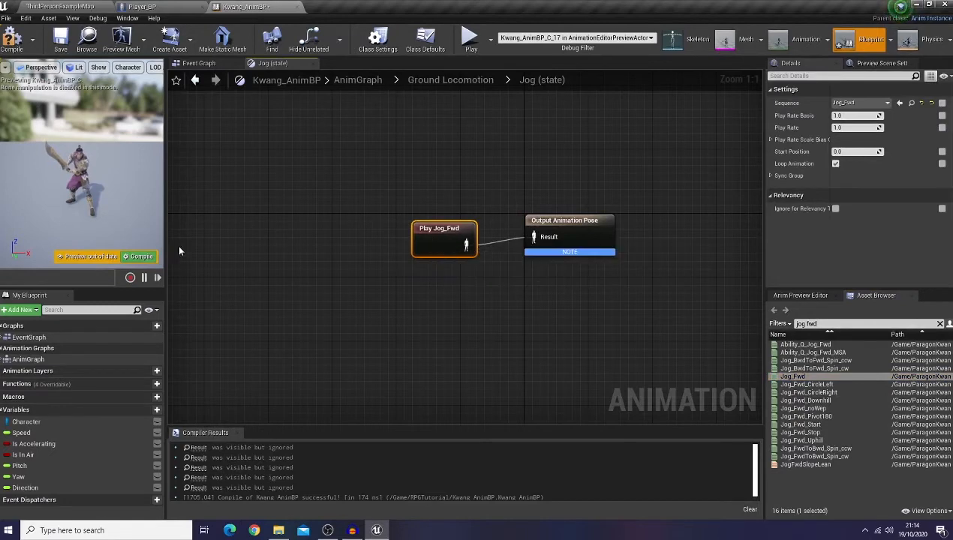
click(450, 80)
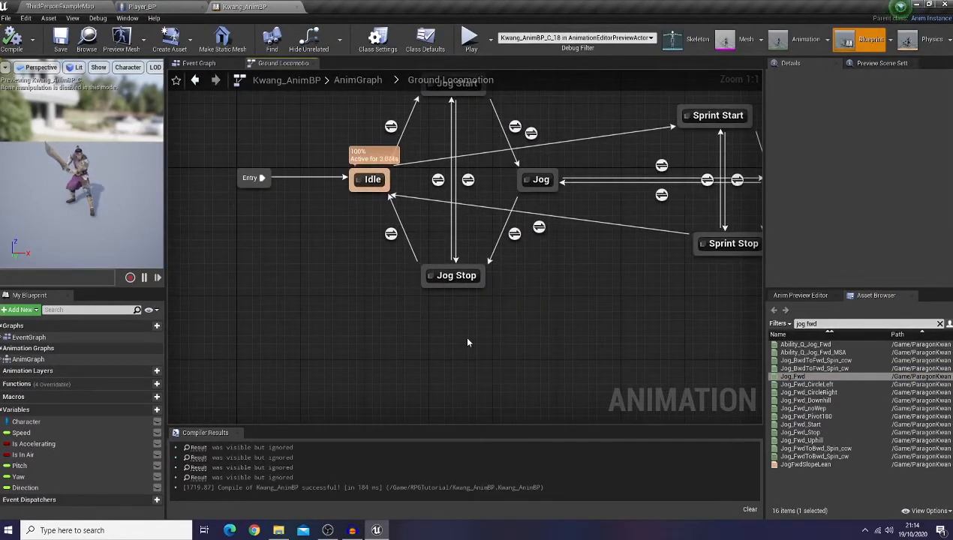
double_click(457, 276)
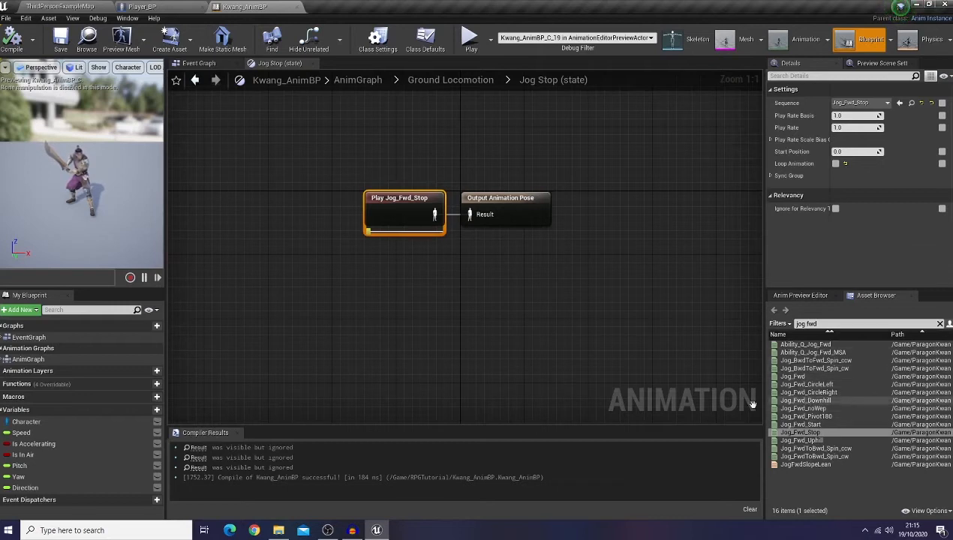
mouse_move(259, 148)
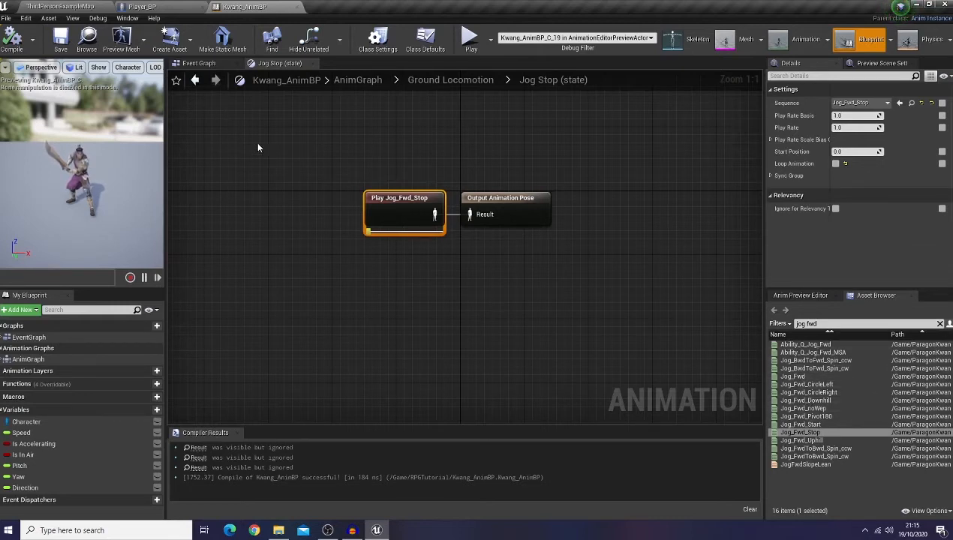
mouse_move(403, 129)
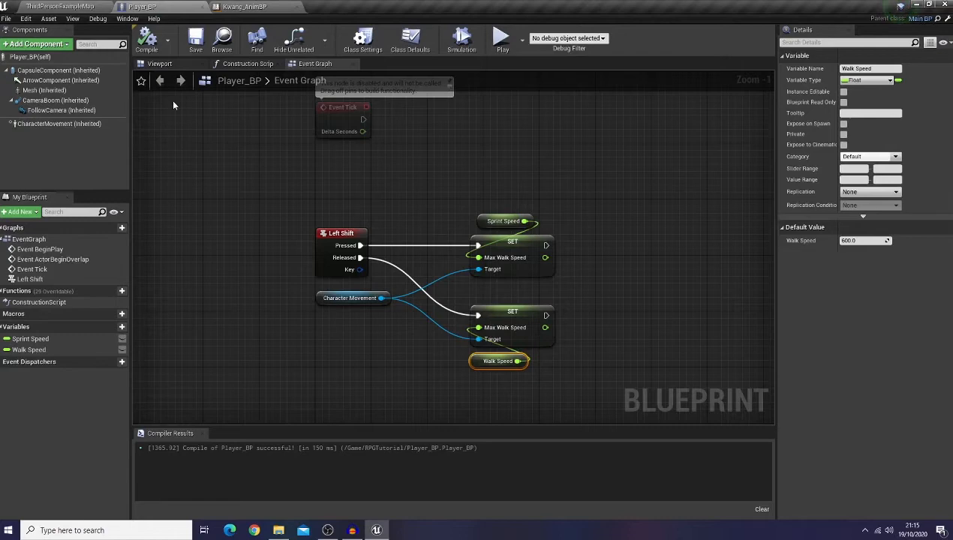
- Back in Kwang_AnimBP, select Sprint Stop and open the empty Sprint Start state graph
click(244, 6)
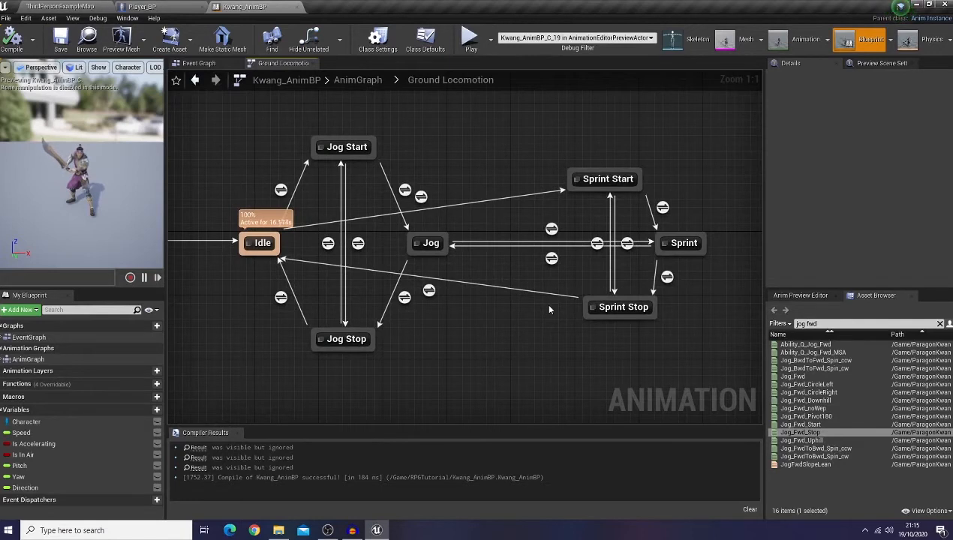
mouse_move(613, 310)
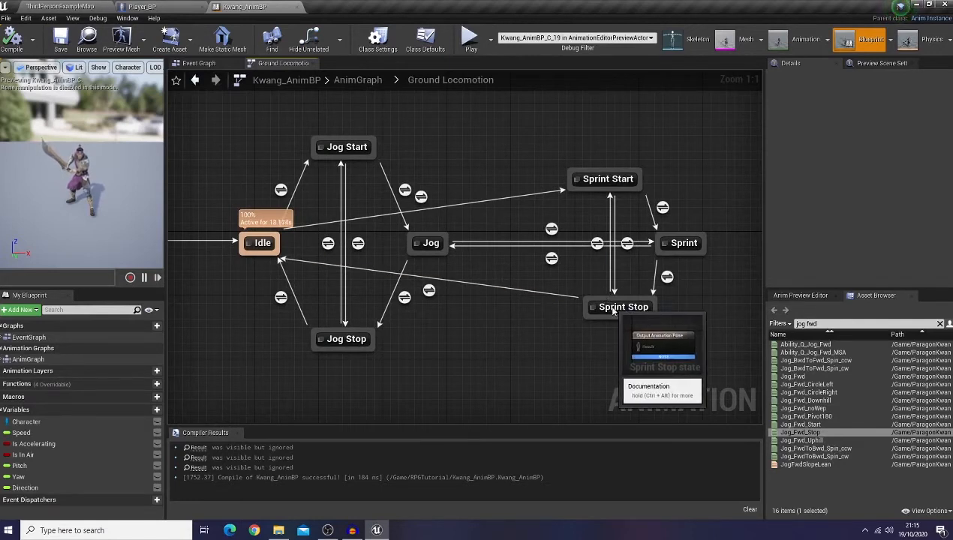
click(613, 307)
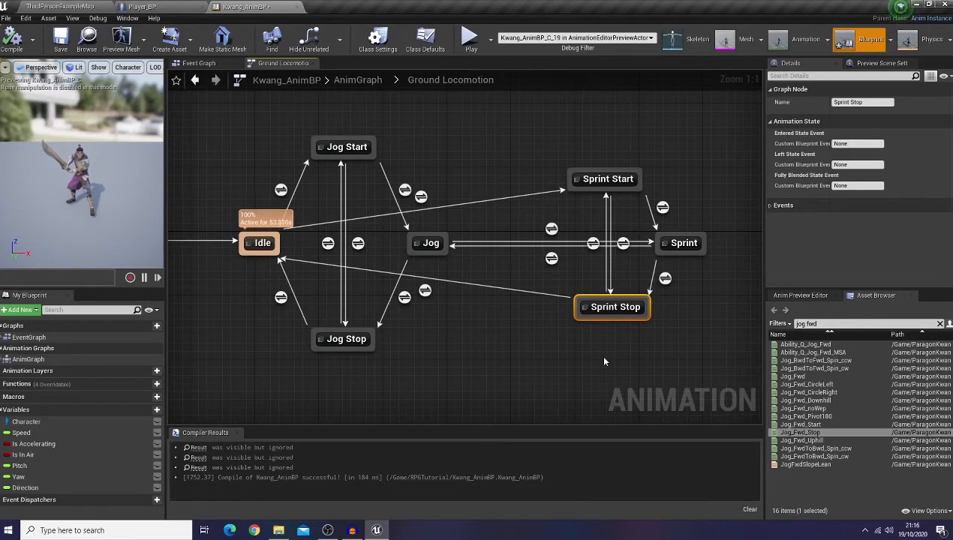
mouse_move(649, 235)
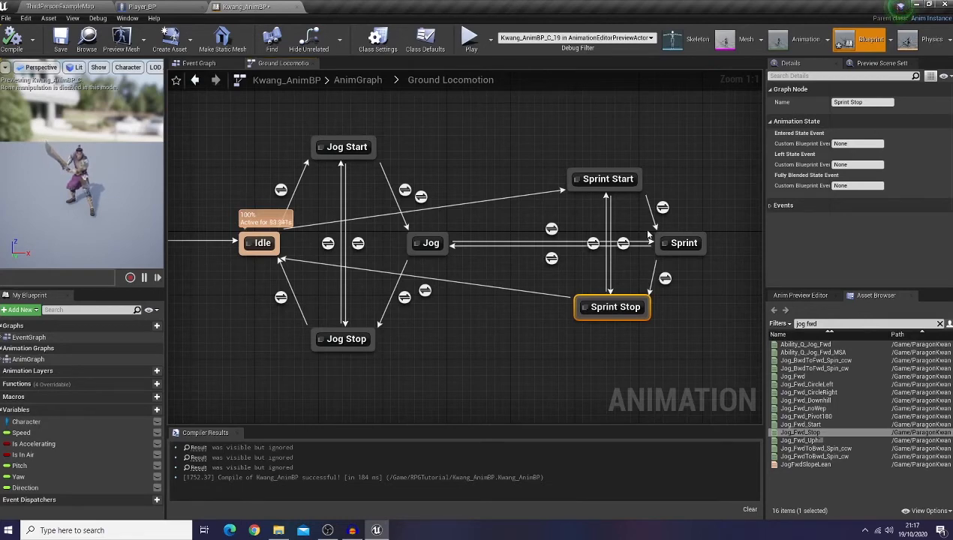
double_click(605, 178)
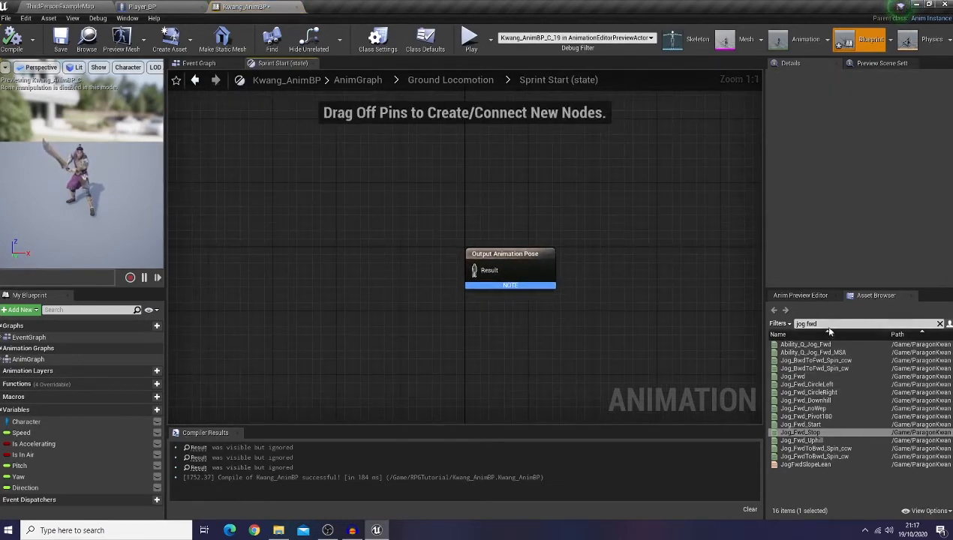
- Delete the Sprint Start and Sprint Stop states, leaving Jog and Sprint linked directly
click(863, 324)
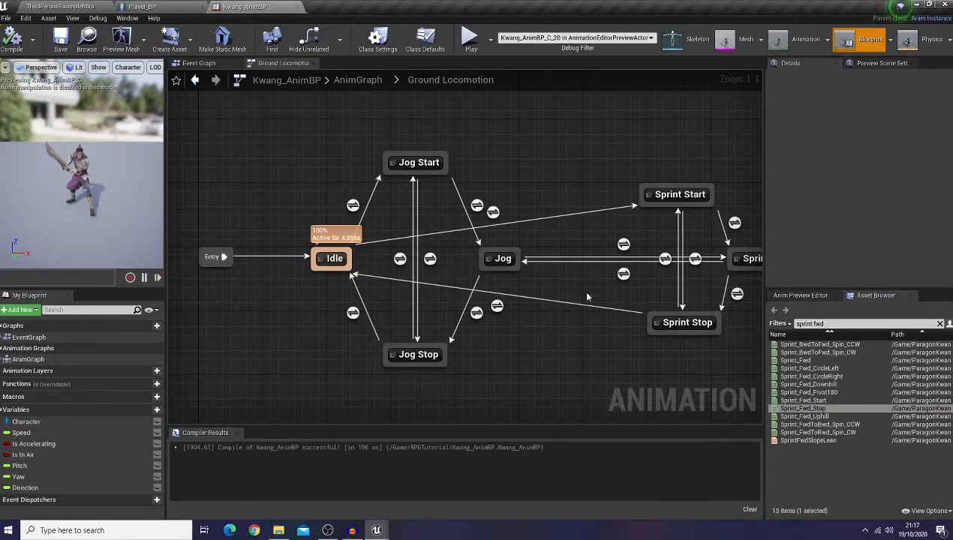
click(469, 39)
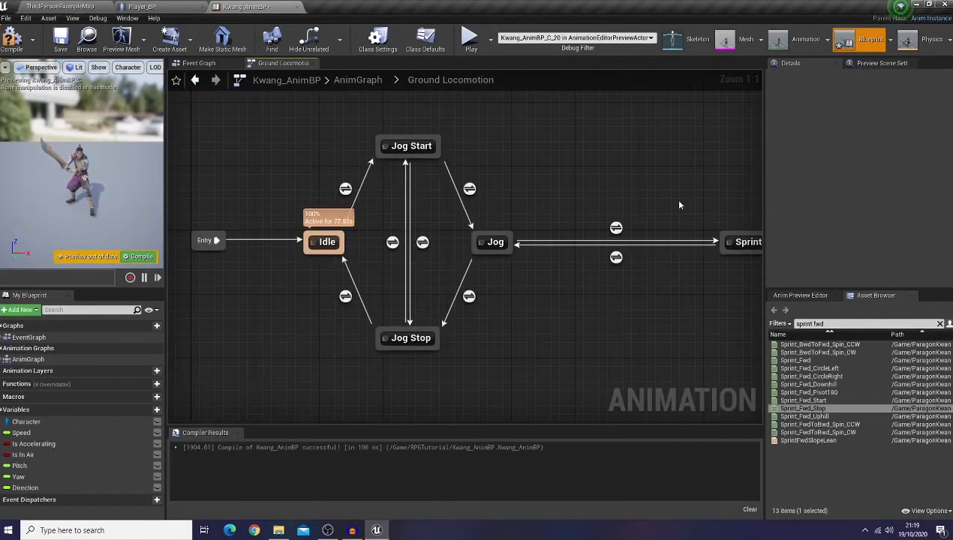
click(607, 234)
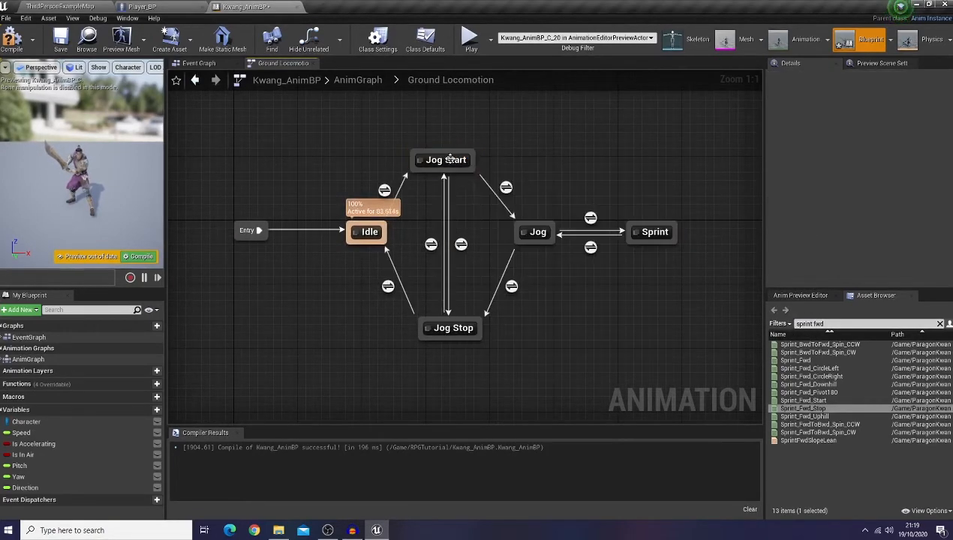
- Tighten the Sprint, Jog Start and Jog Stop node layout and switch to the level editor
click(451, 313)
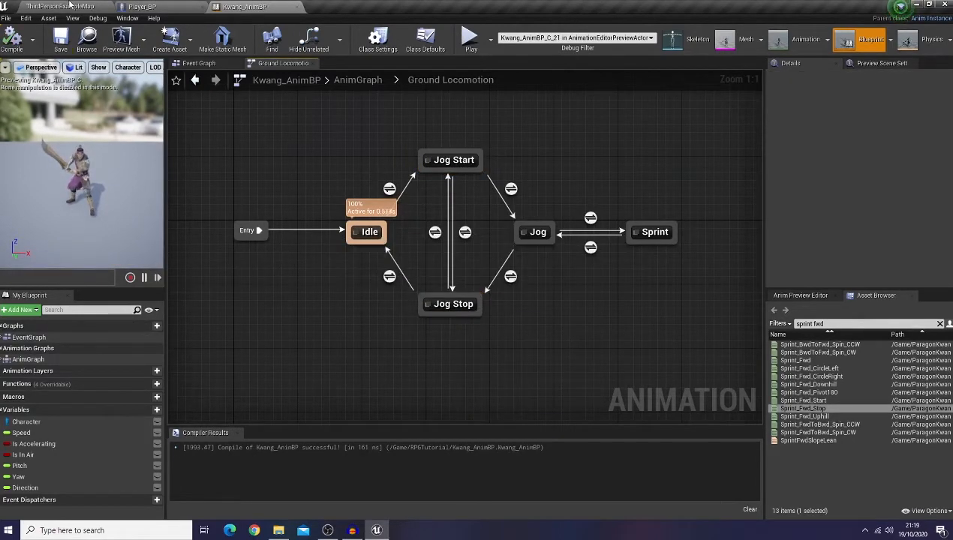
click(60, 7)
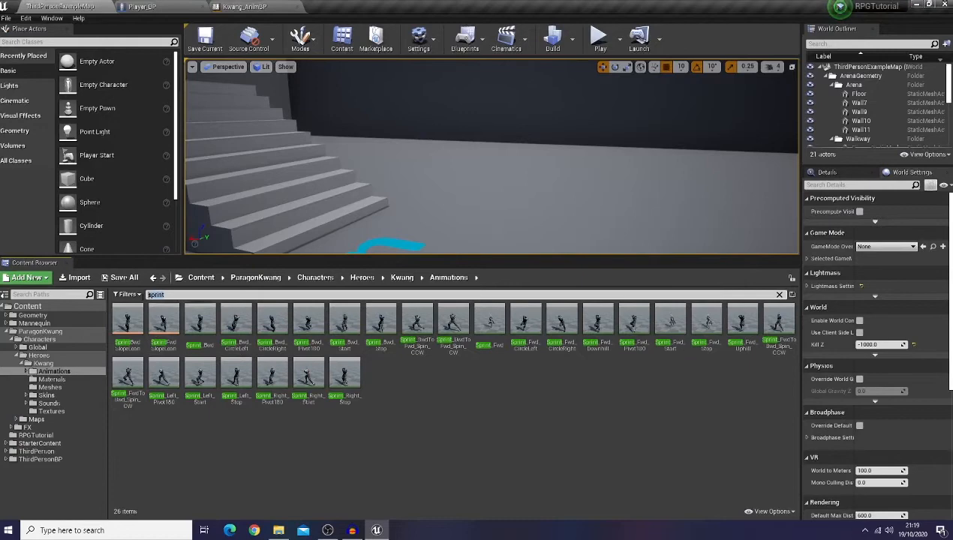
- Filter the Content Browser to 'jog sto' and bring up Jog_FwdStop in the animation editor
text(jog sto)
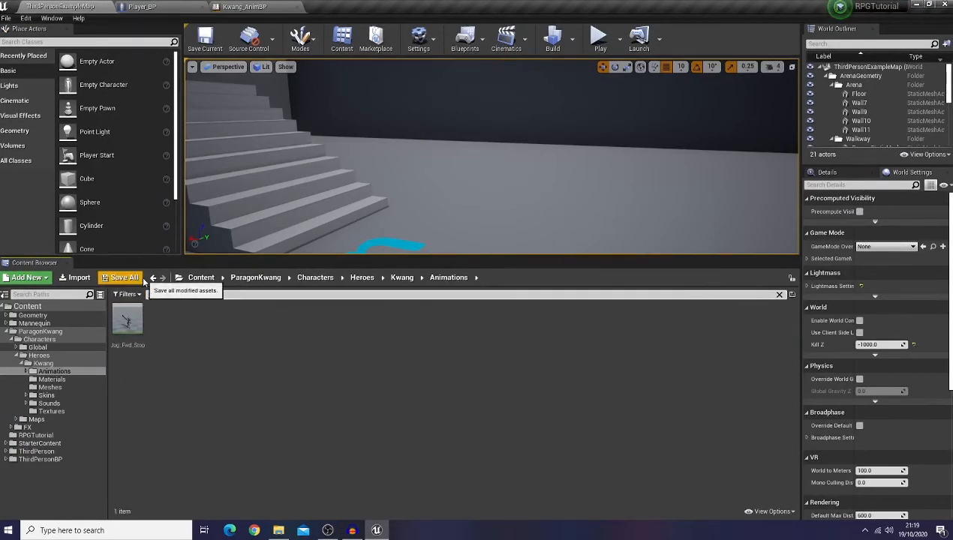
click(126, 318)
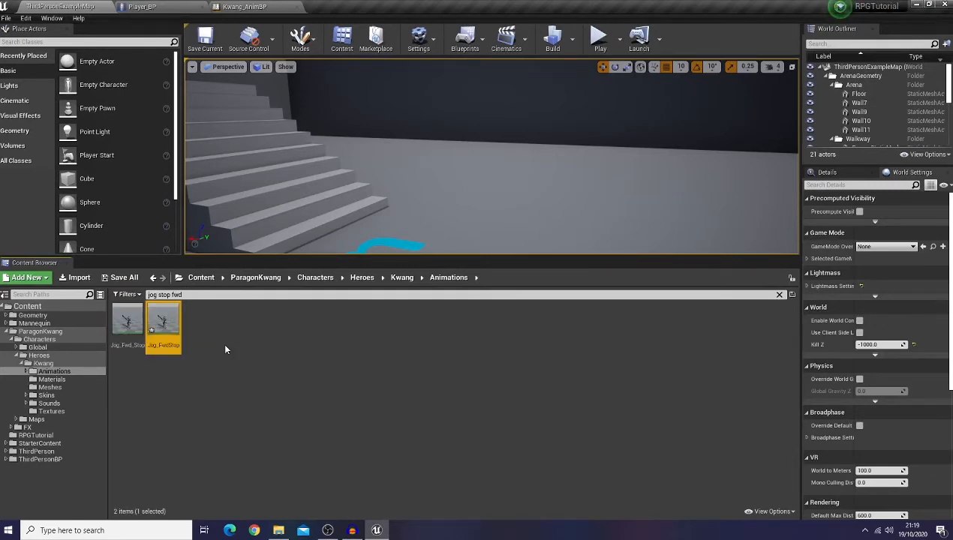
double_click(162, 323)
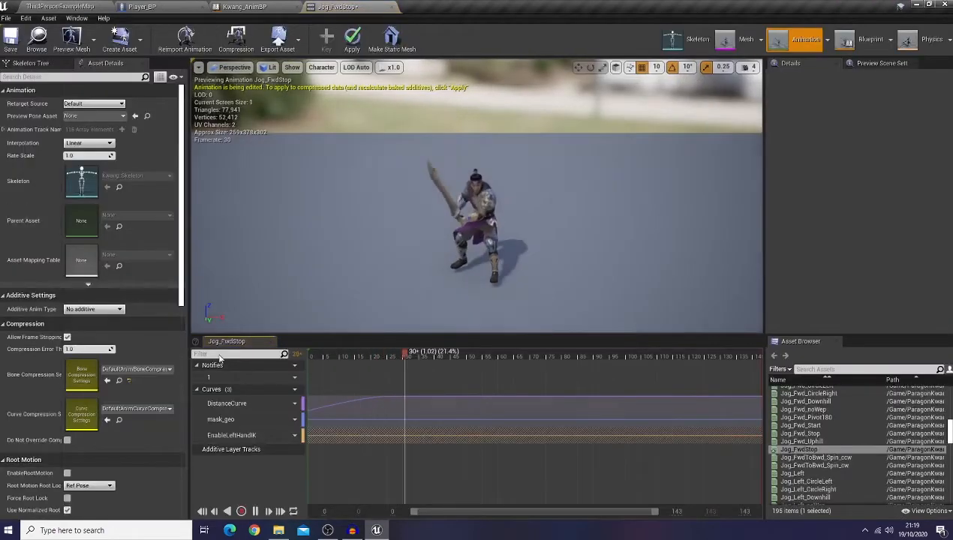
- Scrub through the Jog_FwdStop preview, then switch back to Kwang_AnimBP's Ground Locomotion
click(534, 353)
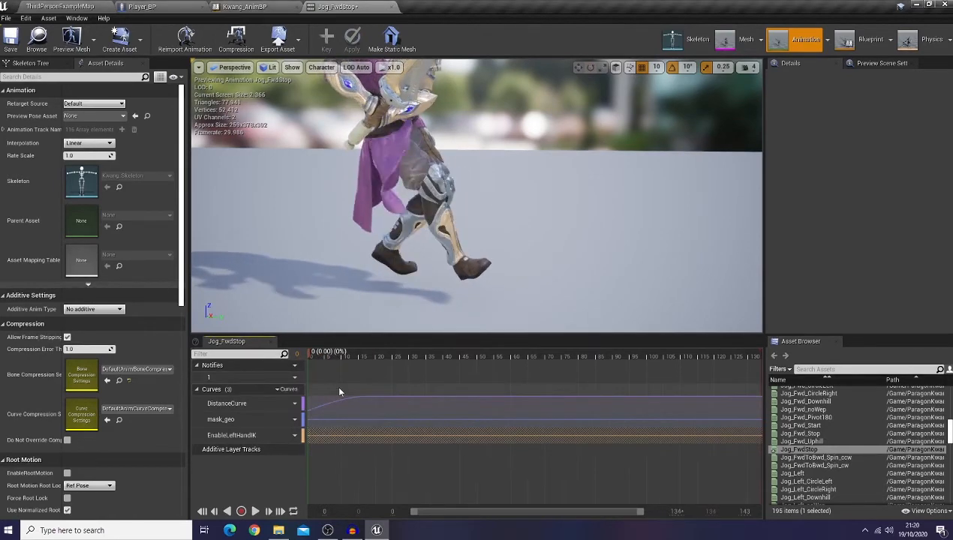
click(483, 358)
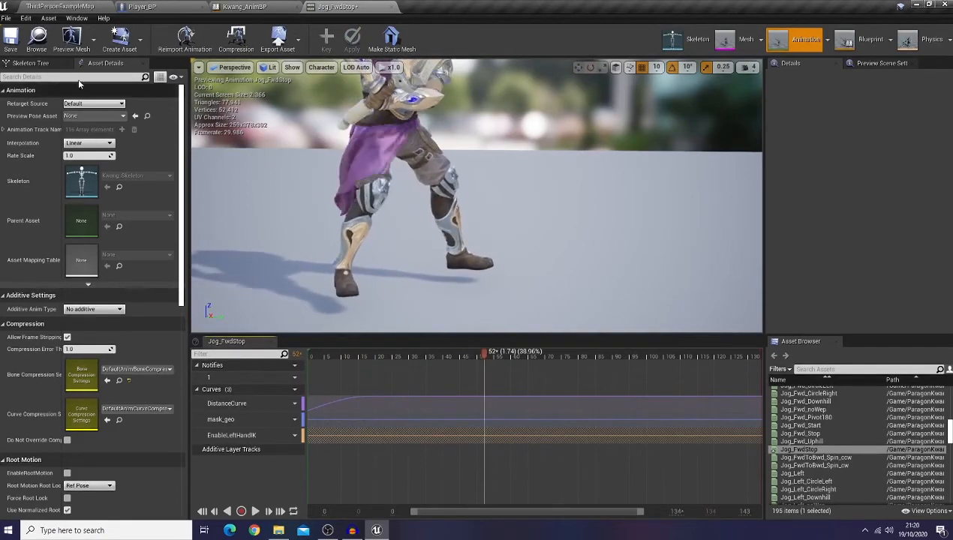
click(240, 6)
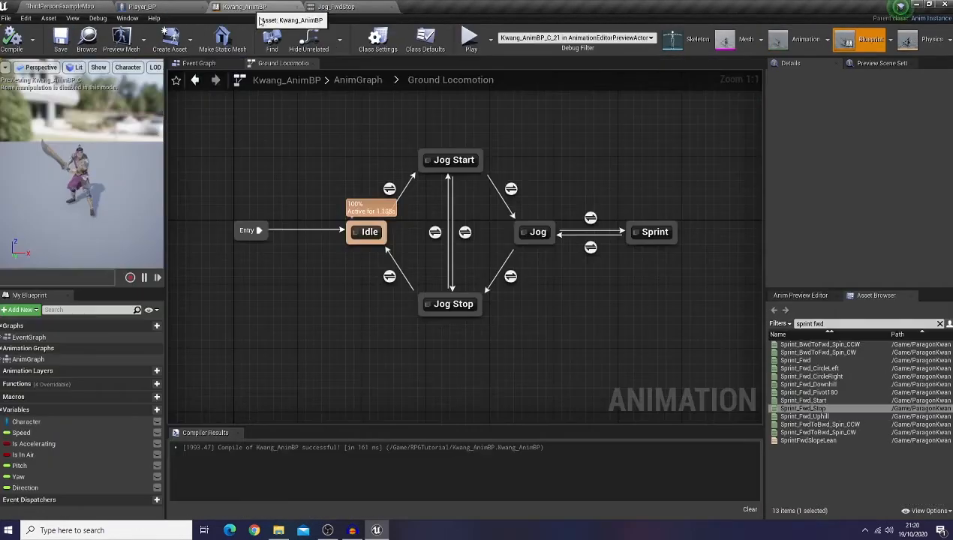
- Inside the Jog Stop state, wire Jog_FwdStop into the Output Animation Pose and return to Ground Locomotion
click(450, 303)
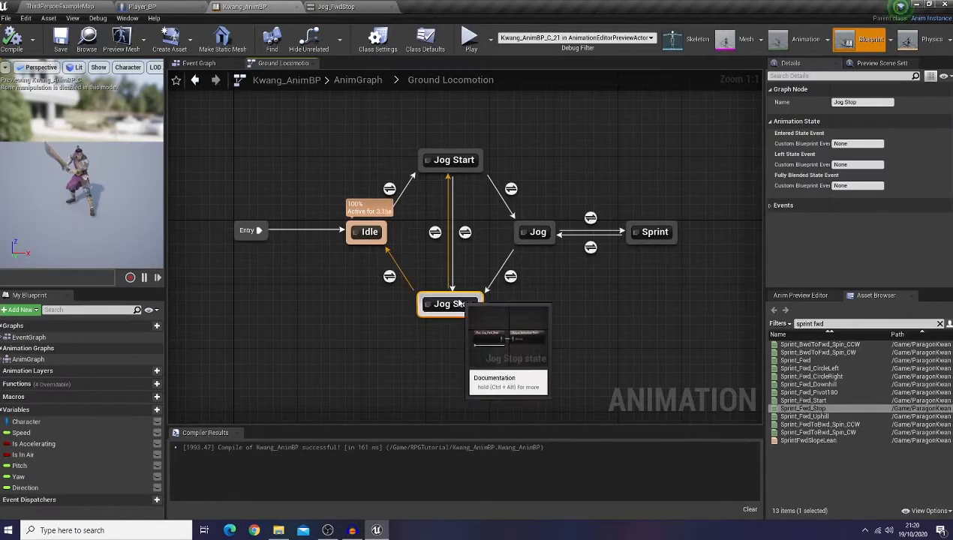
double_click(447, 303)
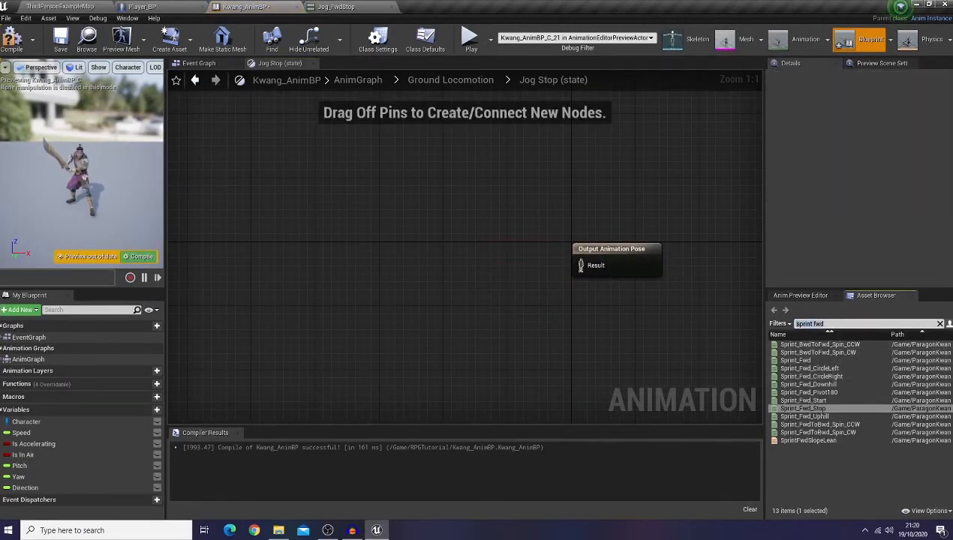
text(jog fwd)
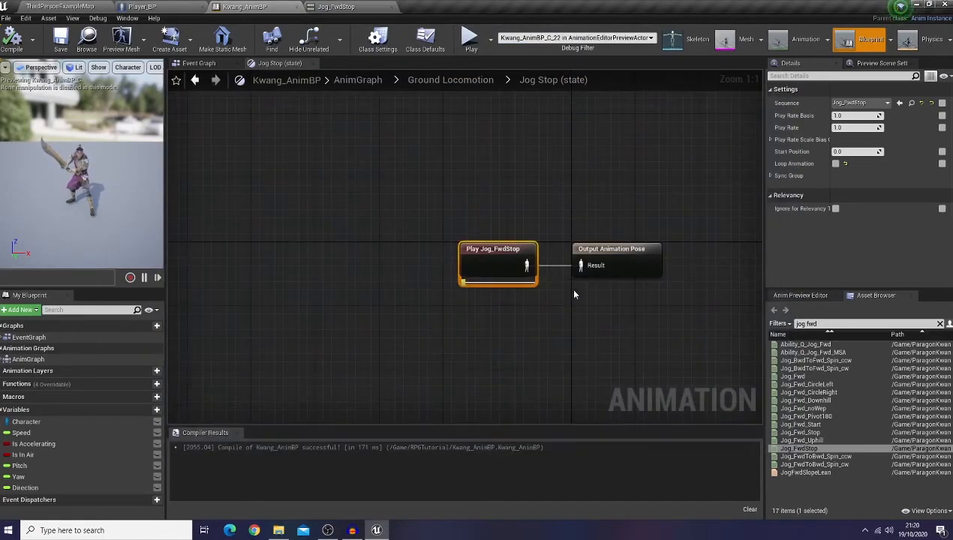
click(450, 79)
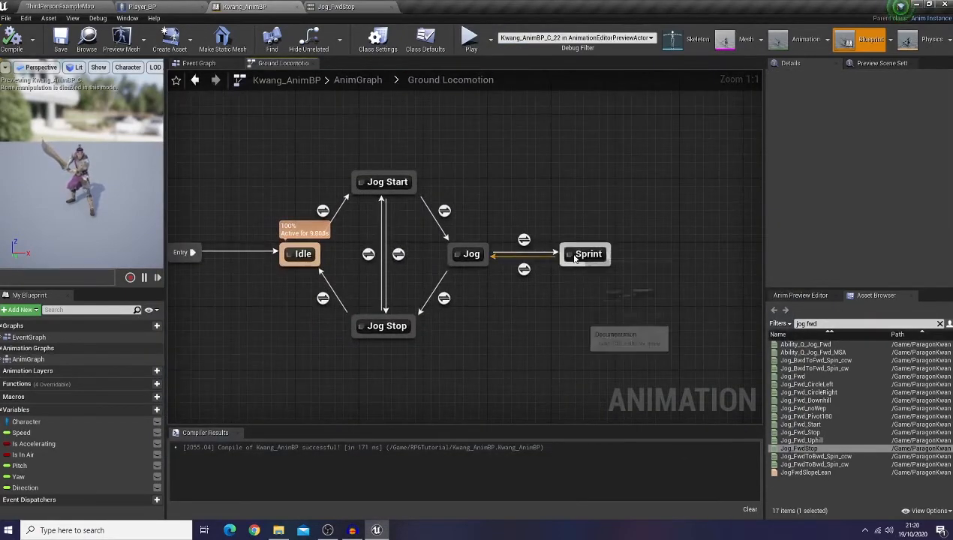
- Inspect the Jog-to-Sprint transition's Details, then go up to the top-level AnimGraph
click(524, 240)
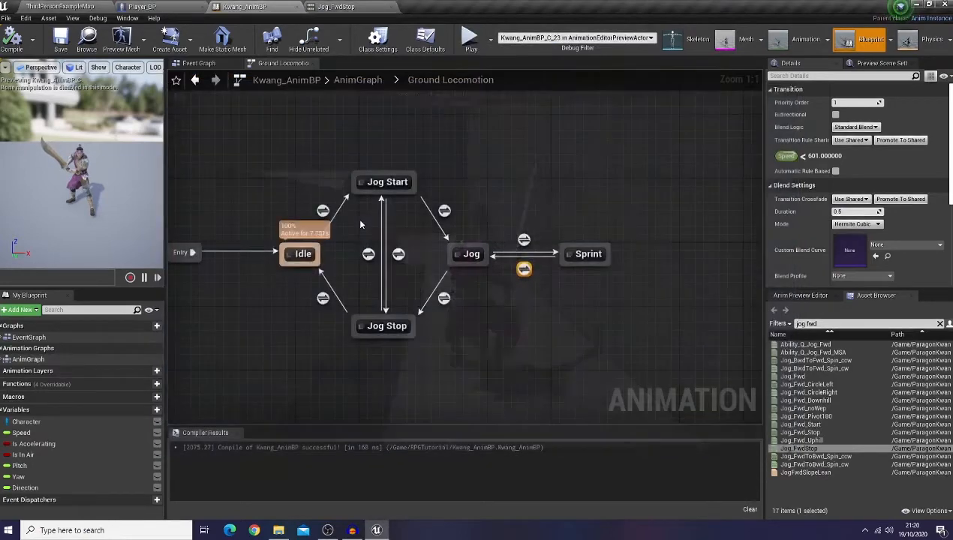
click(358, 80)
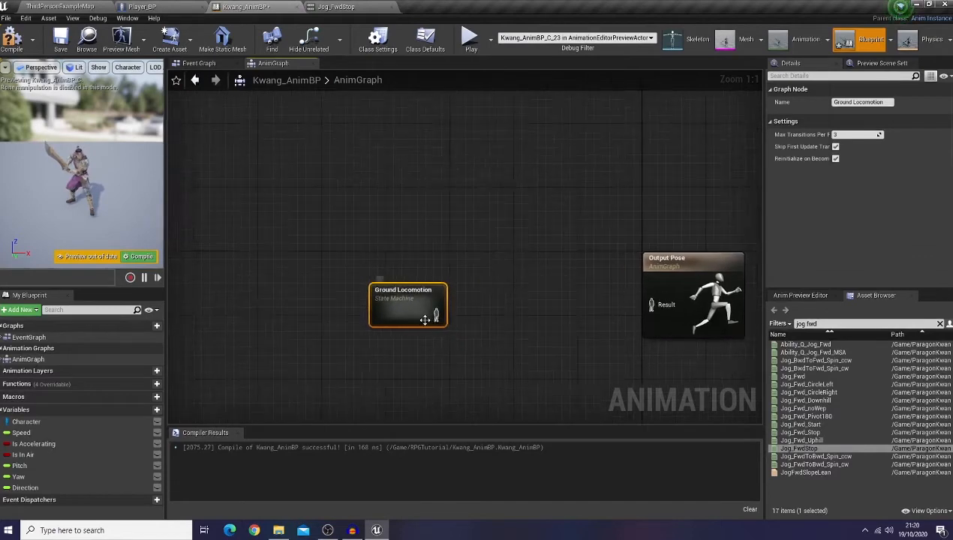
- Feed Ground Locomotion into a new cached pose named Ground Loco, with a Use Cached Pose node
scroll(down, 3)
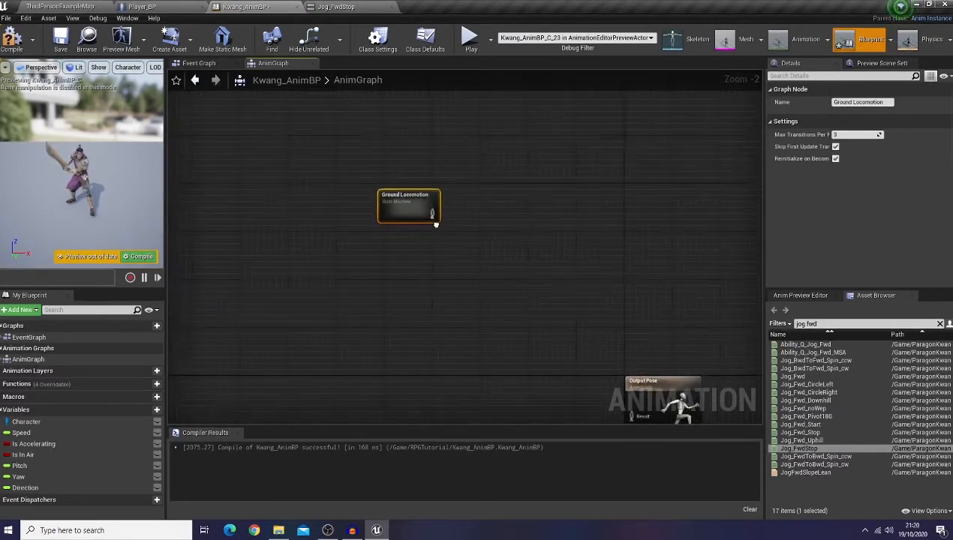
drag(433, 216, 514, 231)
text(save)
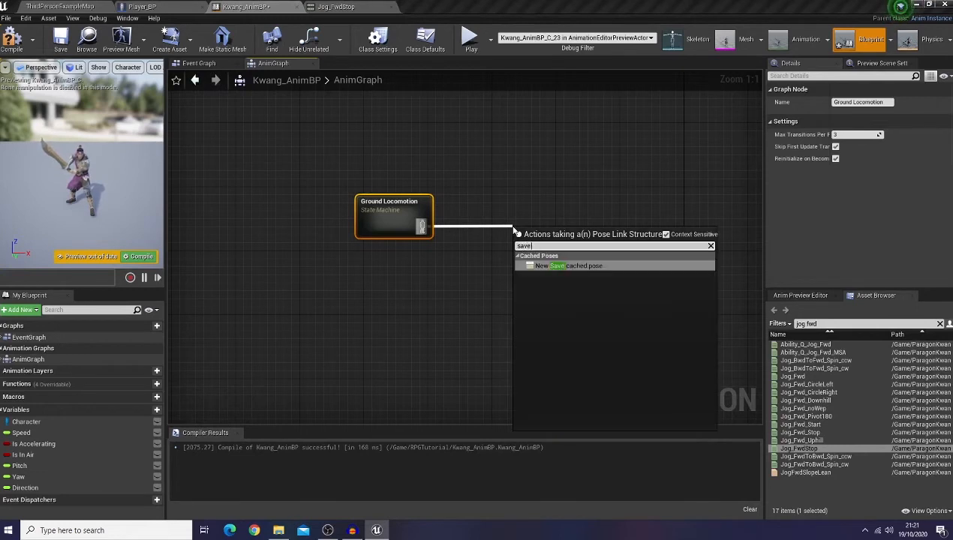
click(569, 266)
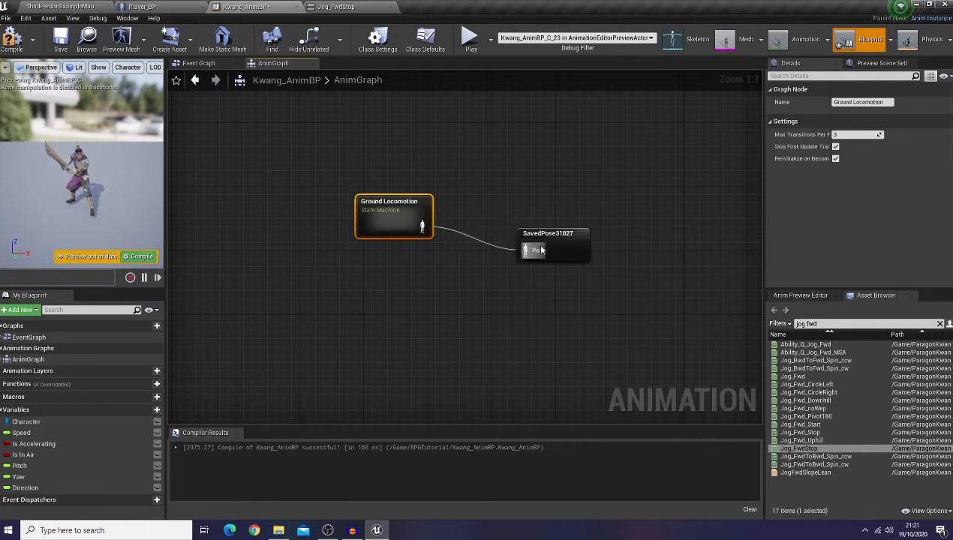
click(552, 218)
text(Ground Loco)
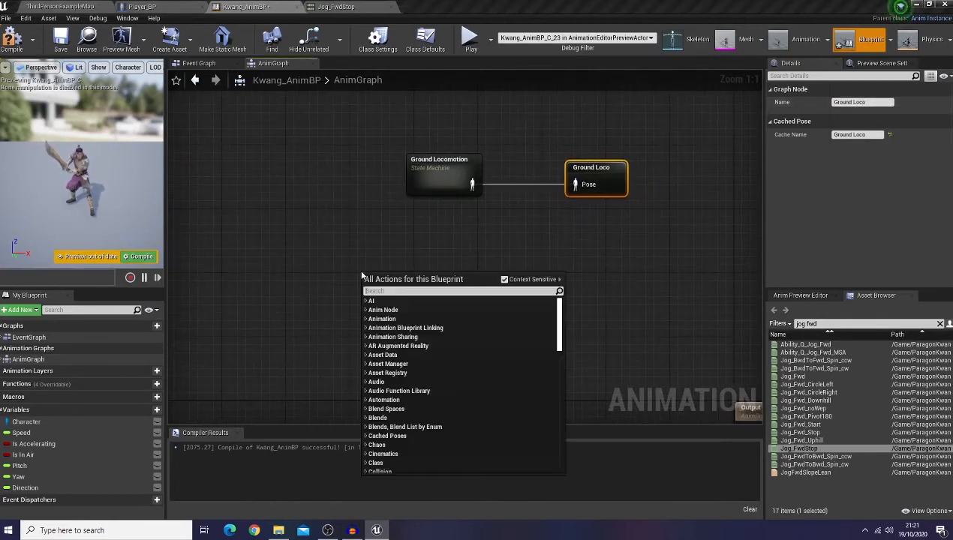
text(use)
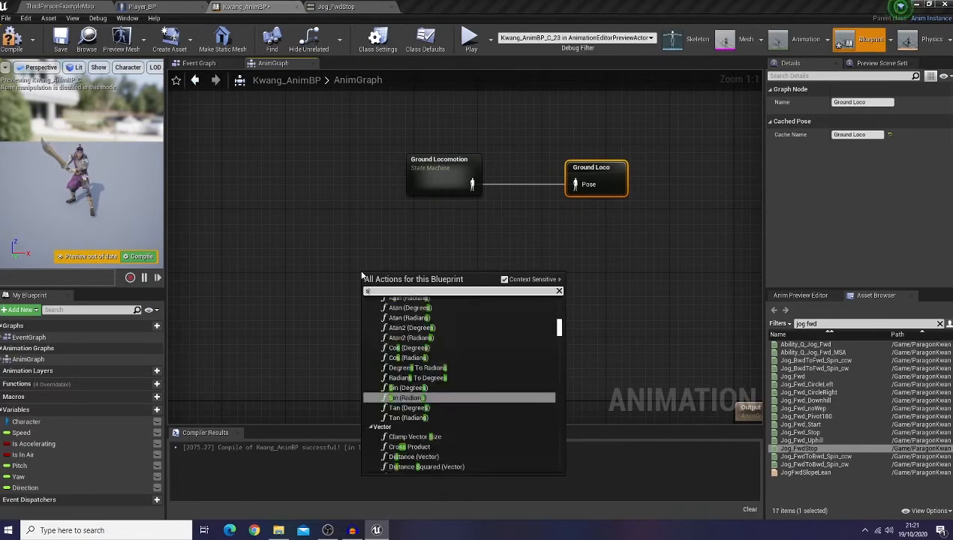
- Add a new state machine named Locomotion and wire it into the Output Pose
text(state machine)
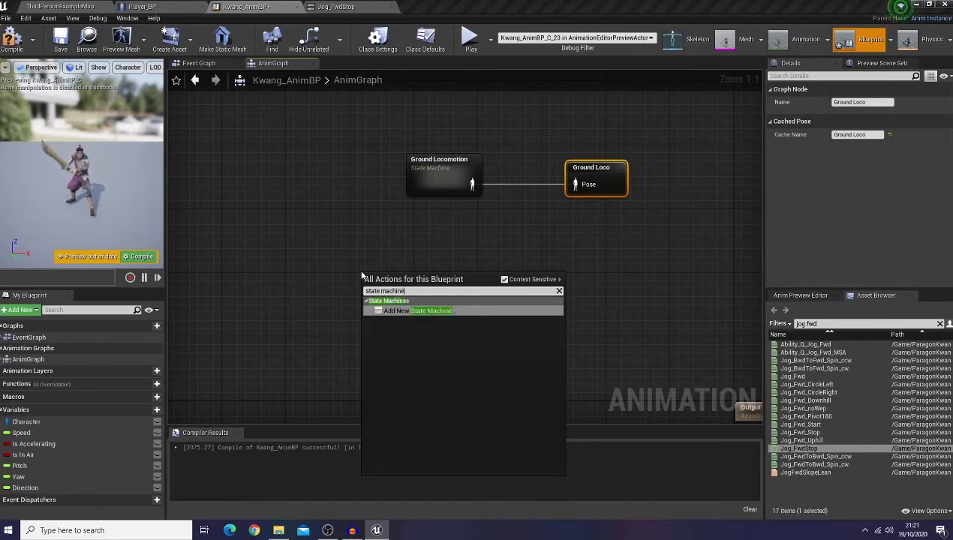
click(431, 310)
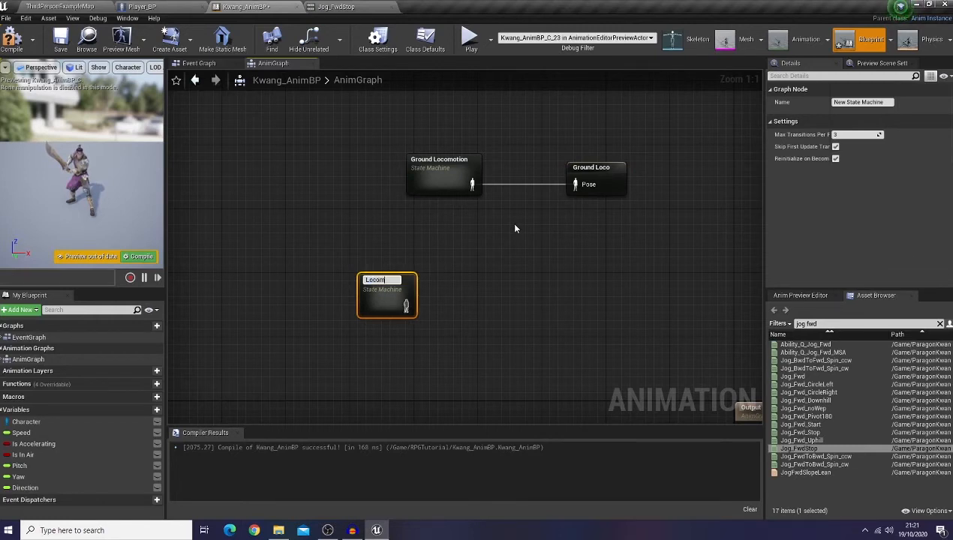
text(Locomotion)
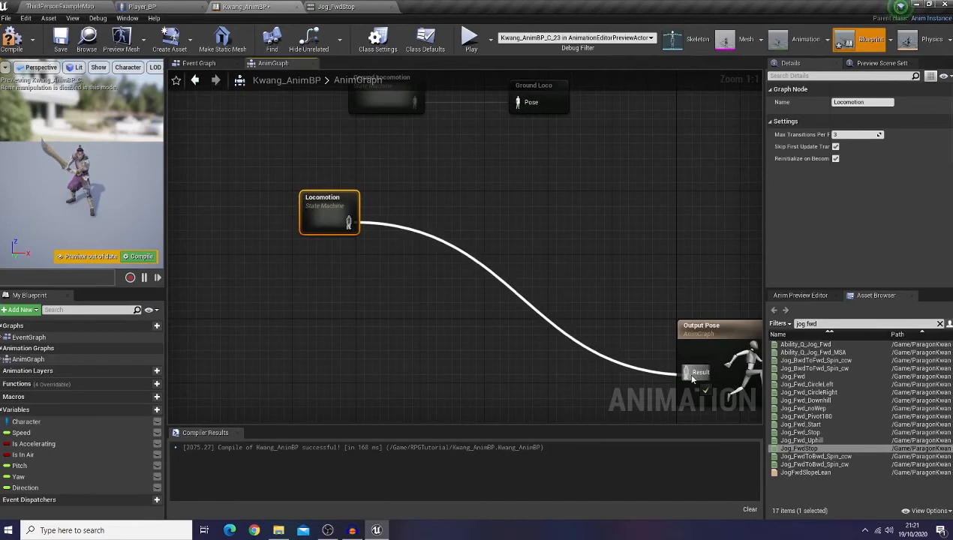
- Inside Locomotion, create the Ground Loco state from Entry and a Jump Start state after it
double_click(328, 214)
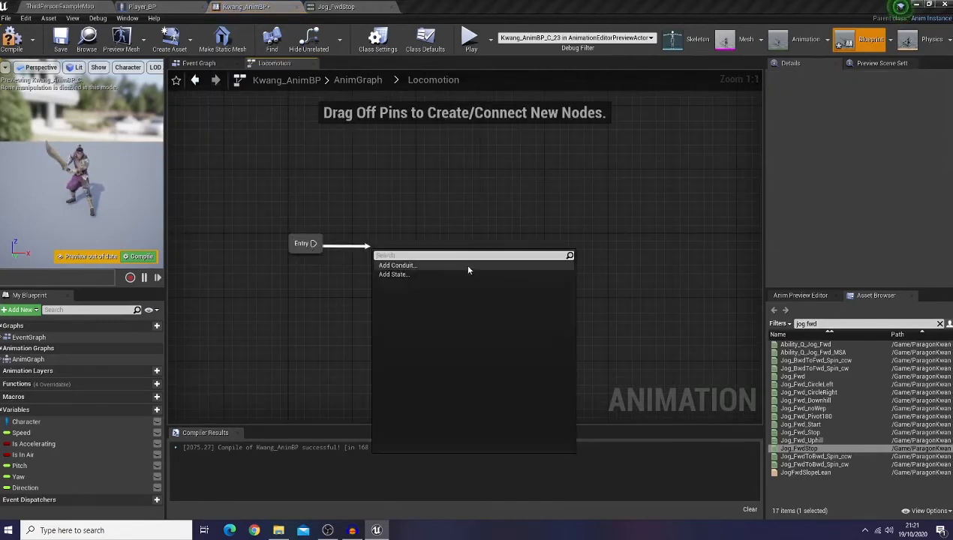
click(393, 273)
text(Ground Loco)
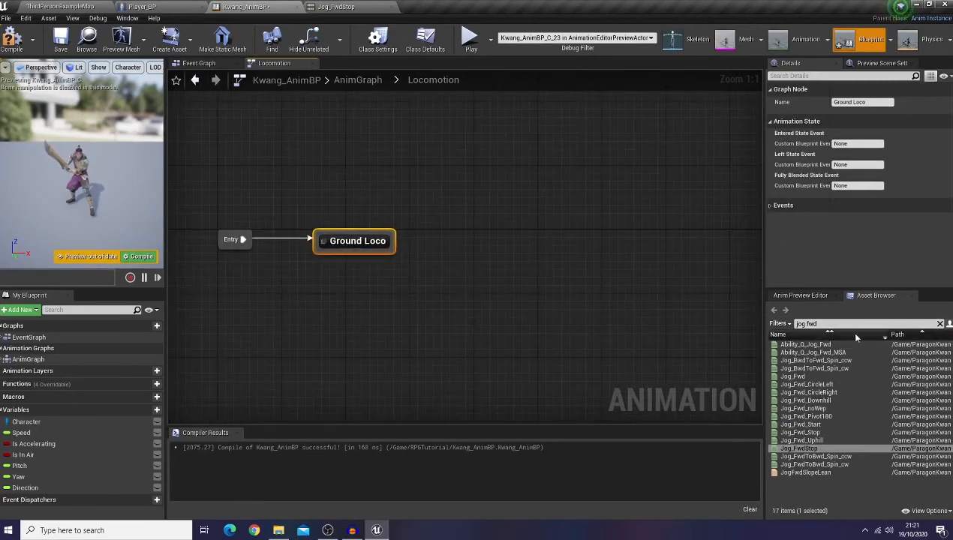
text(Jum)
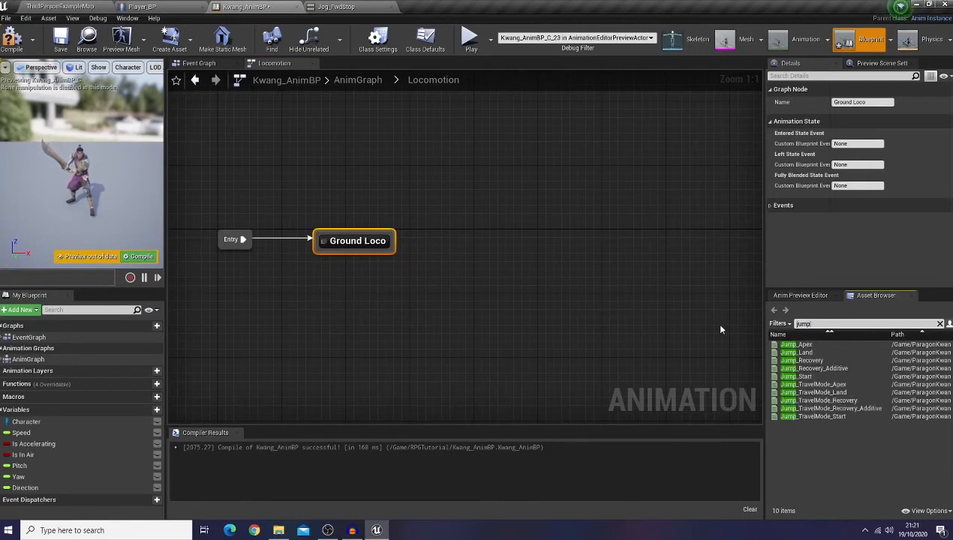
drag(355, 240, 255, 249)
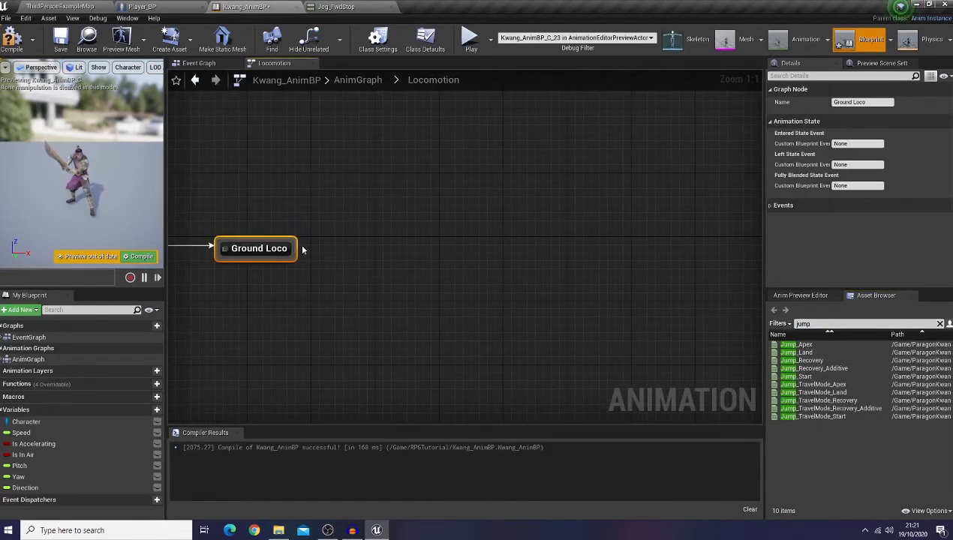
drag(288, 250, 353, 192)
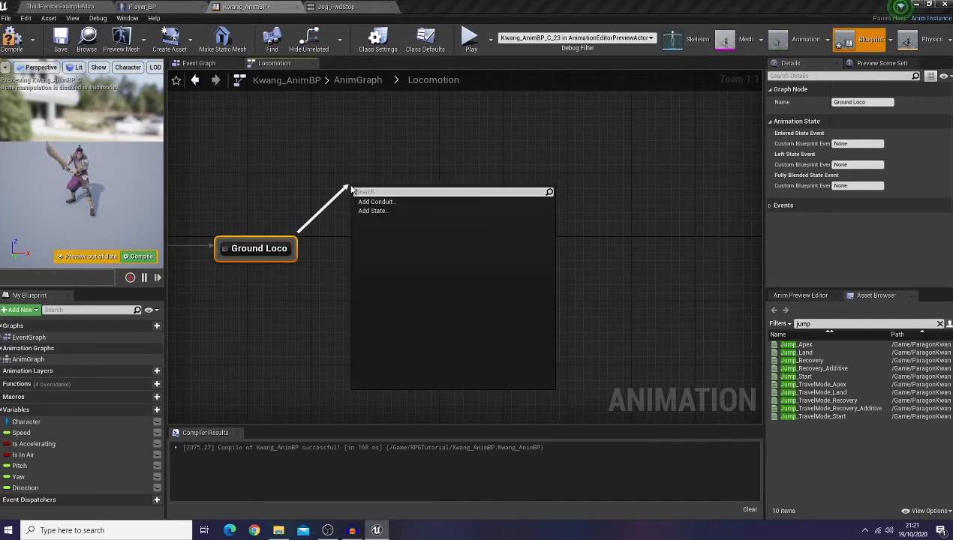
click(373, 210)
text(Jump Start)
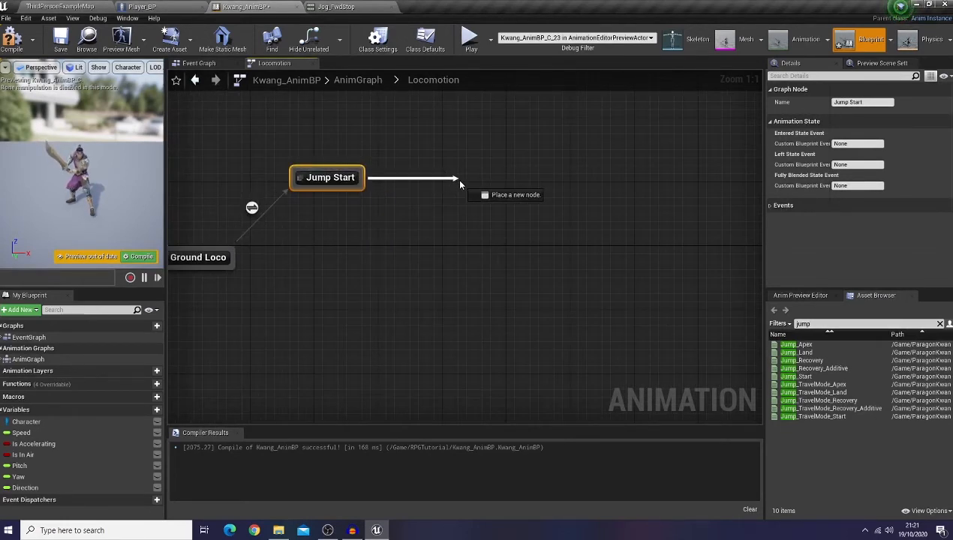
- Chain on Jump Apex, Jump Land and Jump Recovery states with transitions cycling back to Ground Loco
click(459, 183)
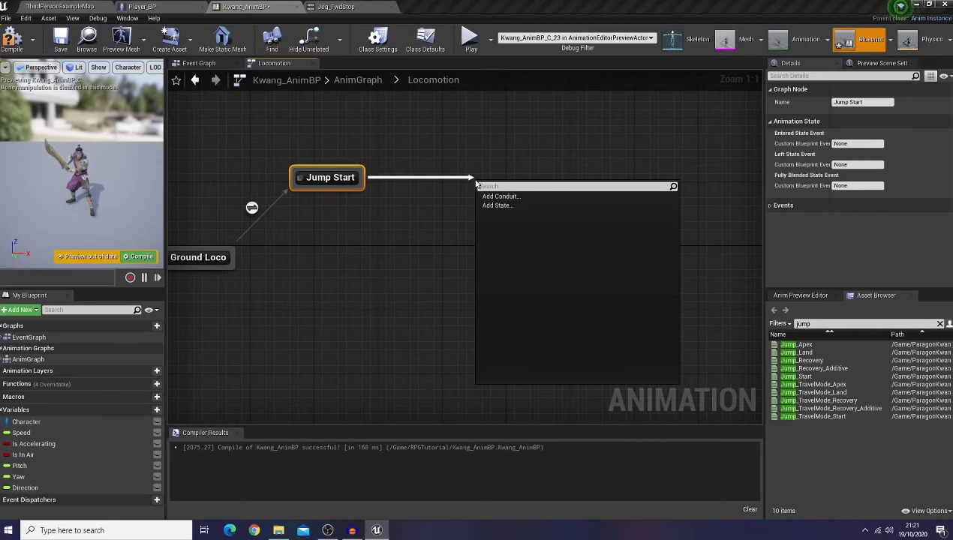
click(497, 205)
text(Jump Apex)
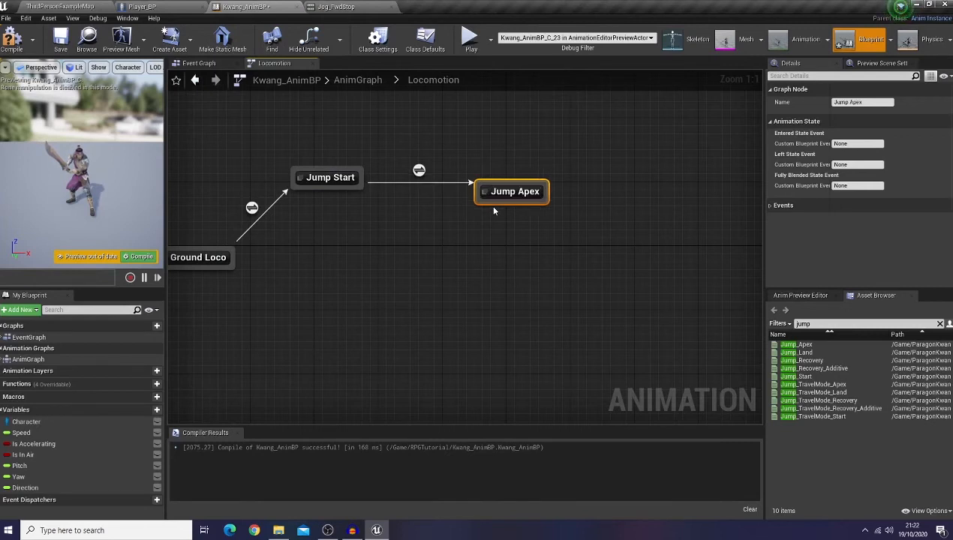
mouse_move(512, 187)
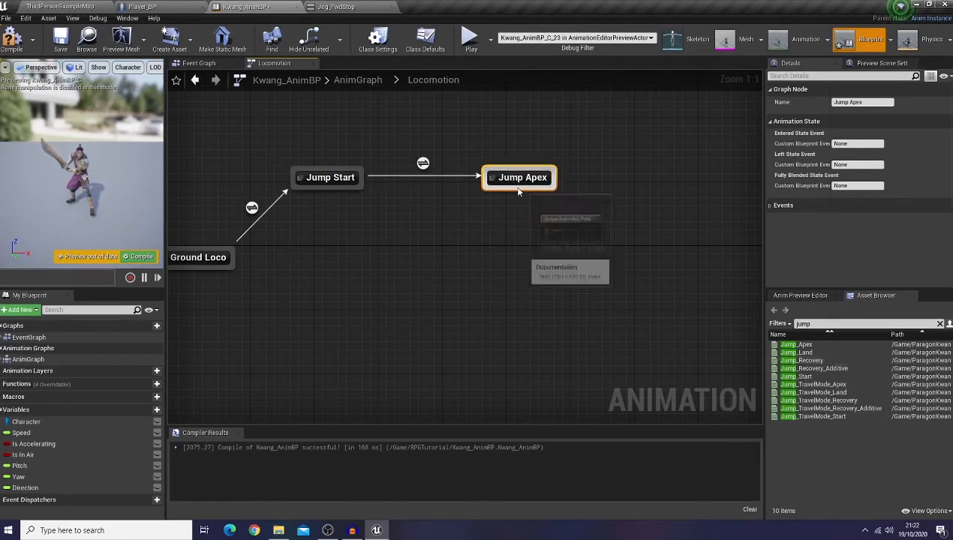
drag(519, 187, 516, 273)
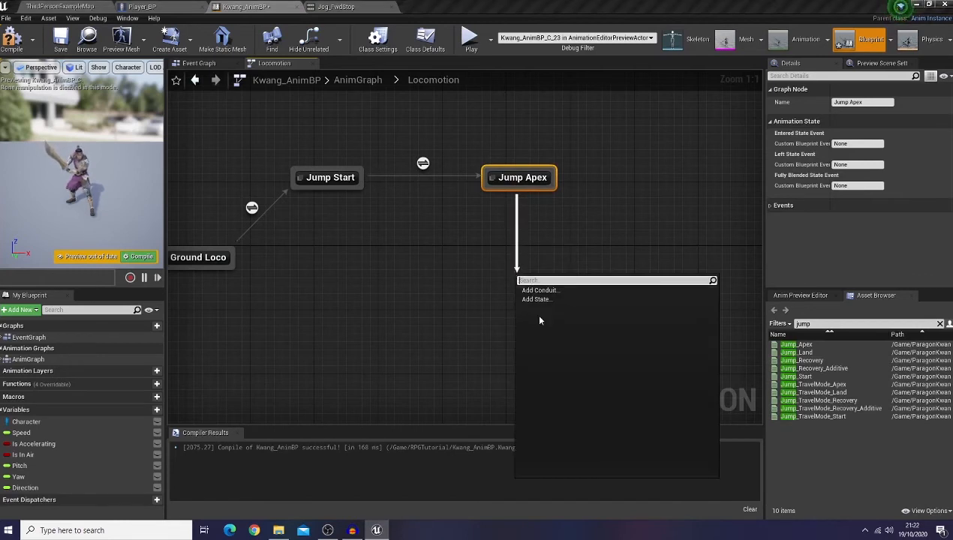
click(536, 300)
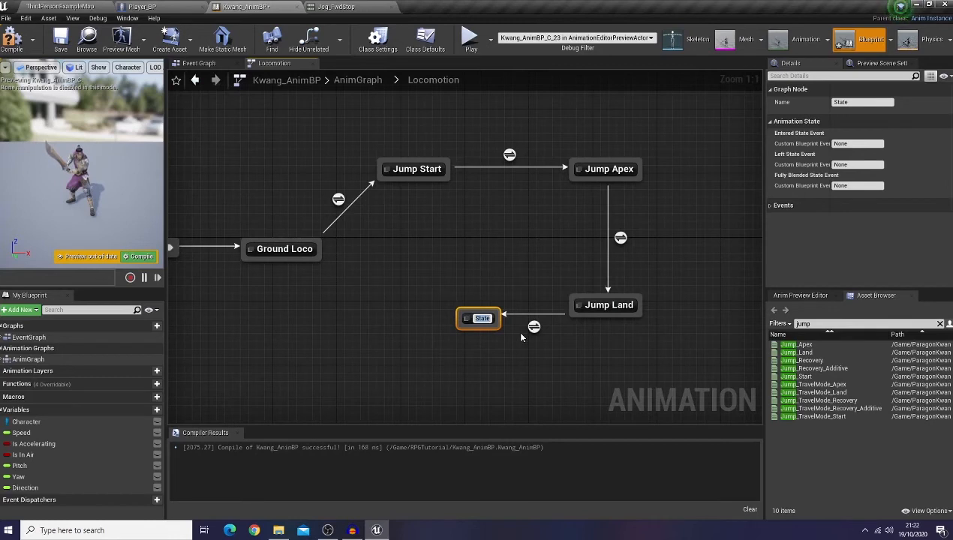
text(Jump Recovery)
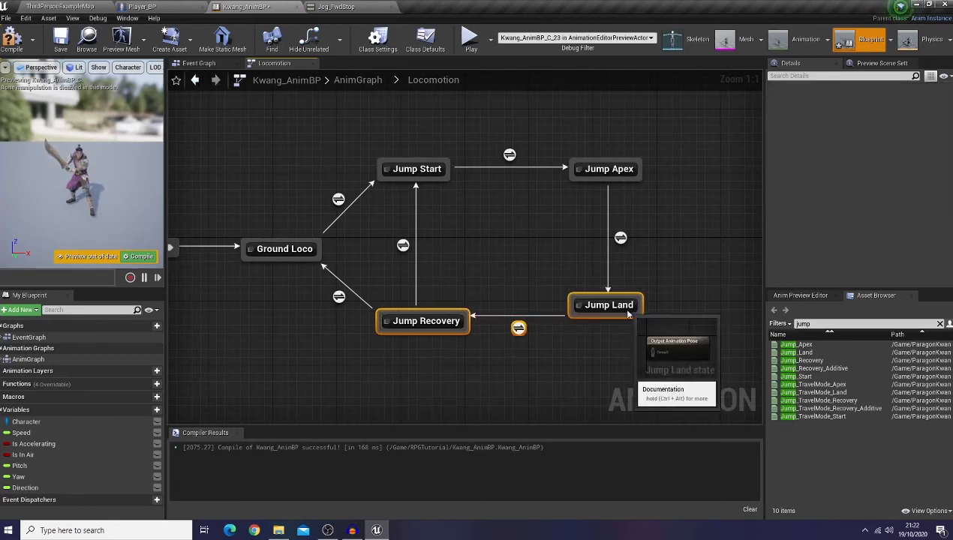
click(286, 249)
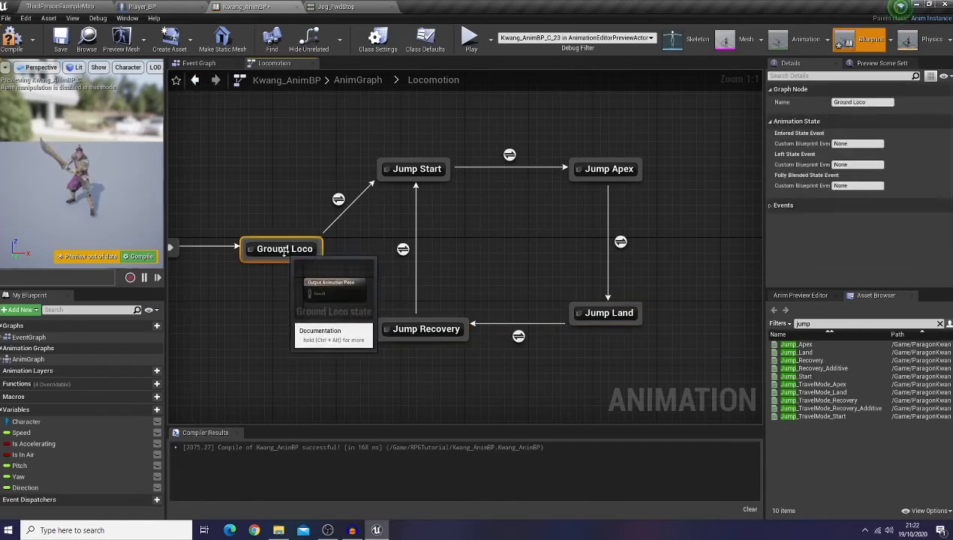
- Give the Ground Loco state a Use Cached Pose of Ground Loco as its output
double_click(285, 249)
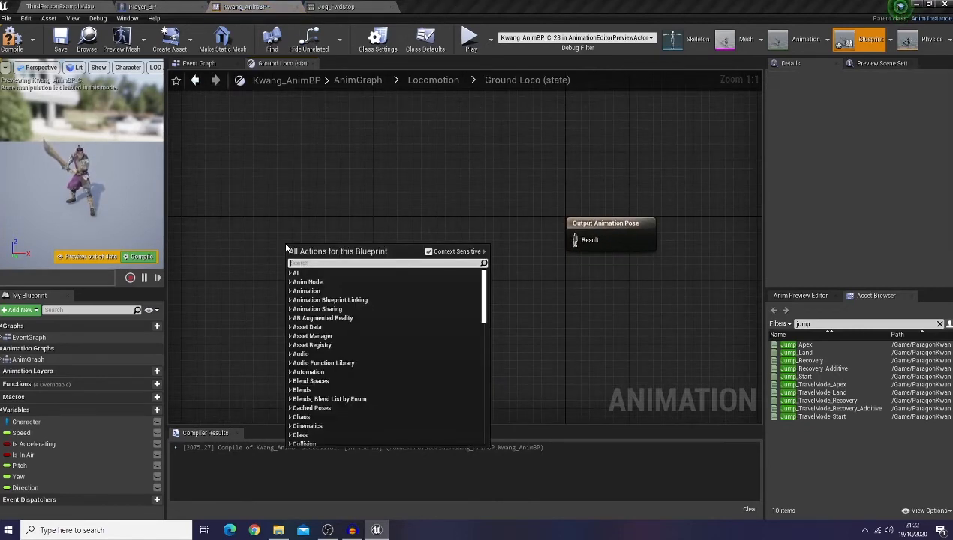
text(use)
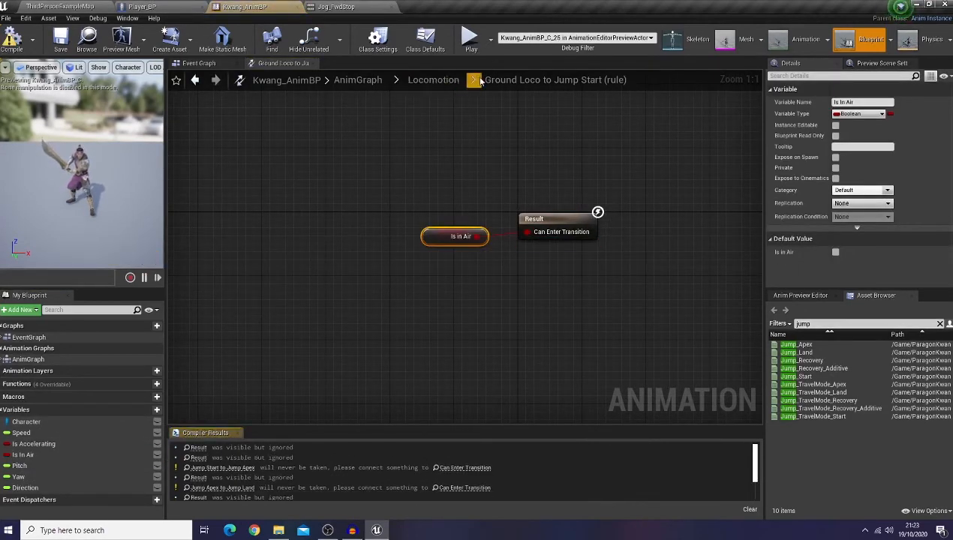
click(432, 80)
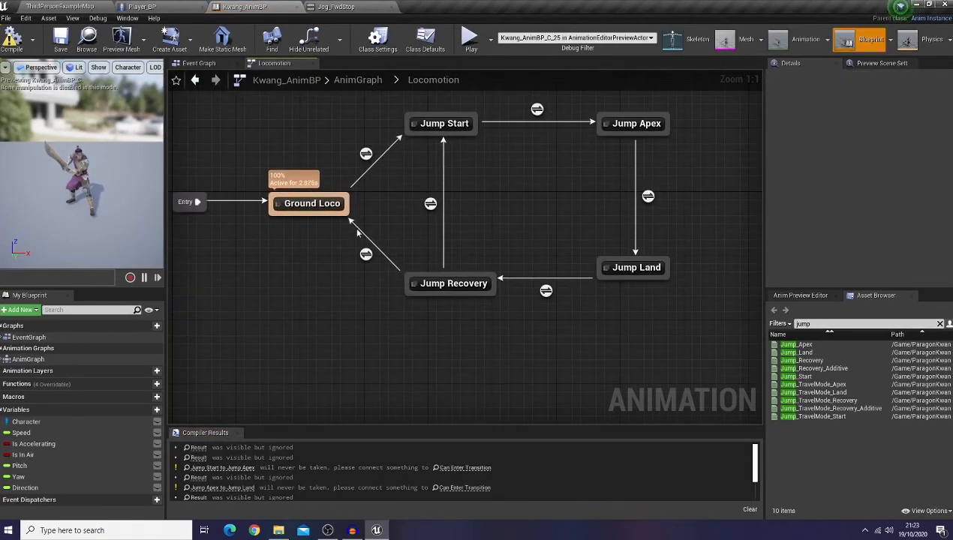
- Base the jump transition rules on Is In Air (NOT Is In Air for Apex→Land) and compile
click(537, 109)
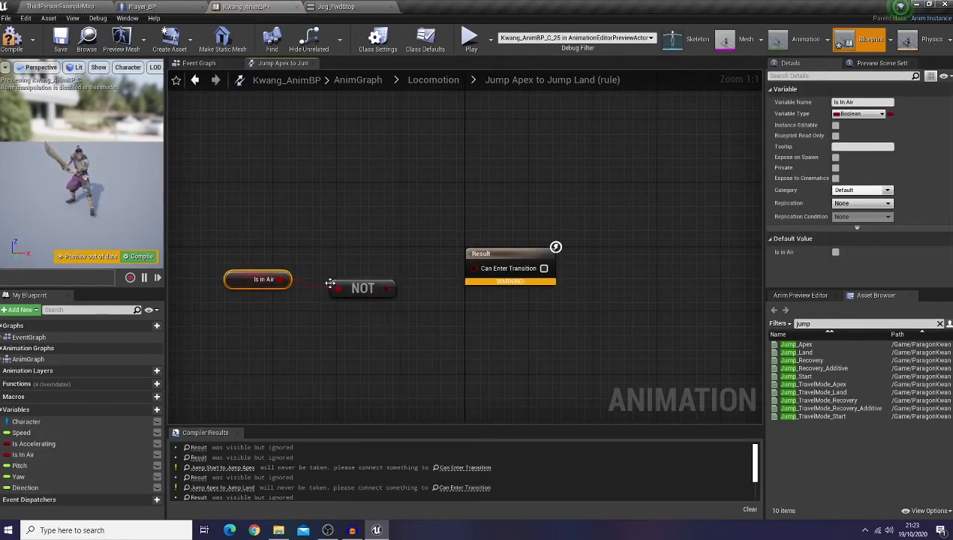
drag(394, 288, 474, 267)
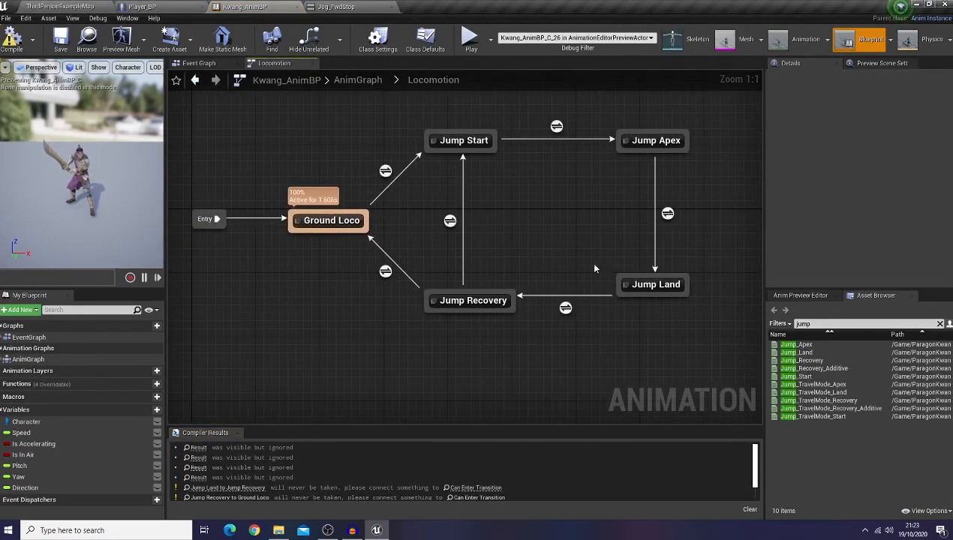
click(565, 308)
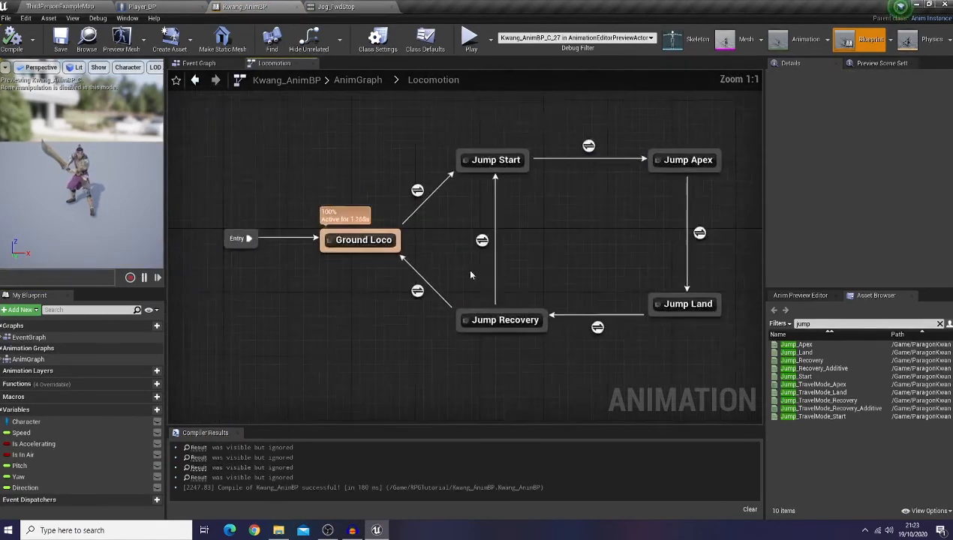
- Wire Jump_Start and Jump_Recovery animations into their states' output poses, compile, and start a play test
double_click(496, 159)
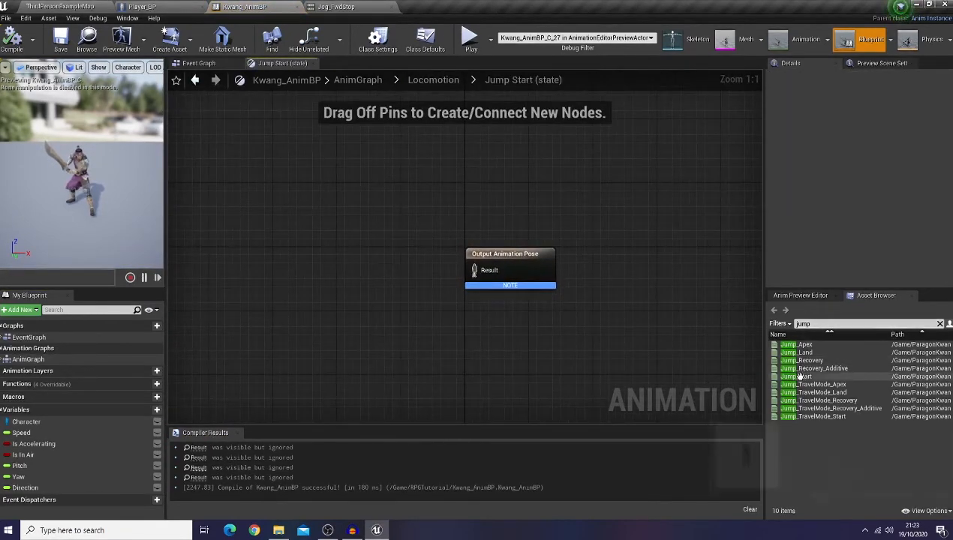
drag(795, 375, 382, 289)
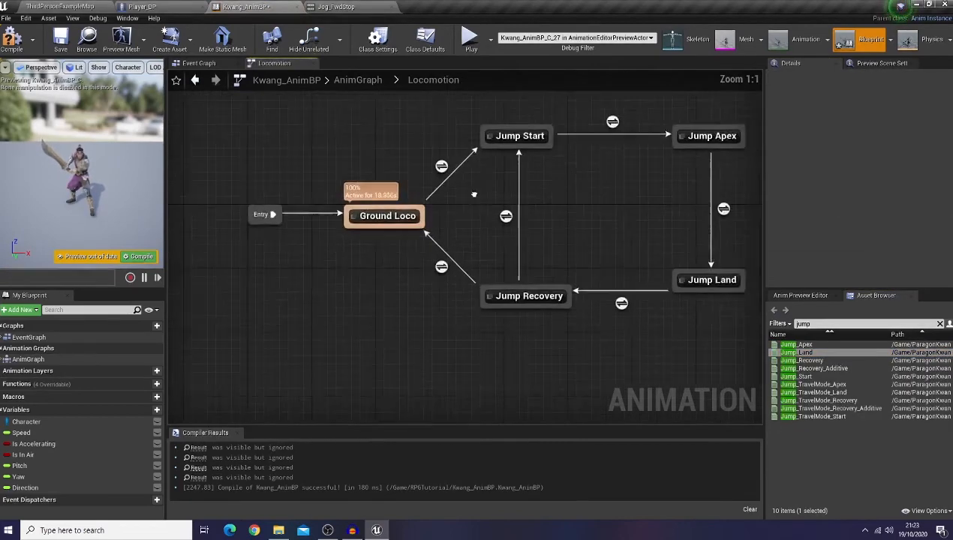
double_click(529, 295)
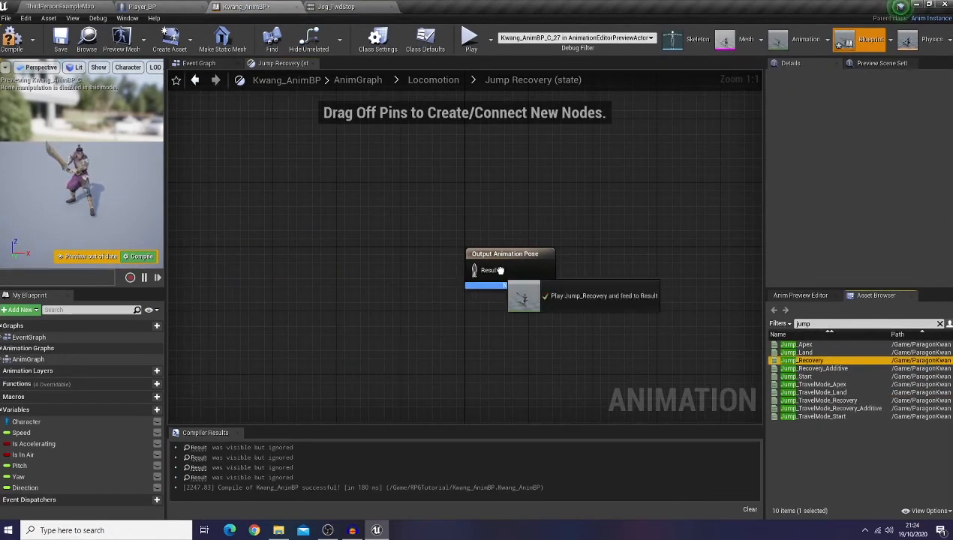
click(603, 296)
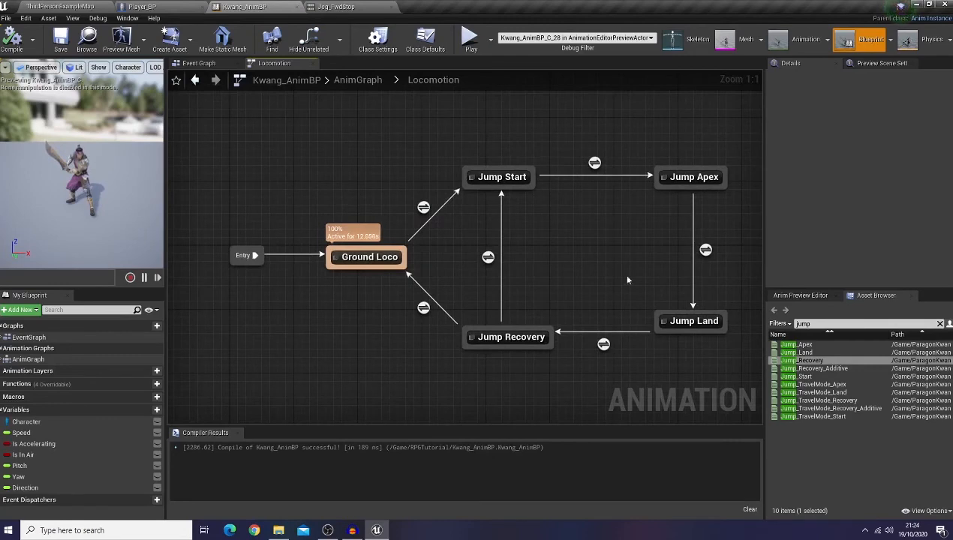
click(469, 34)
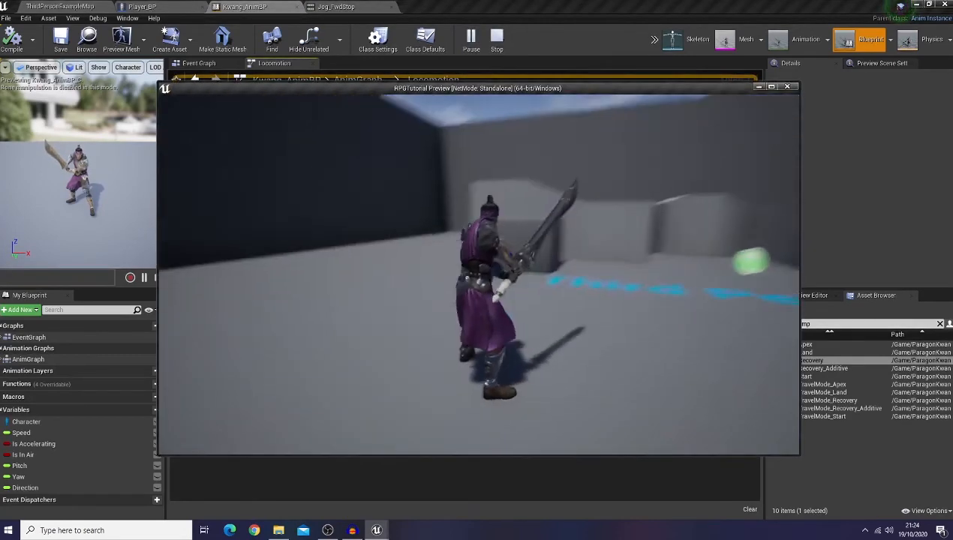